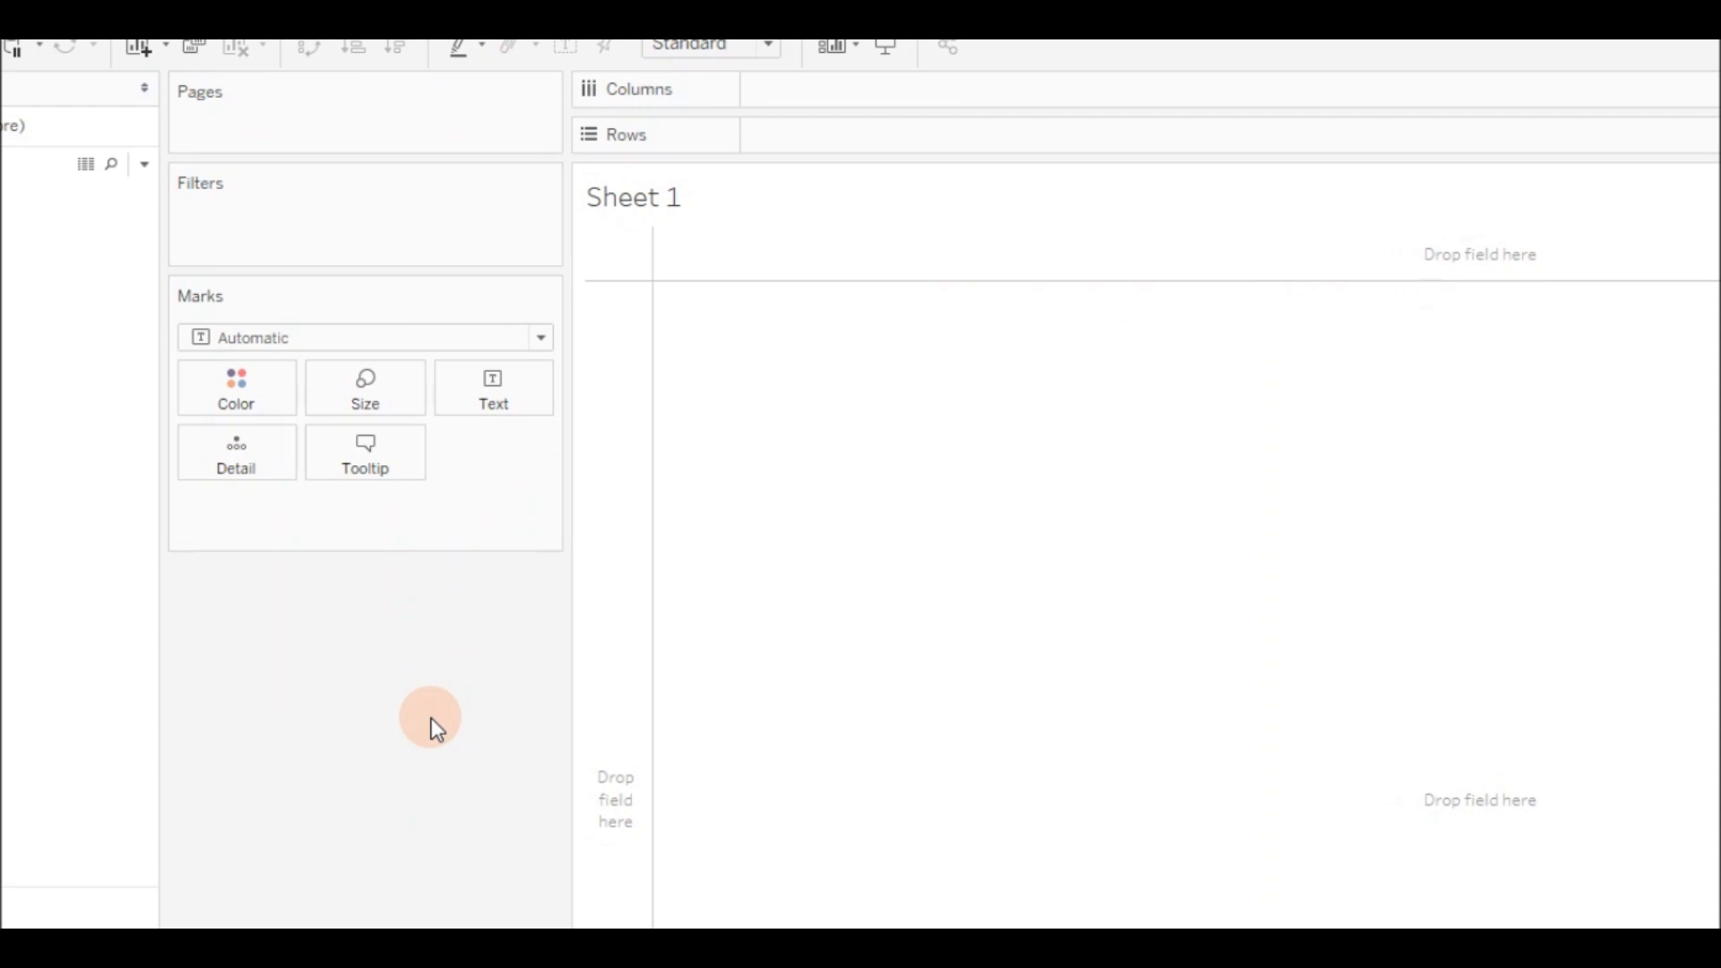
- Add Category, Sub-Category and summed Sales to build the text table
left_click_drag(97, 234, 1009, 194)
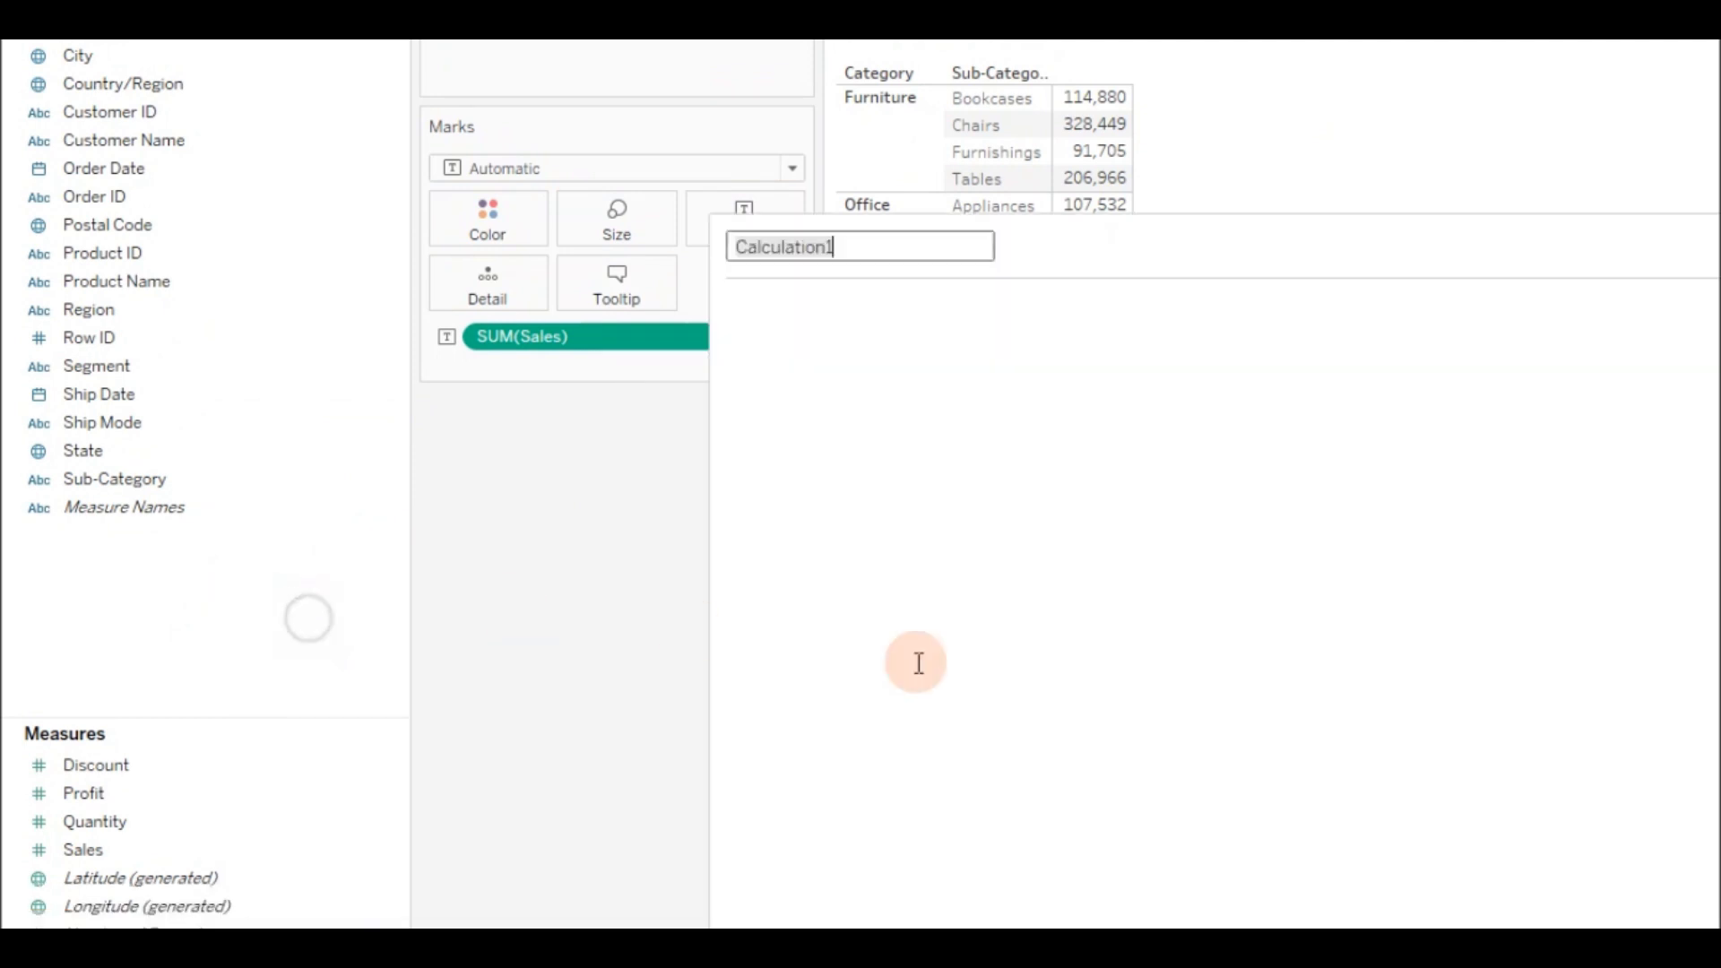
- Define calculation Include as {INCLUDE [Sub-Category]: SUM([Sales])} and save it
type("Include")
left_click(1219, 305)
type("{")
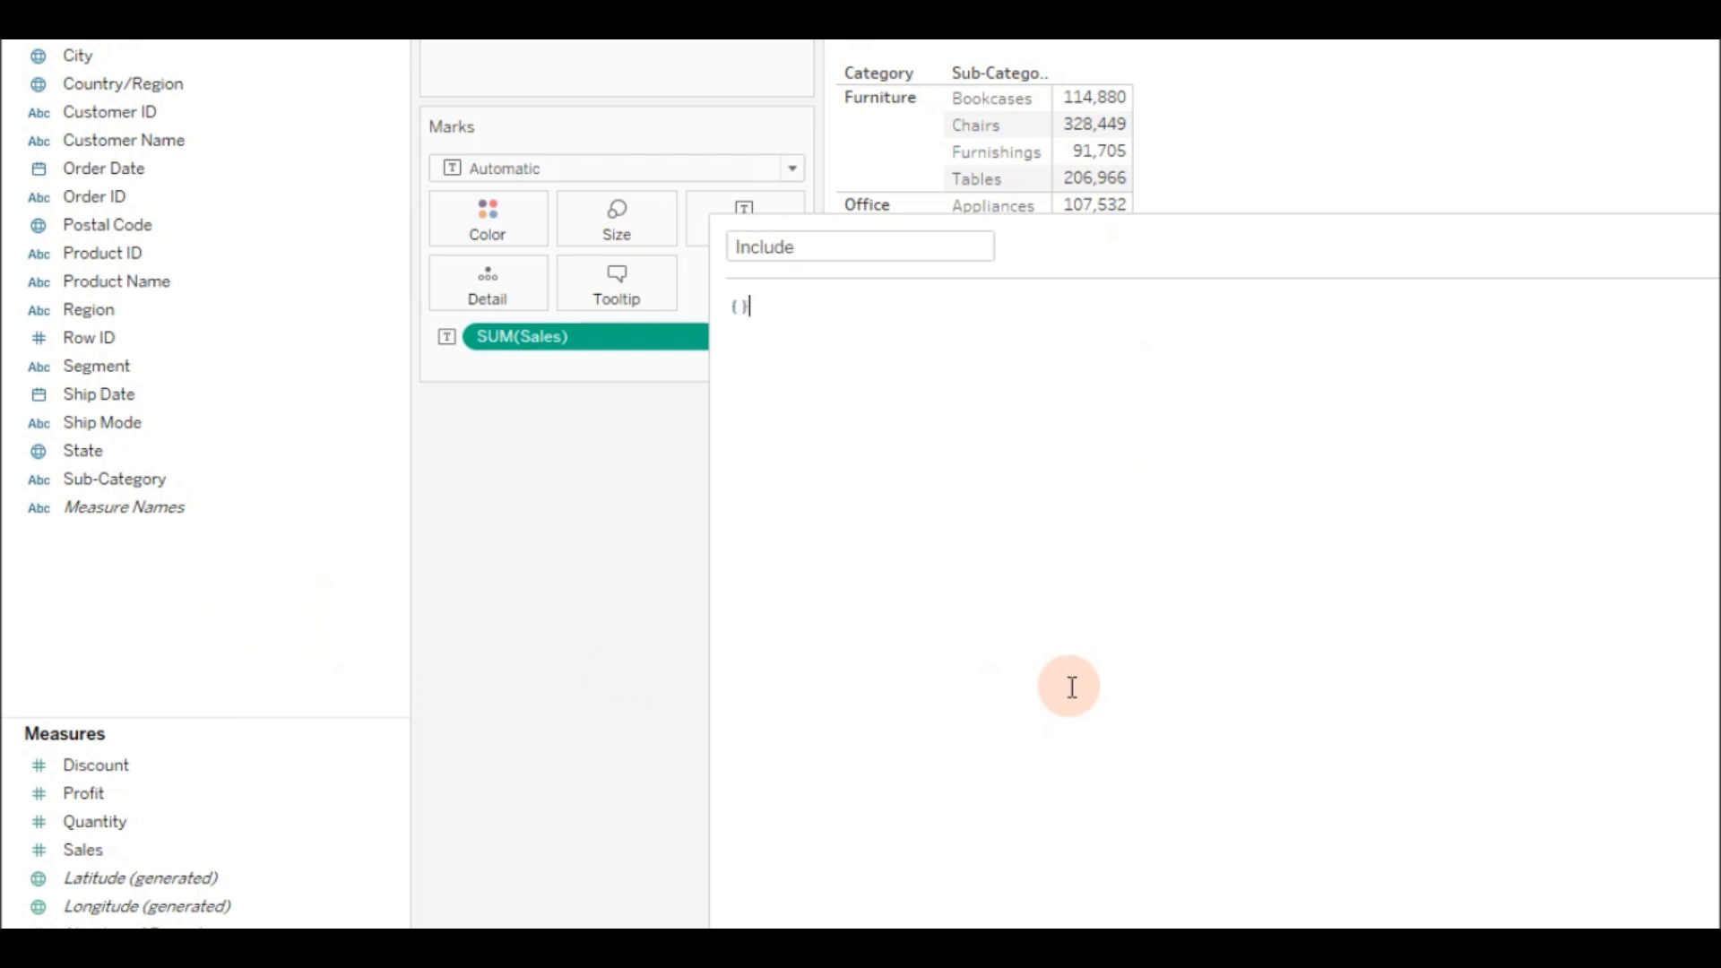
type("incl")
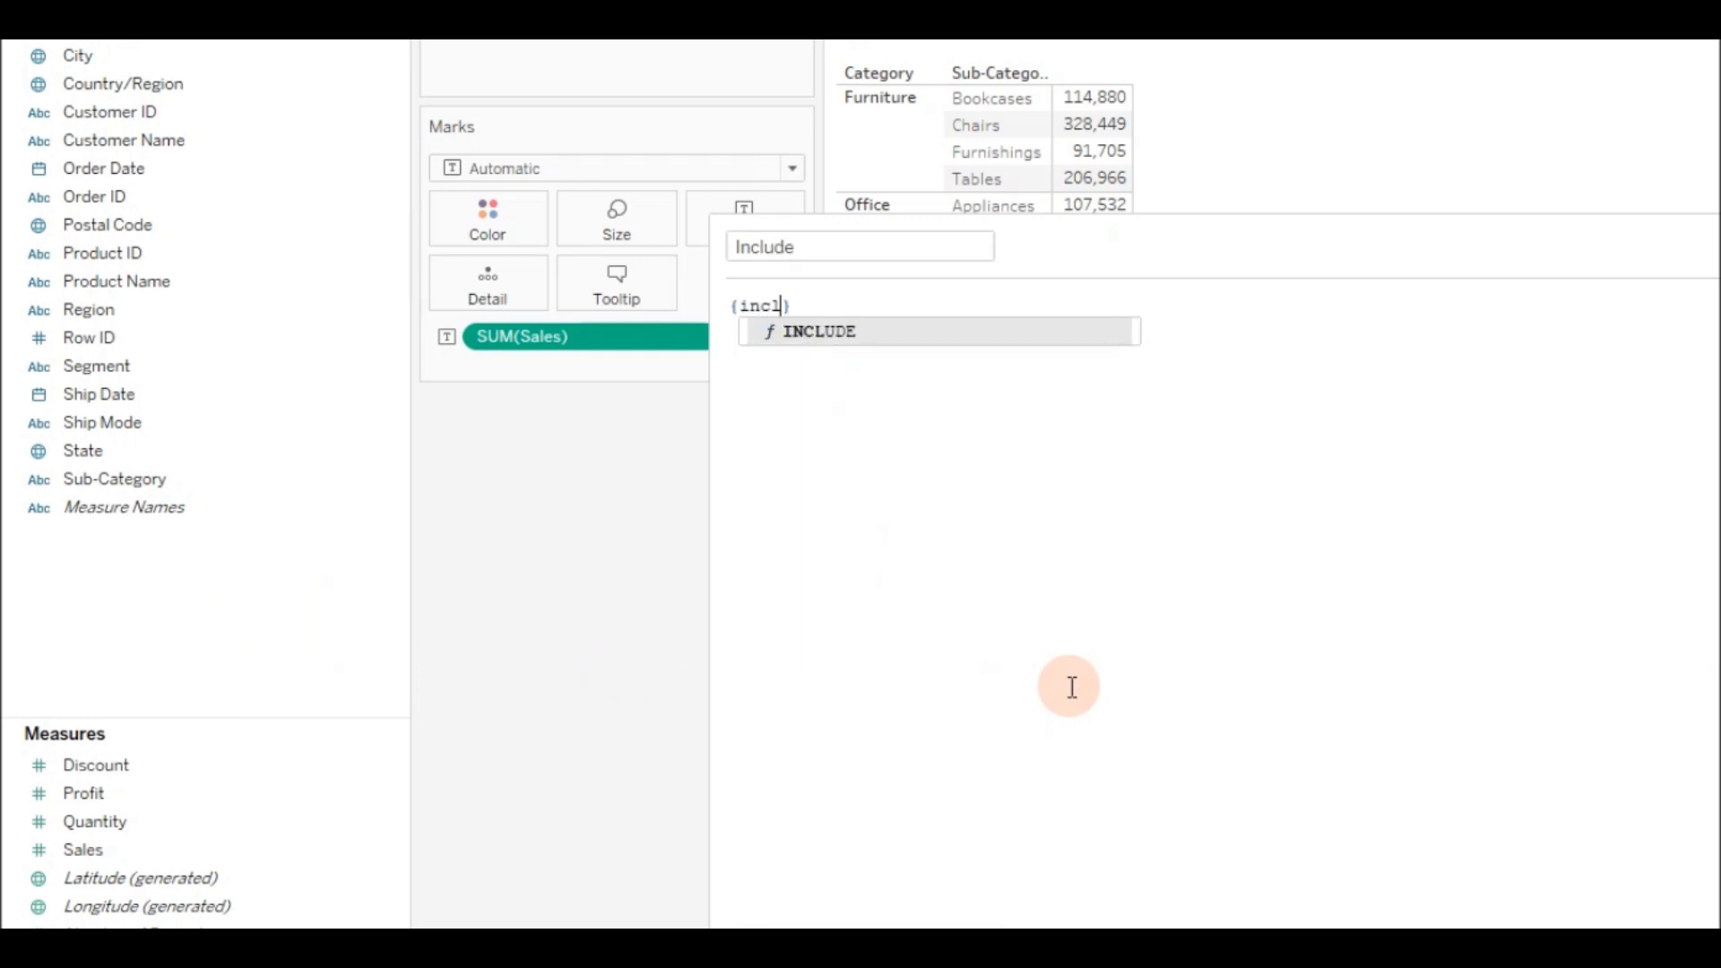
key("Tab")
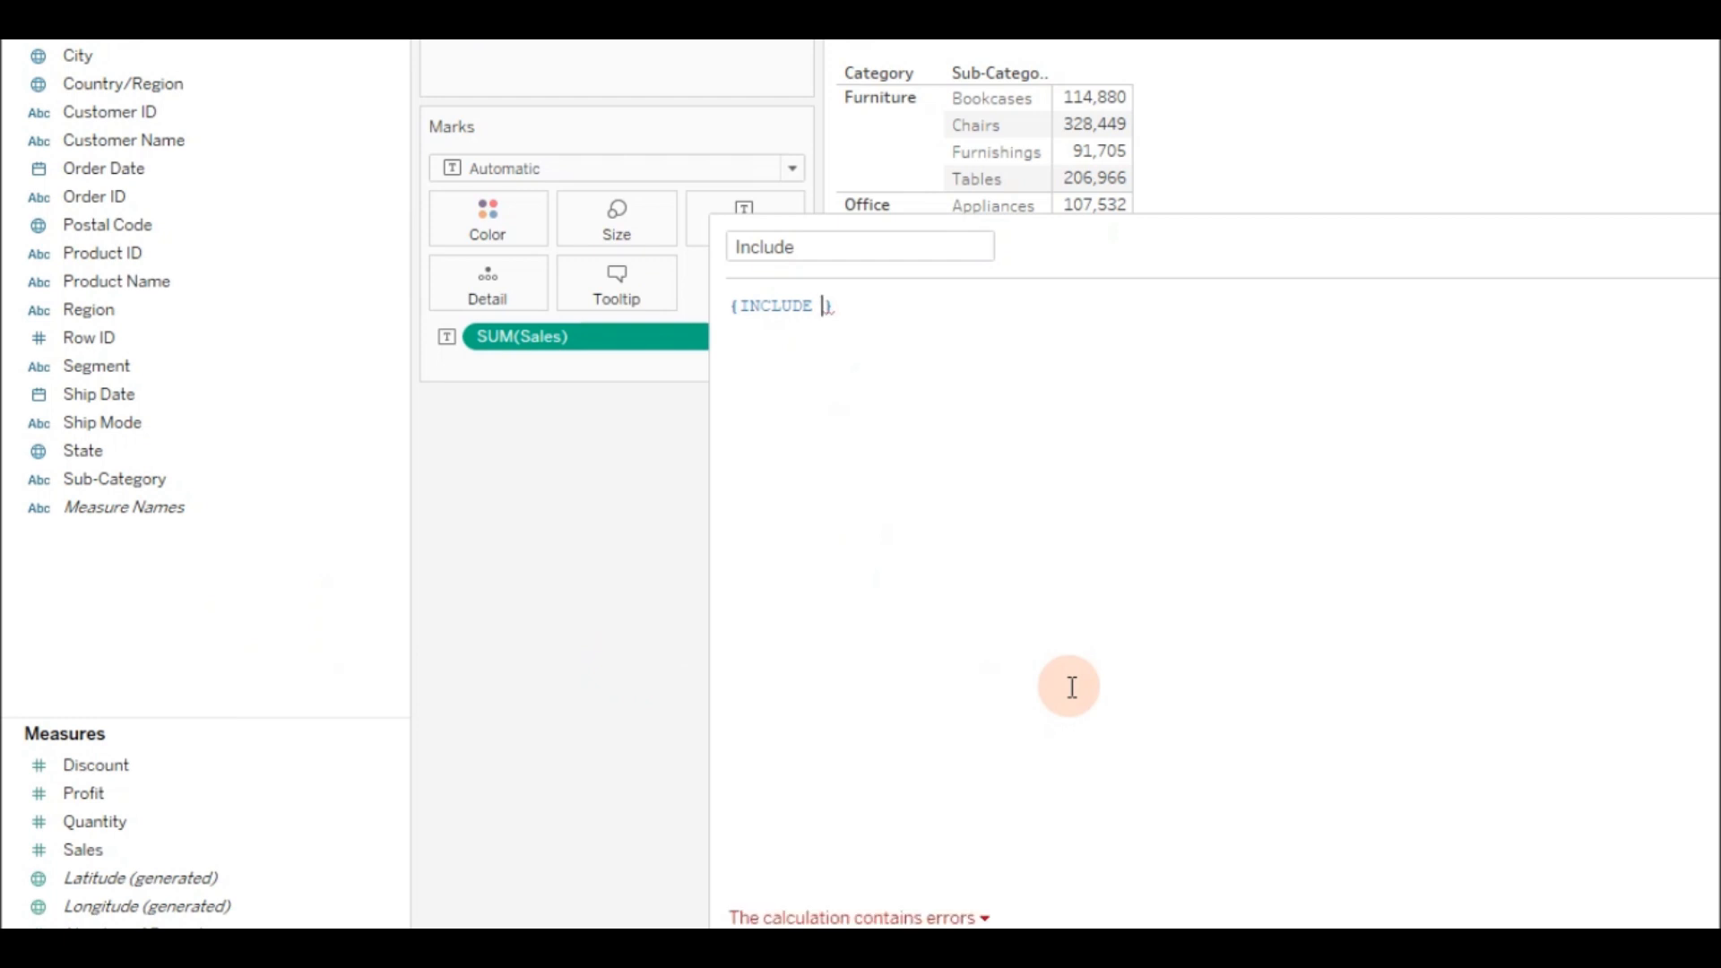
type("[Sub-Category]")
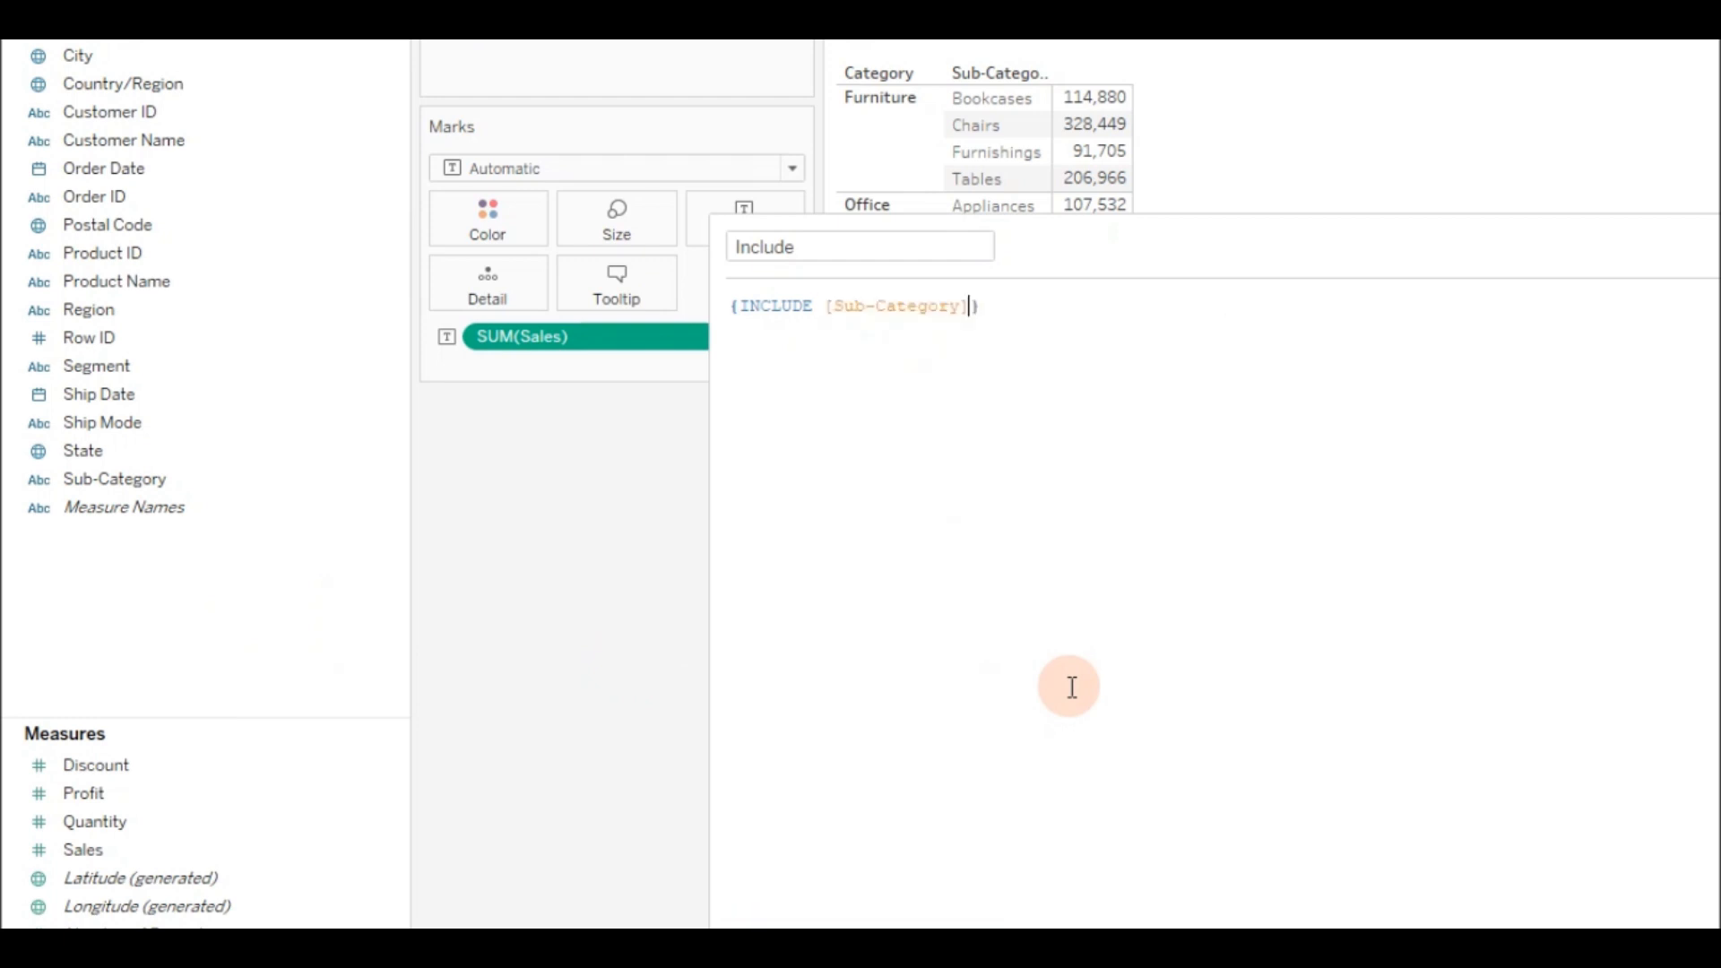
type(":")
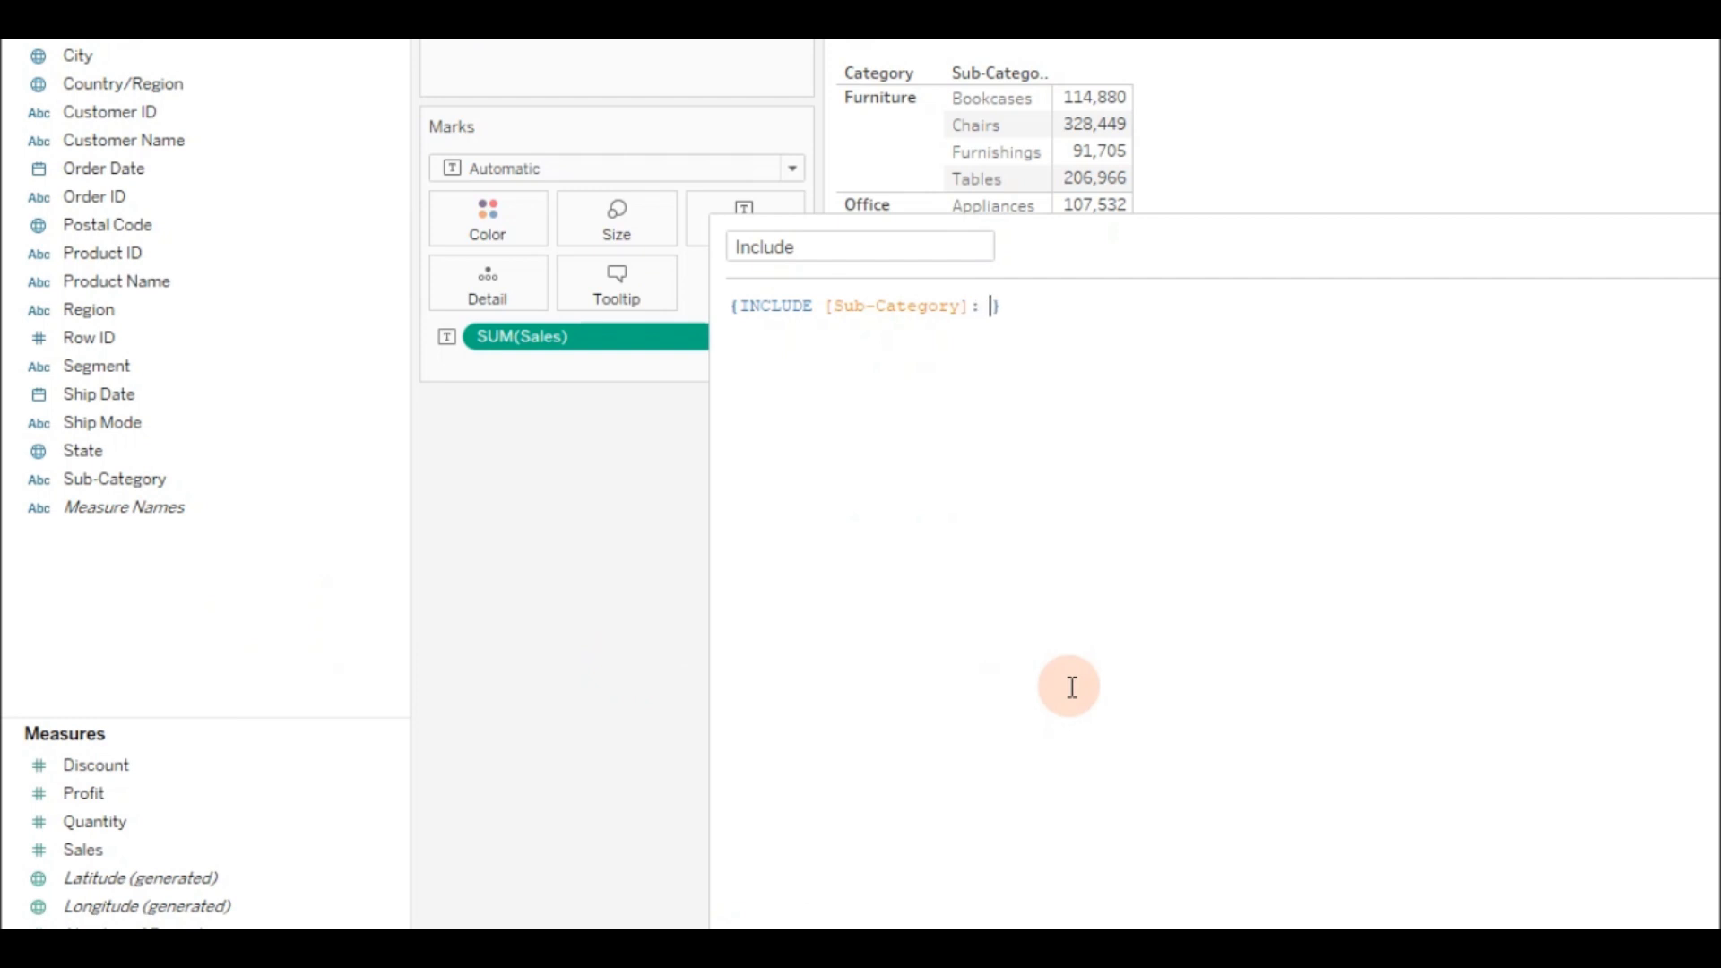
type("SUM(")
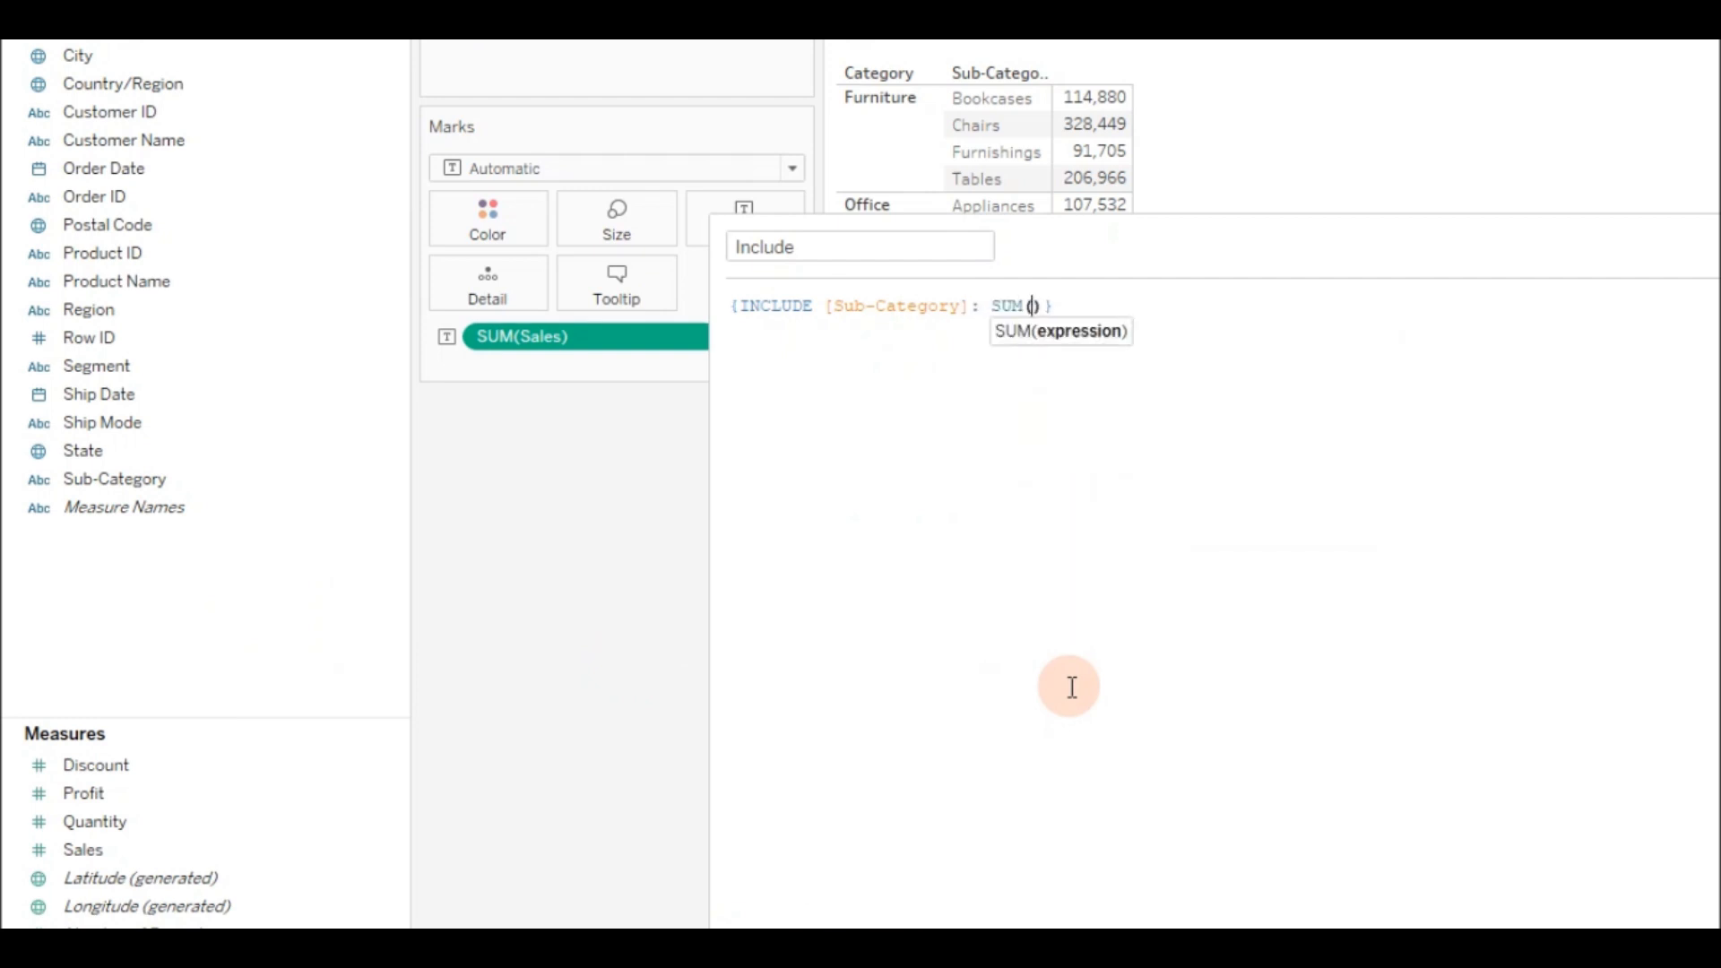
type("[Sales]")
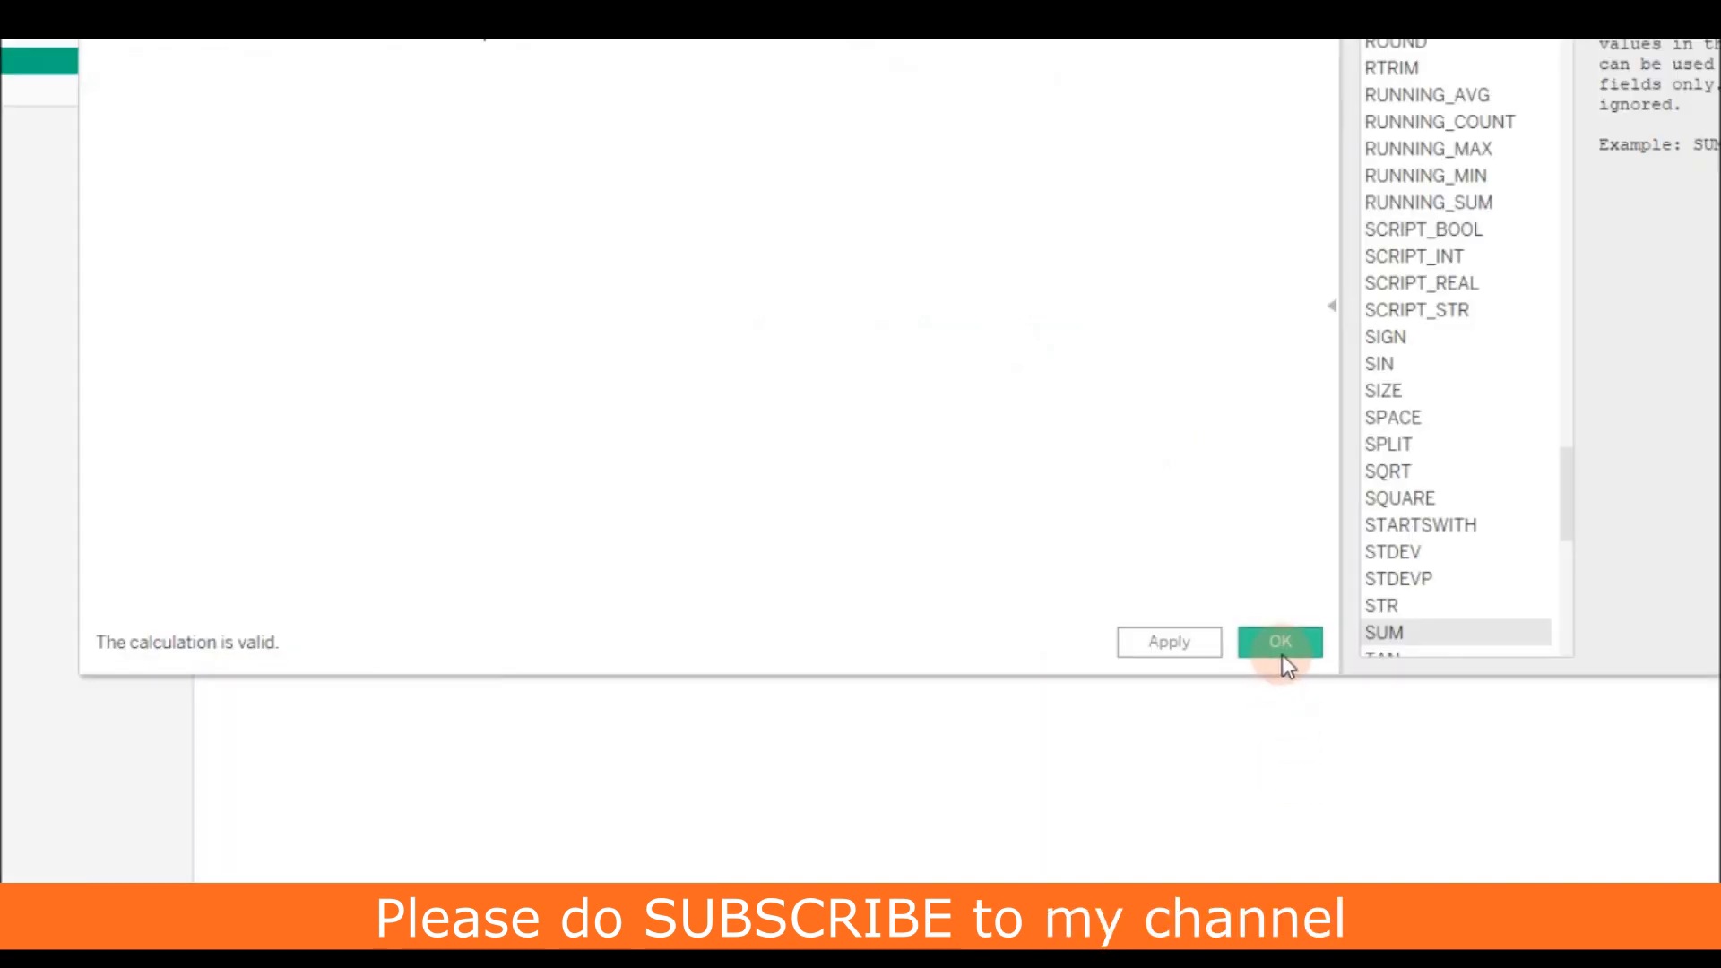
left_click(1280, 642)
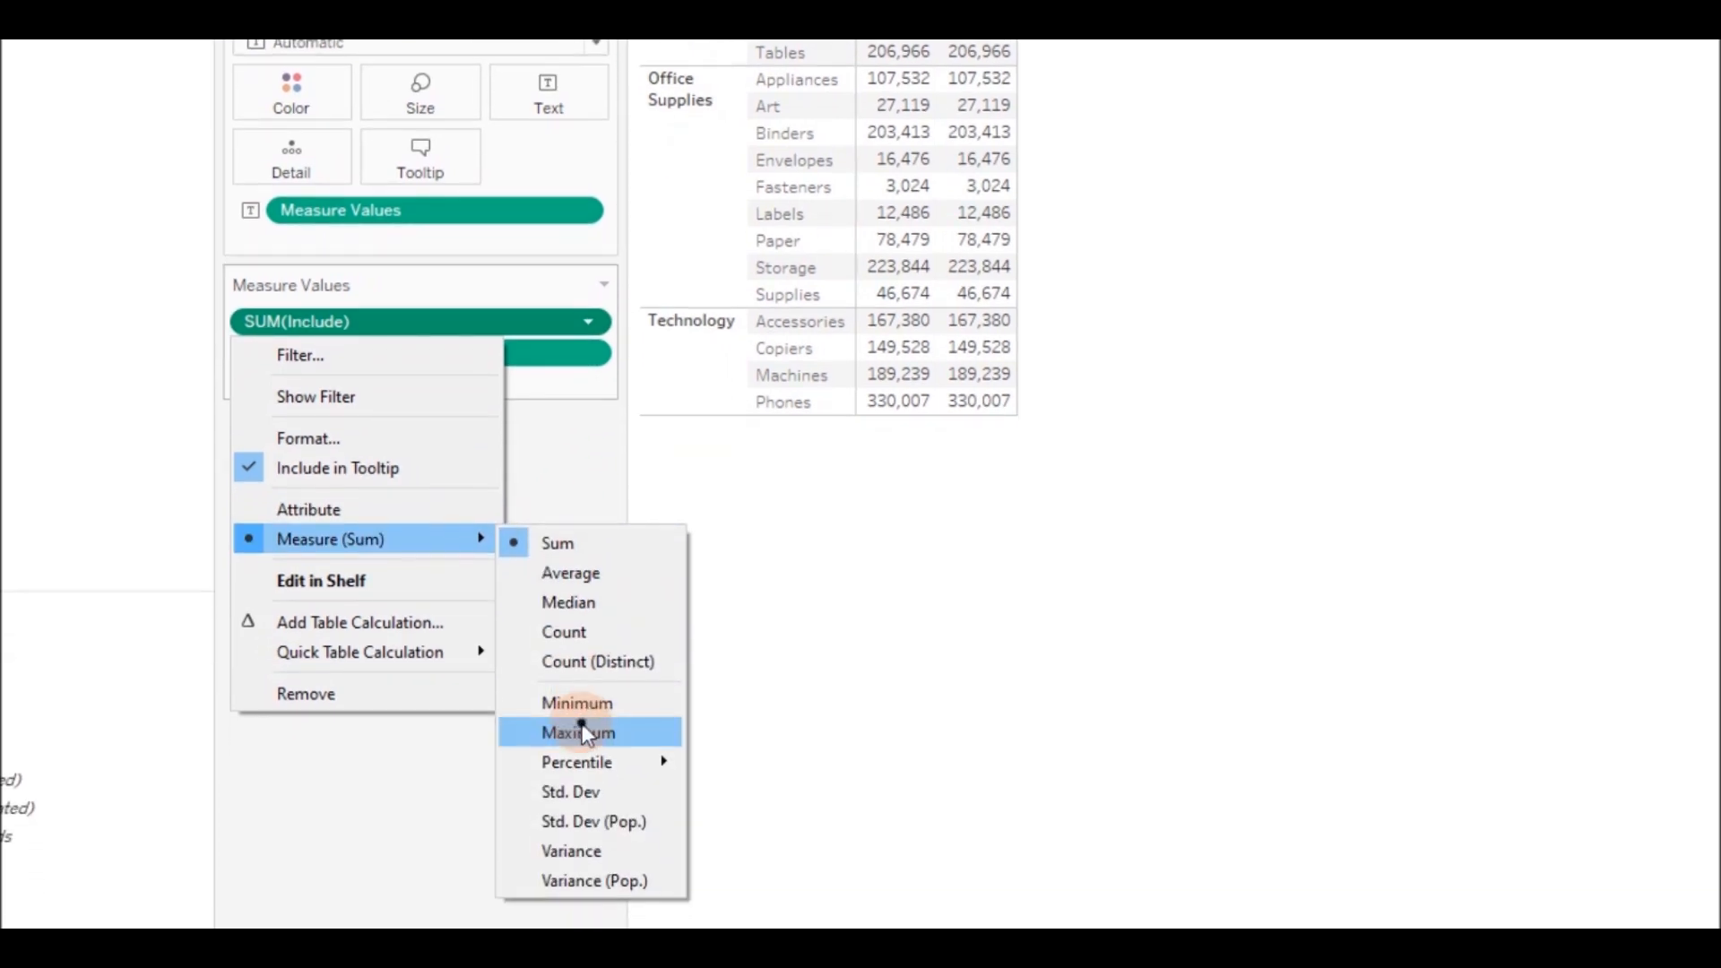
- Aggregate both the Include and Sales pills as Maximum
left_click(579, 731)
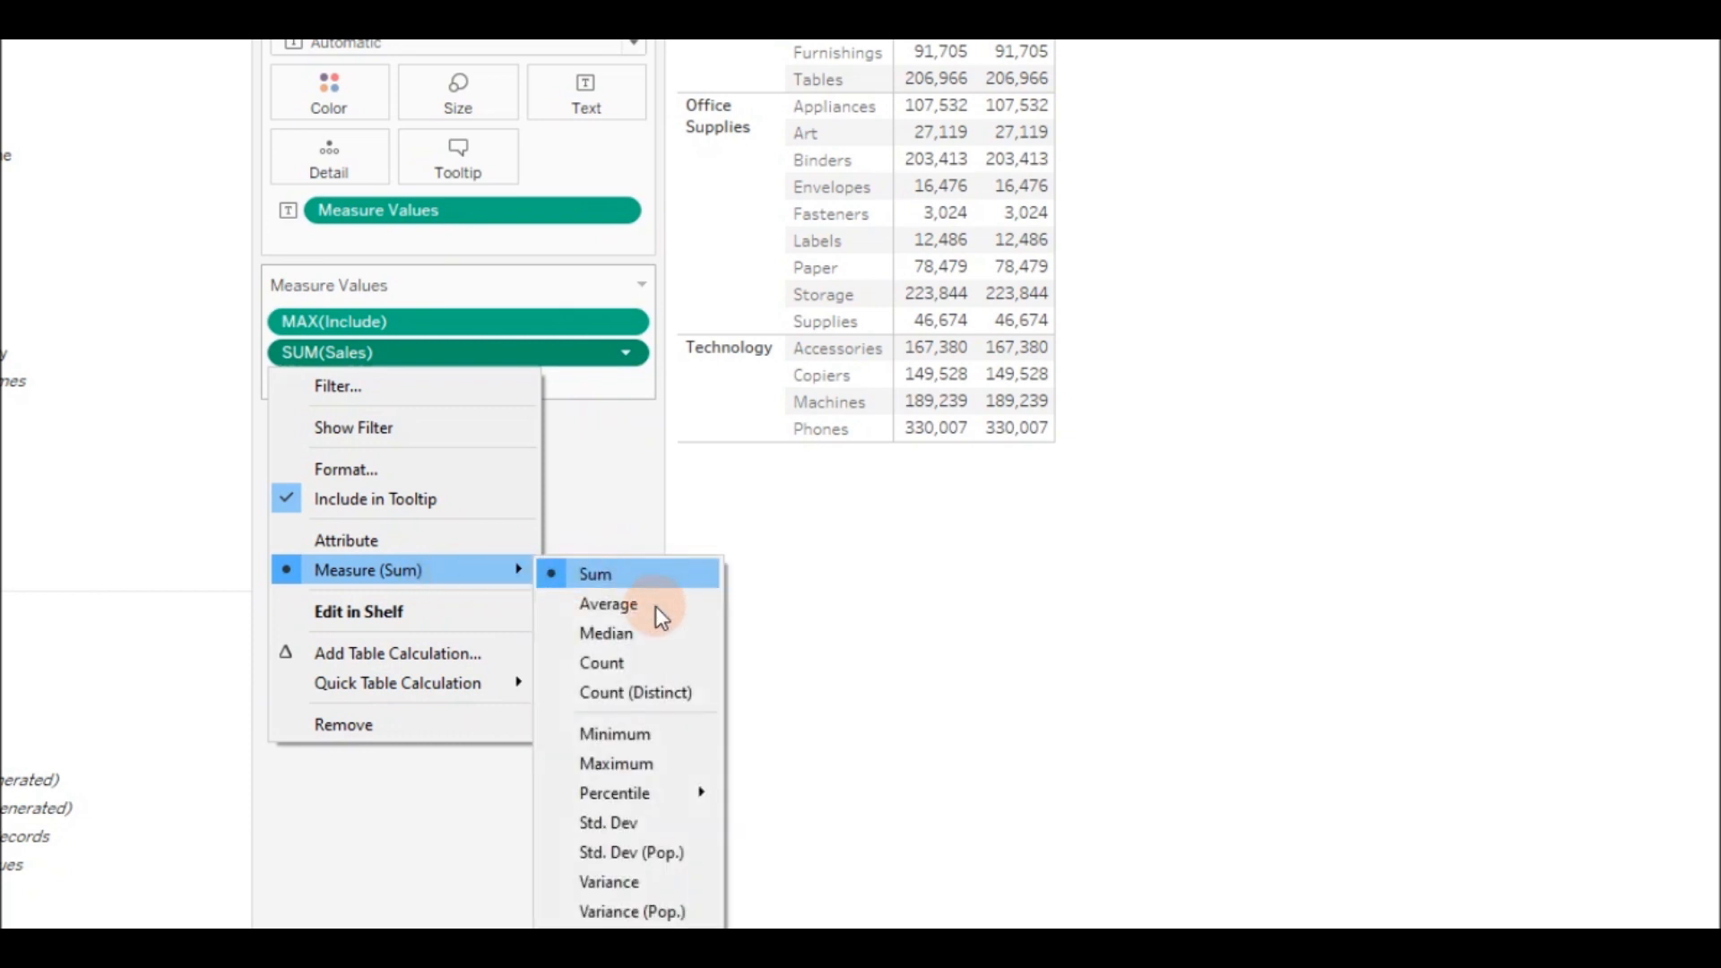
left_click(615, 764)
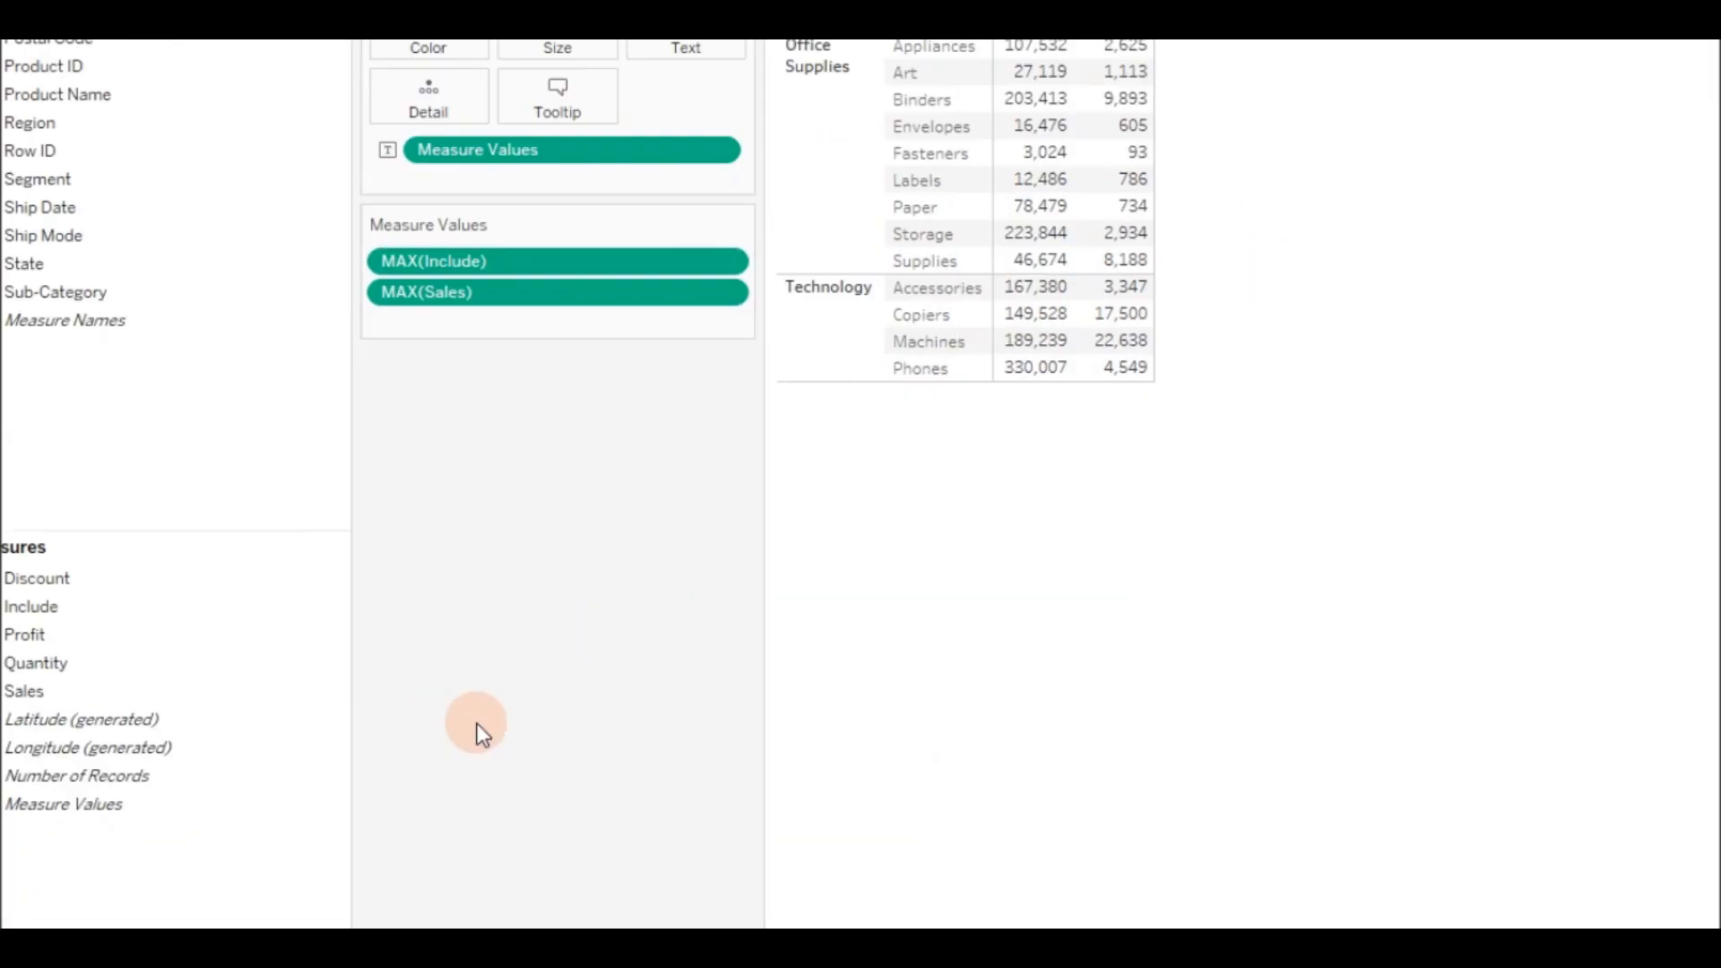
- Duplicate Sheet 1 into Sheet 1 (2) showing max Include and Sales per Category
right_click(475, 733)
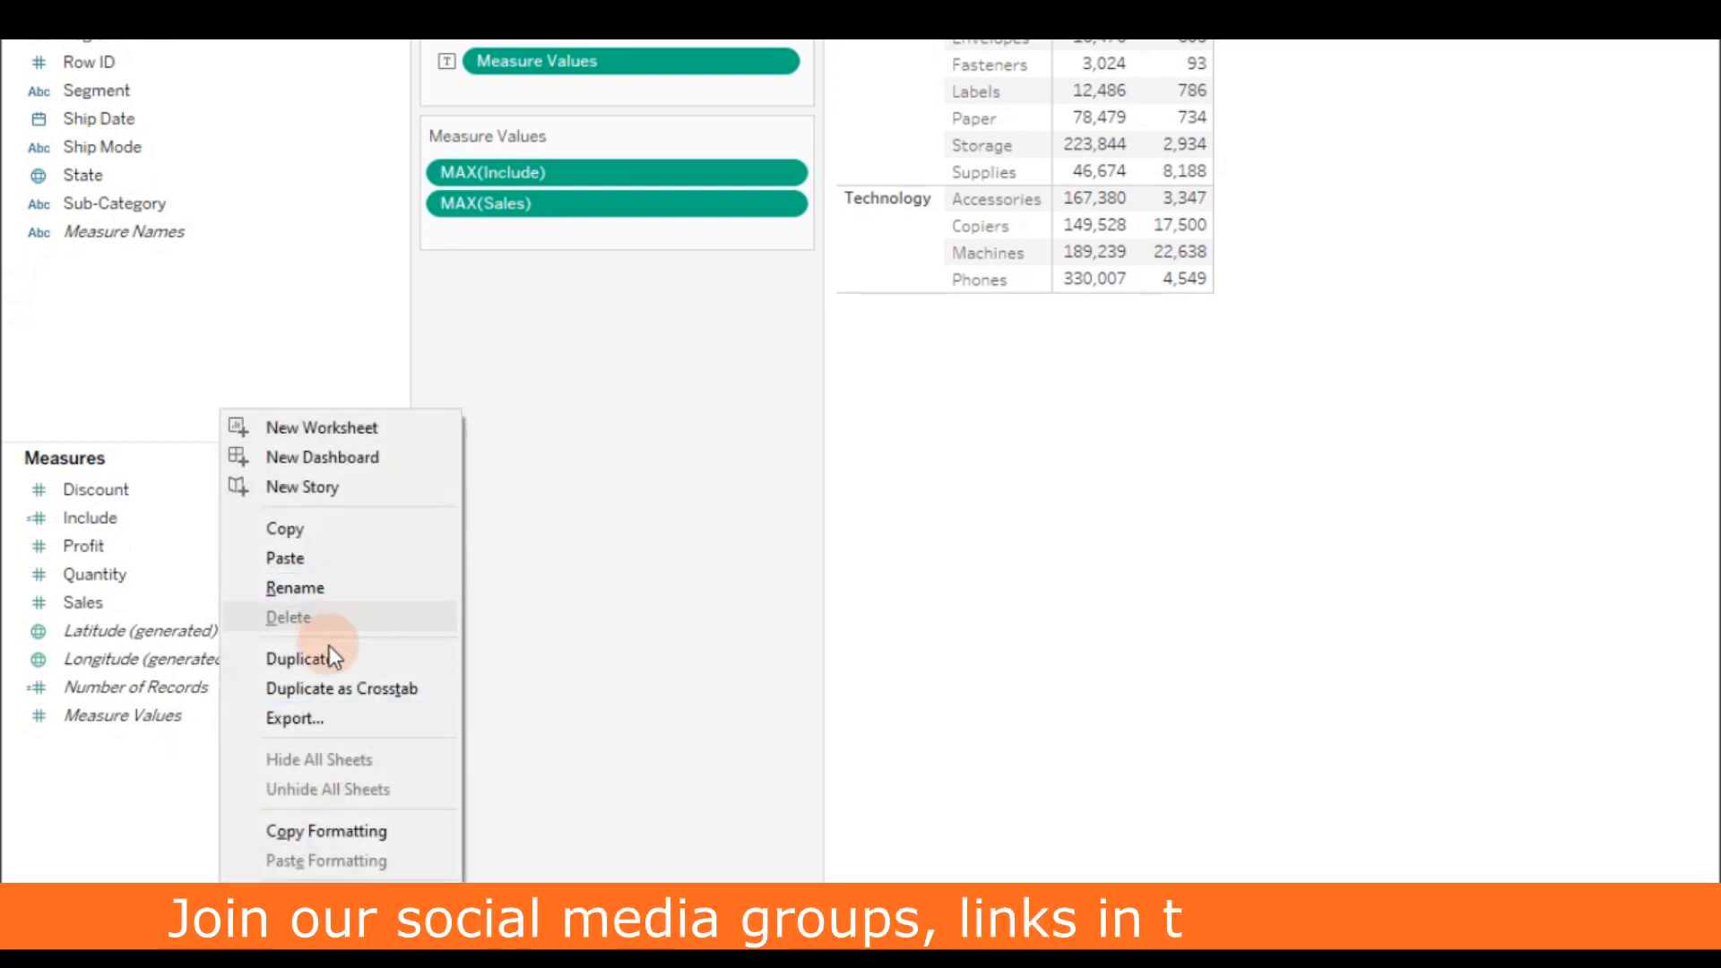
left_click(615, 453)
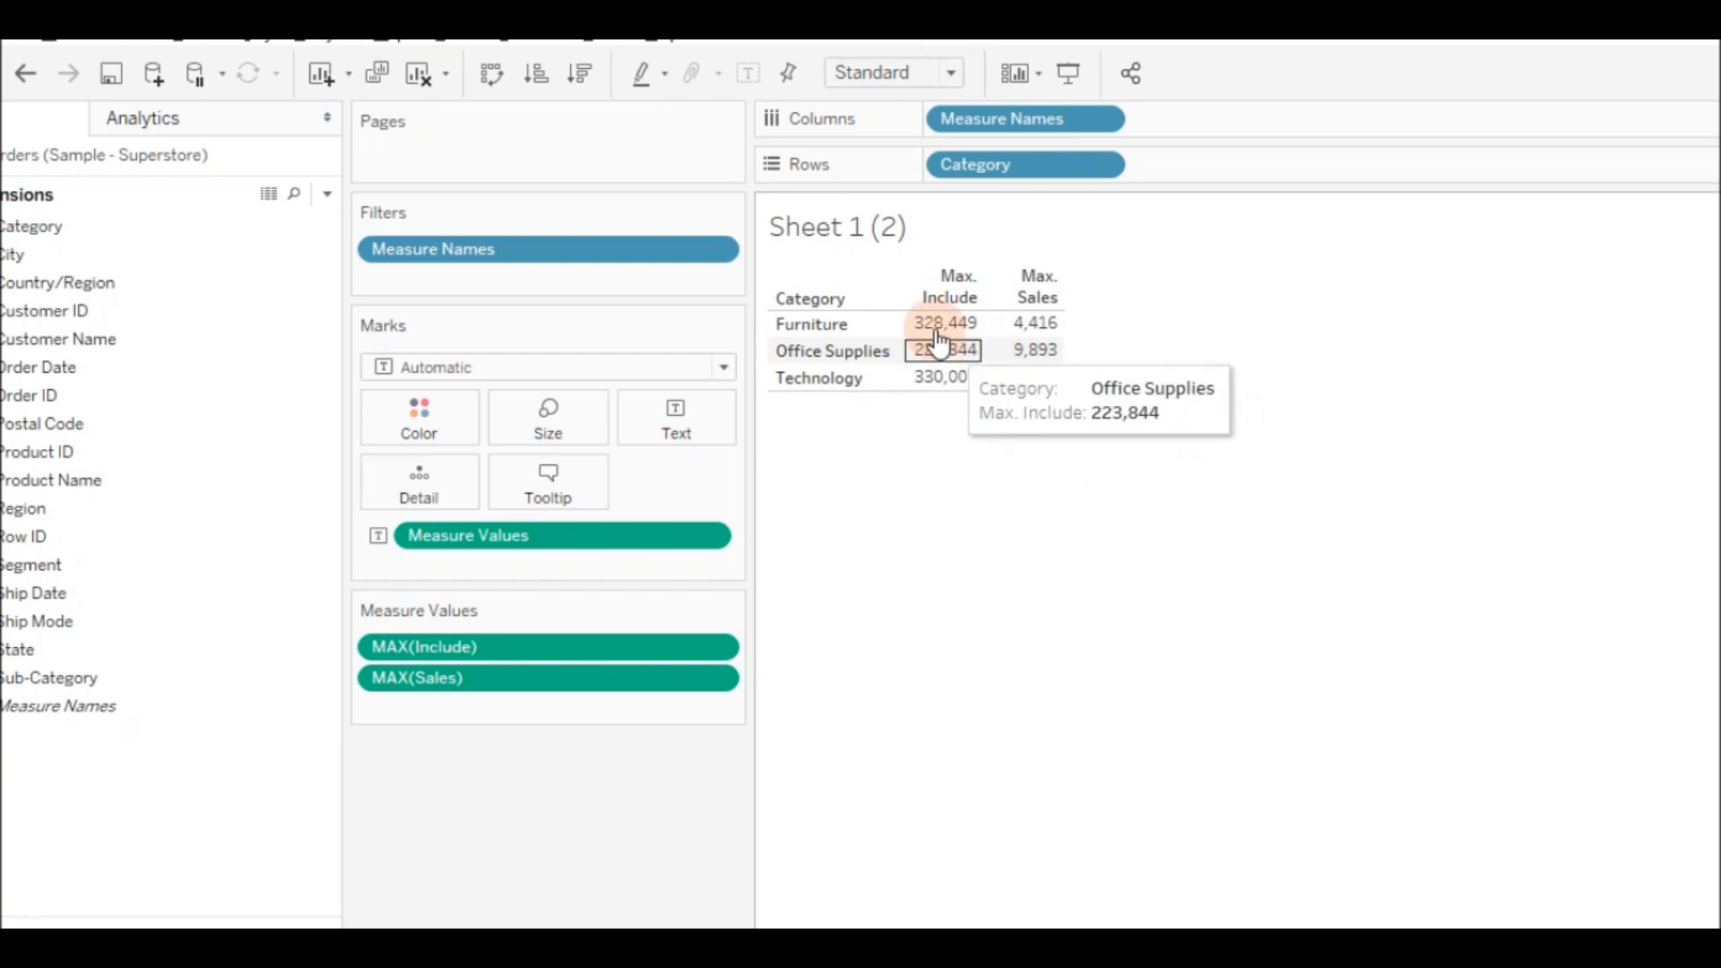
mouse_move(945, 323)
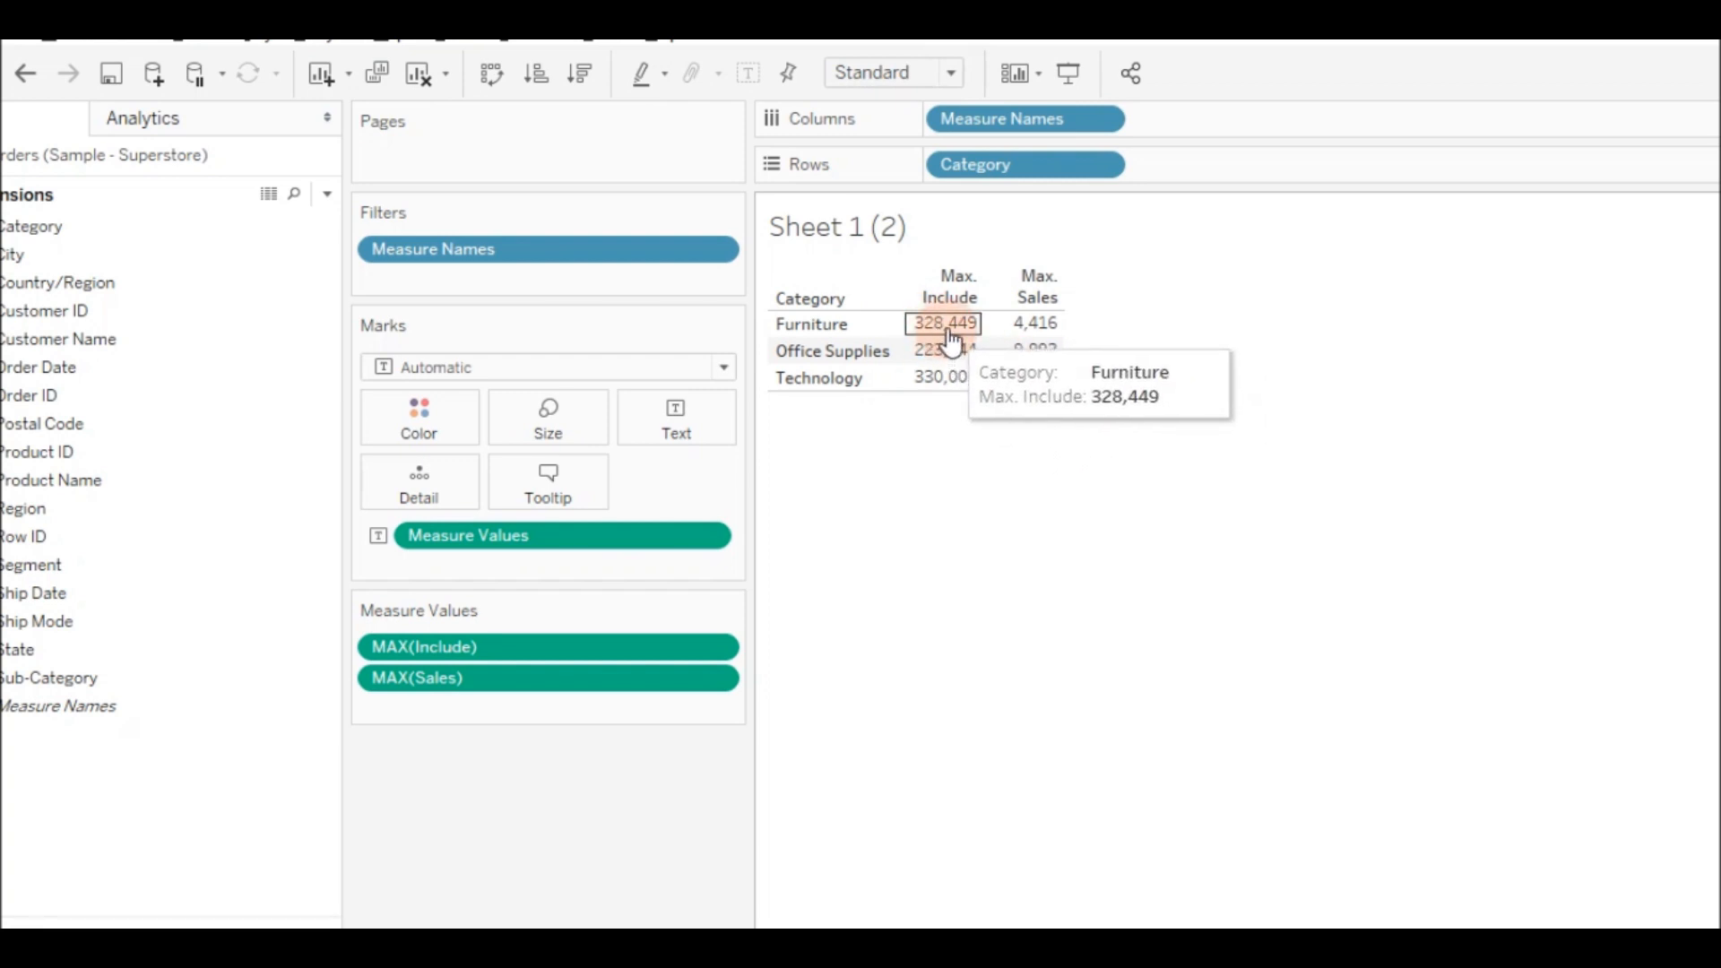
mouse_move(737, 584)
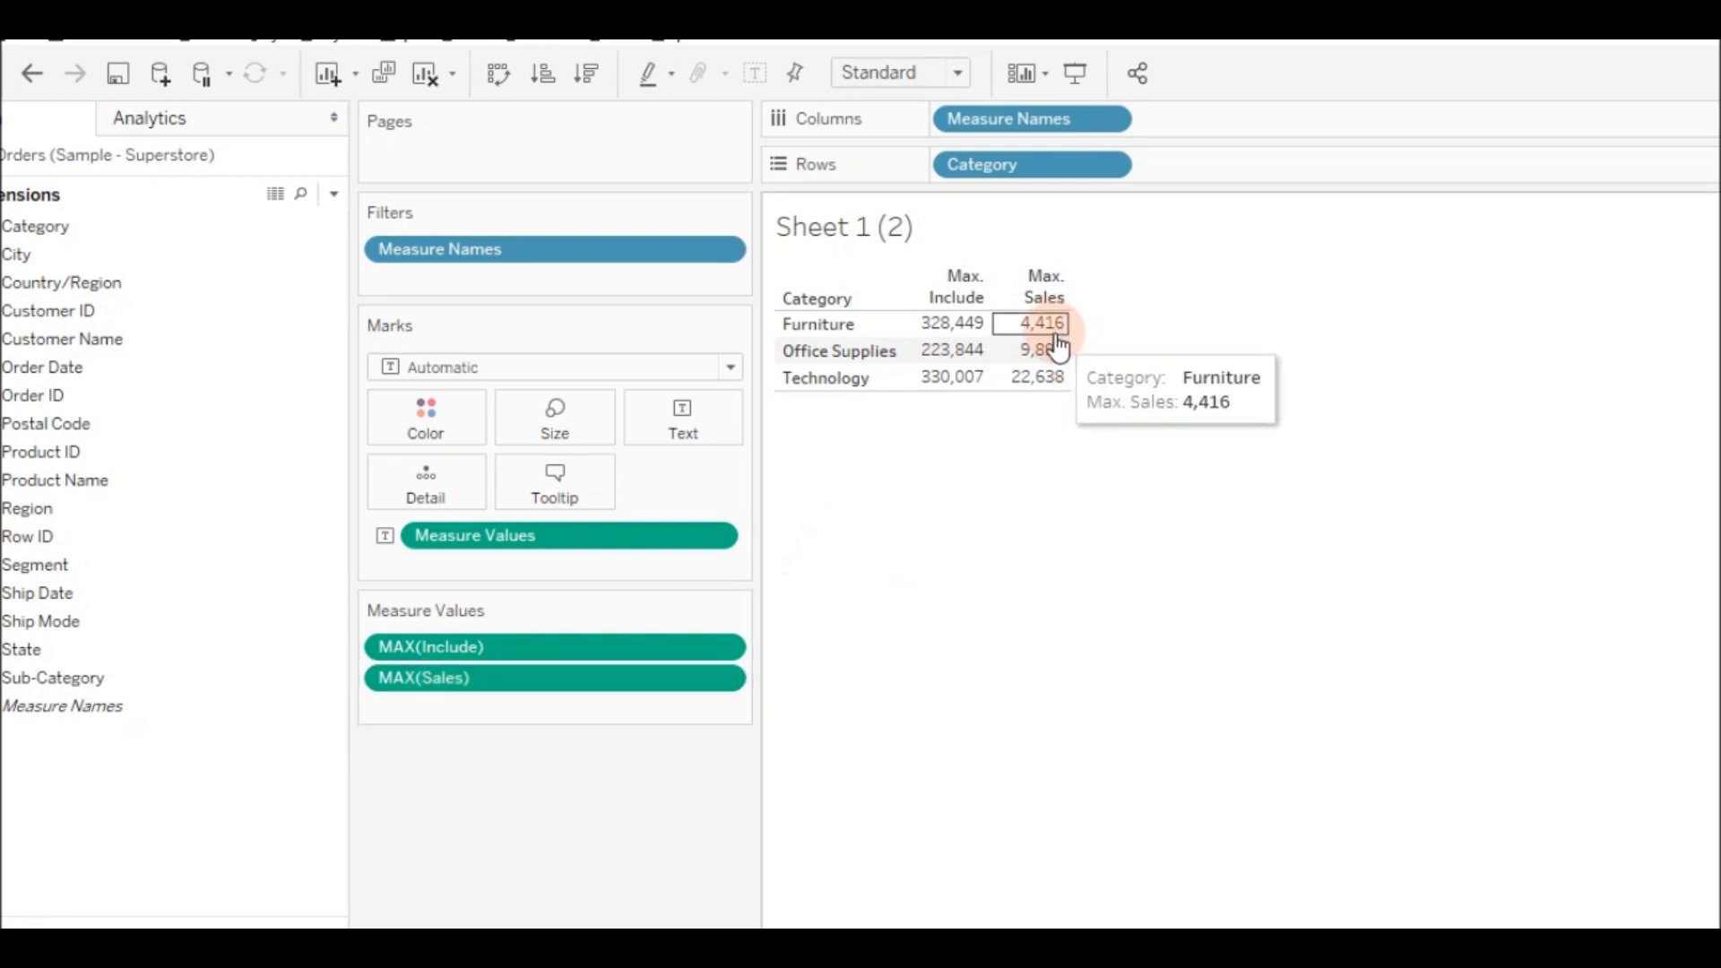
scroll("down", 3)
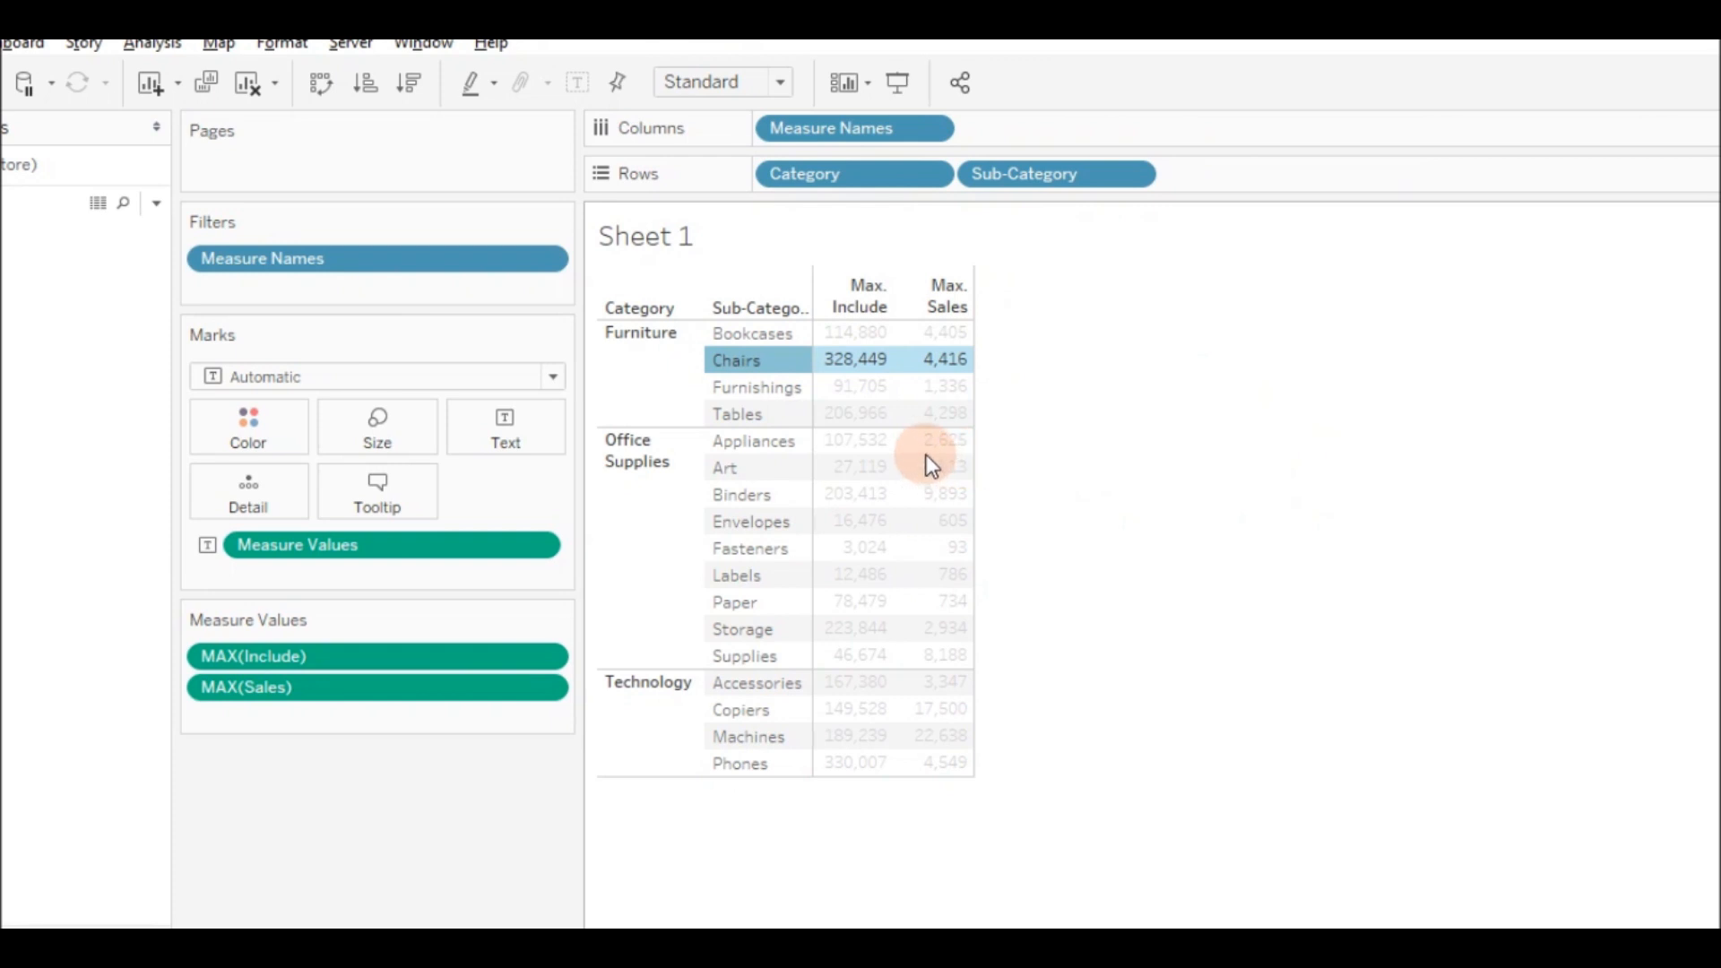
mouse_move(658, 491)
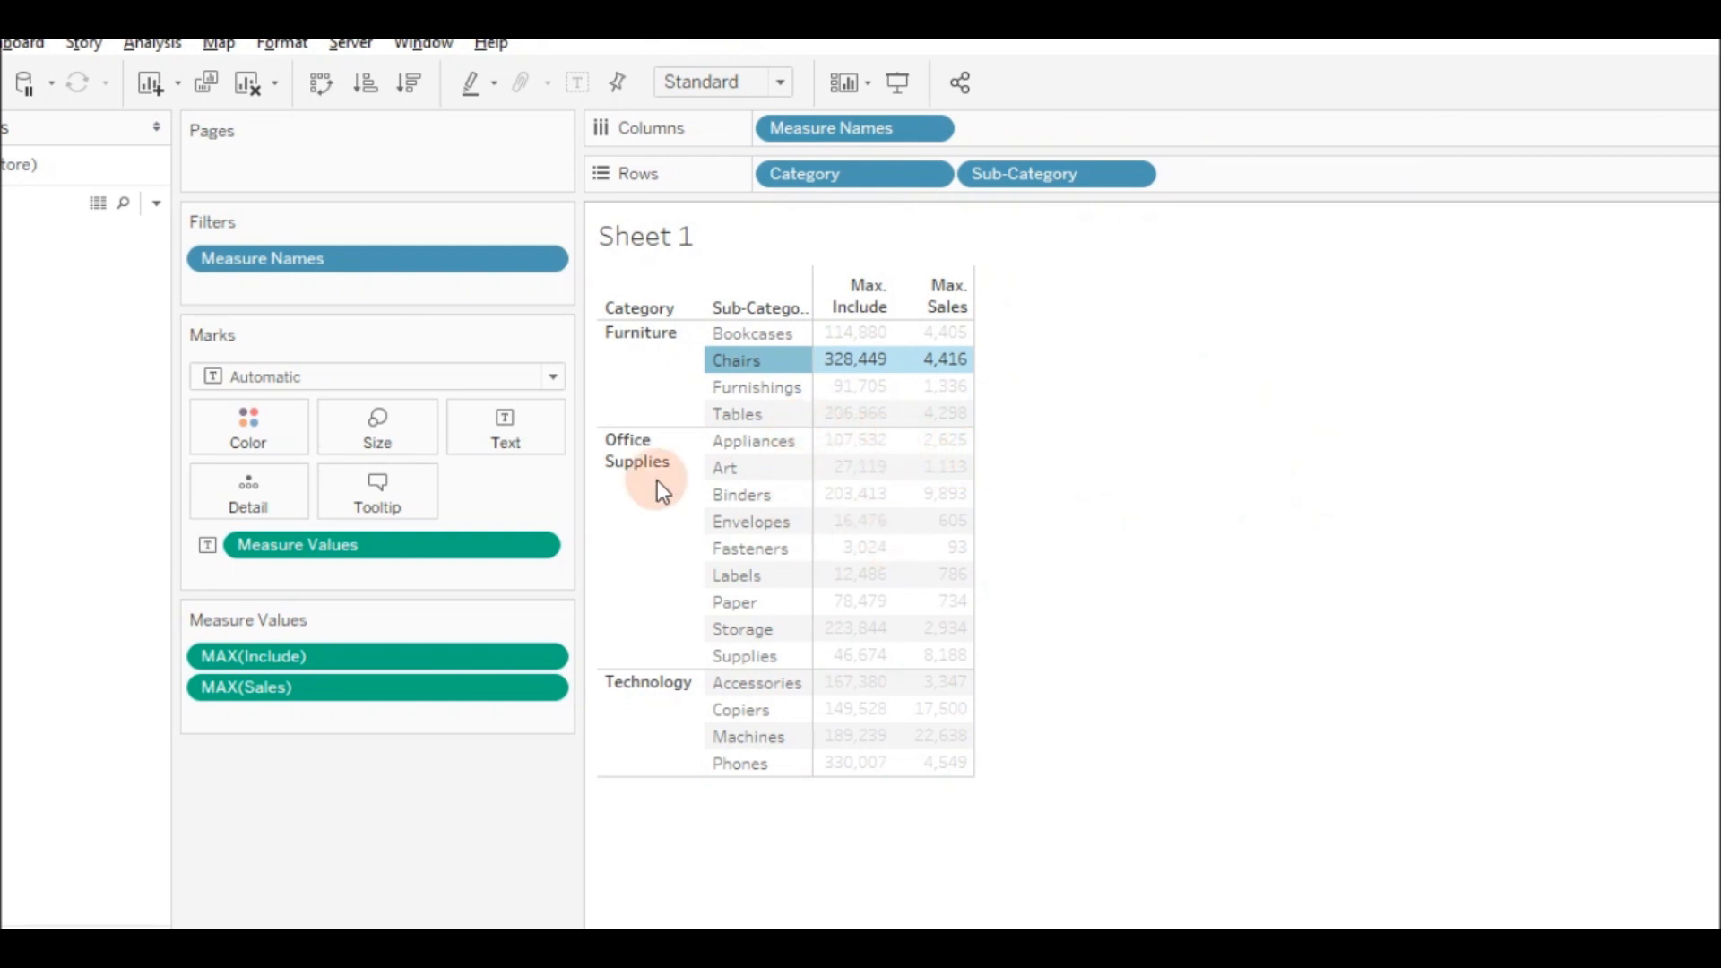
- Check Furniture's max Include of 328,449 on Sheet 1 (2), then go to the Orders data
left_click(288, 916)
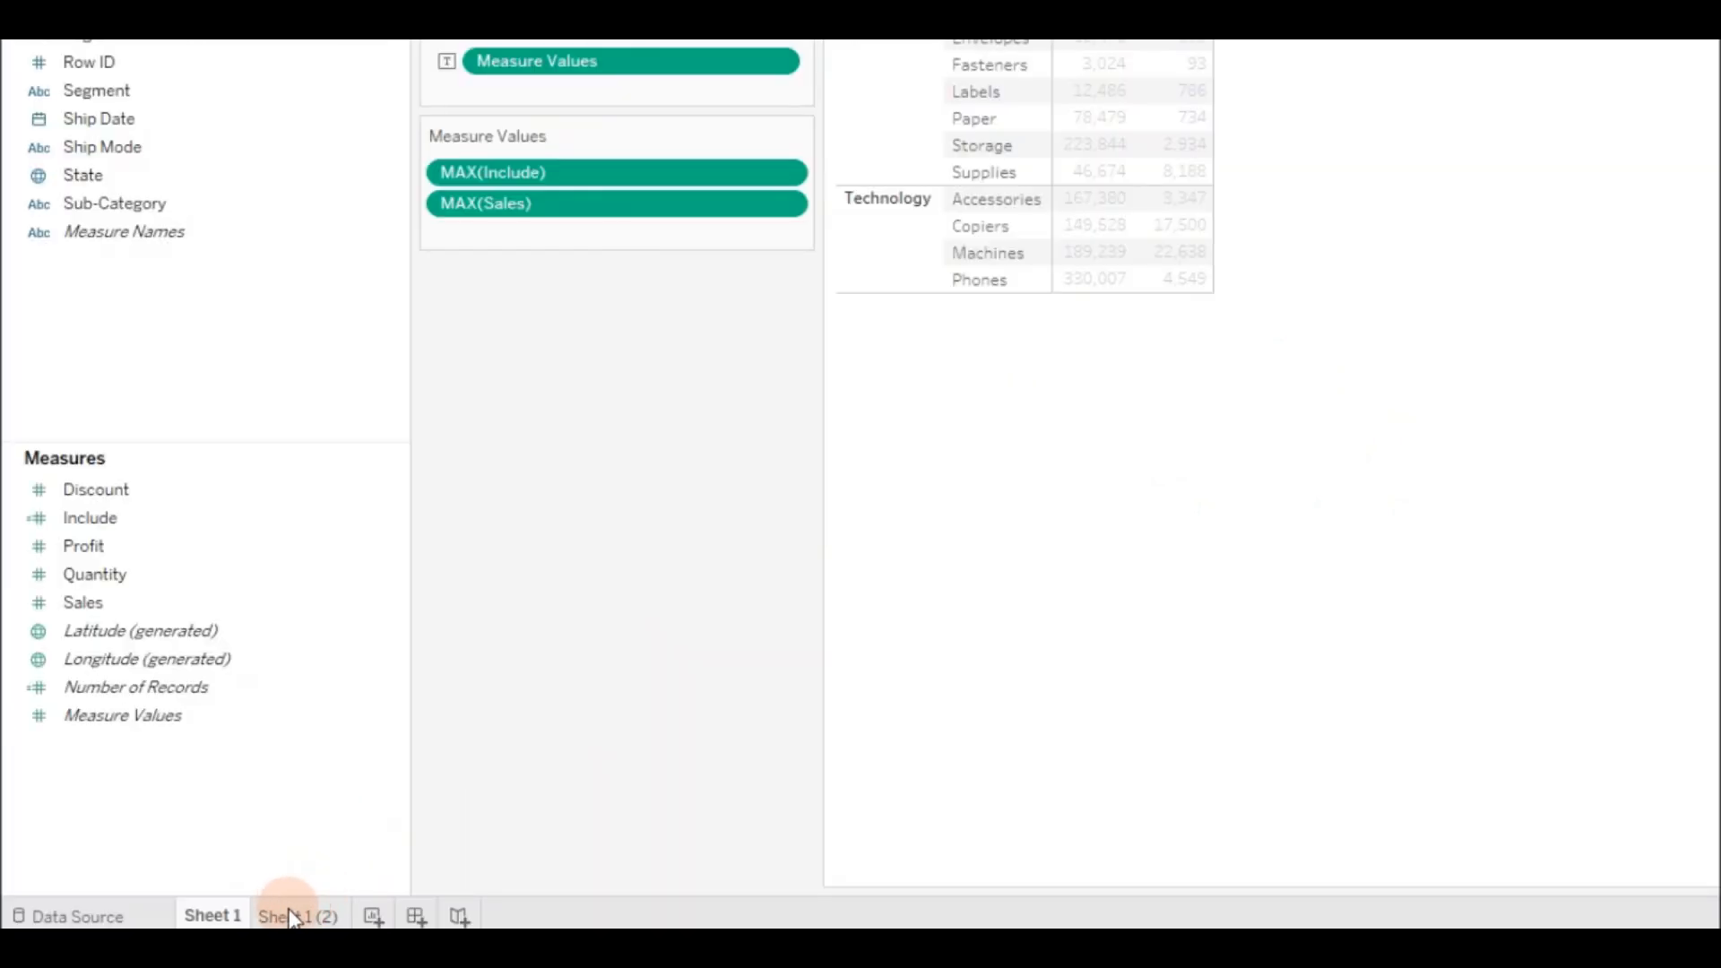
left_click(294, 916)
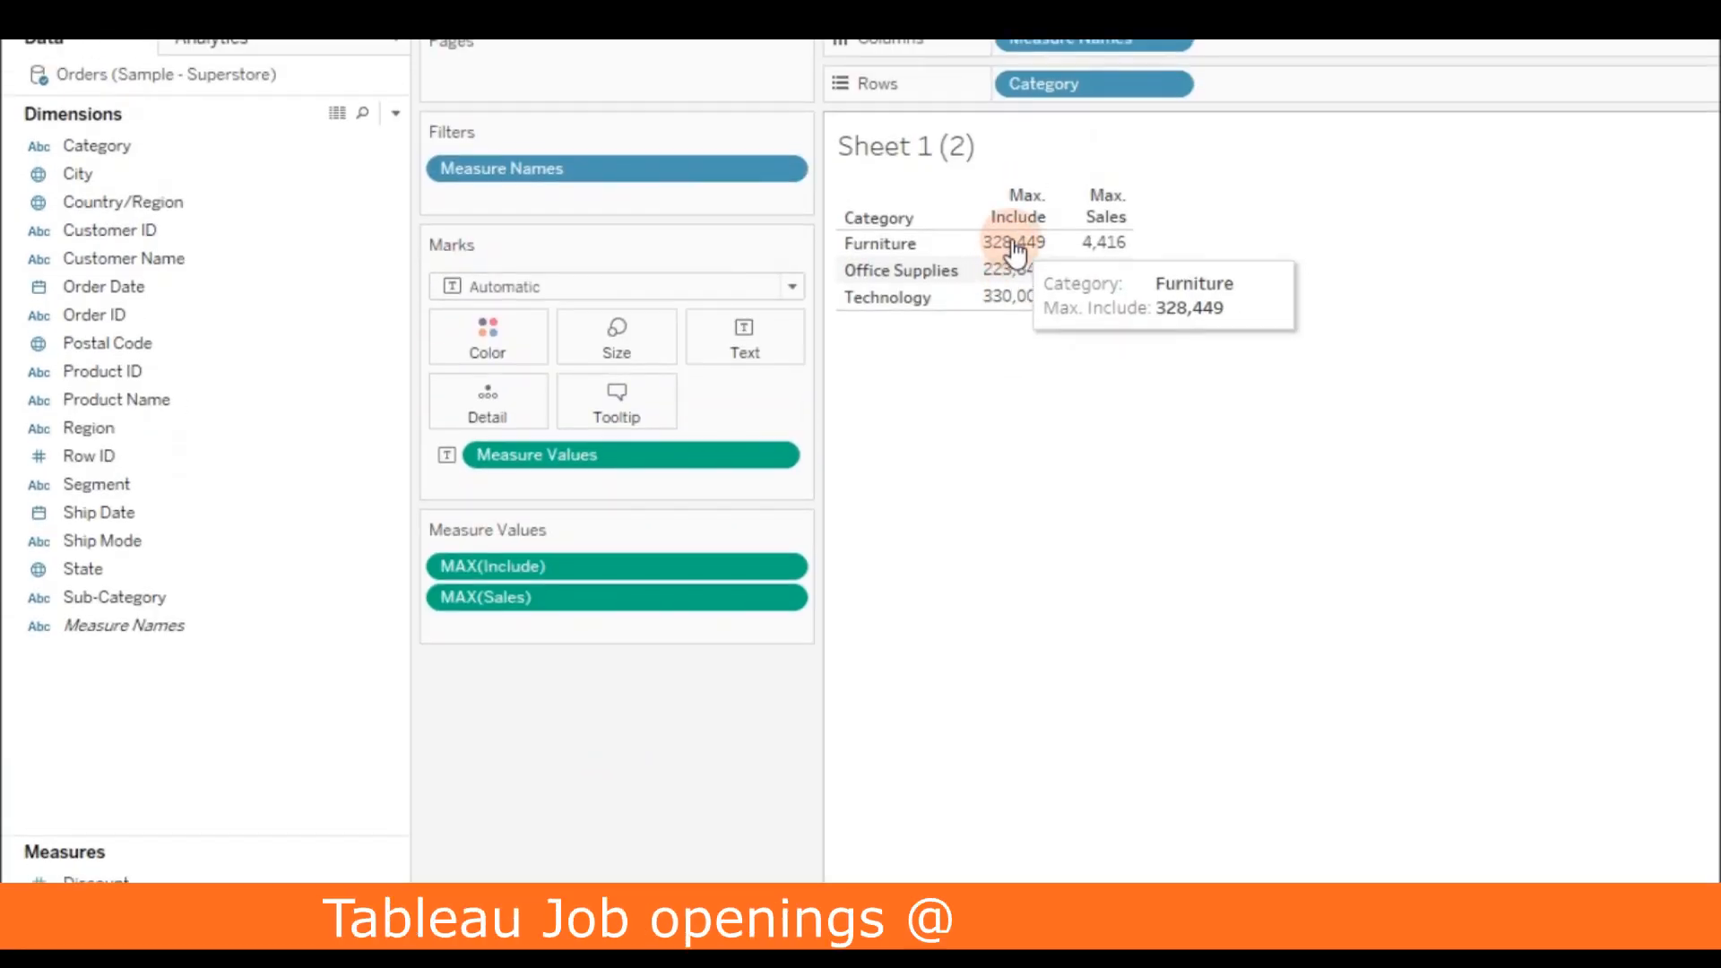
mouse_move(1010, 296)
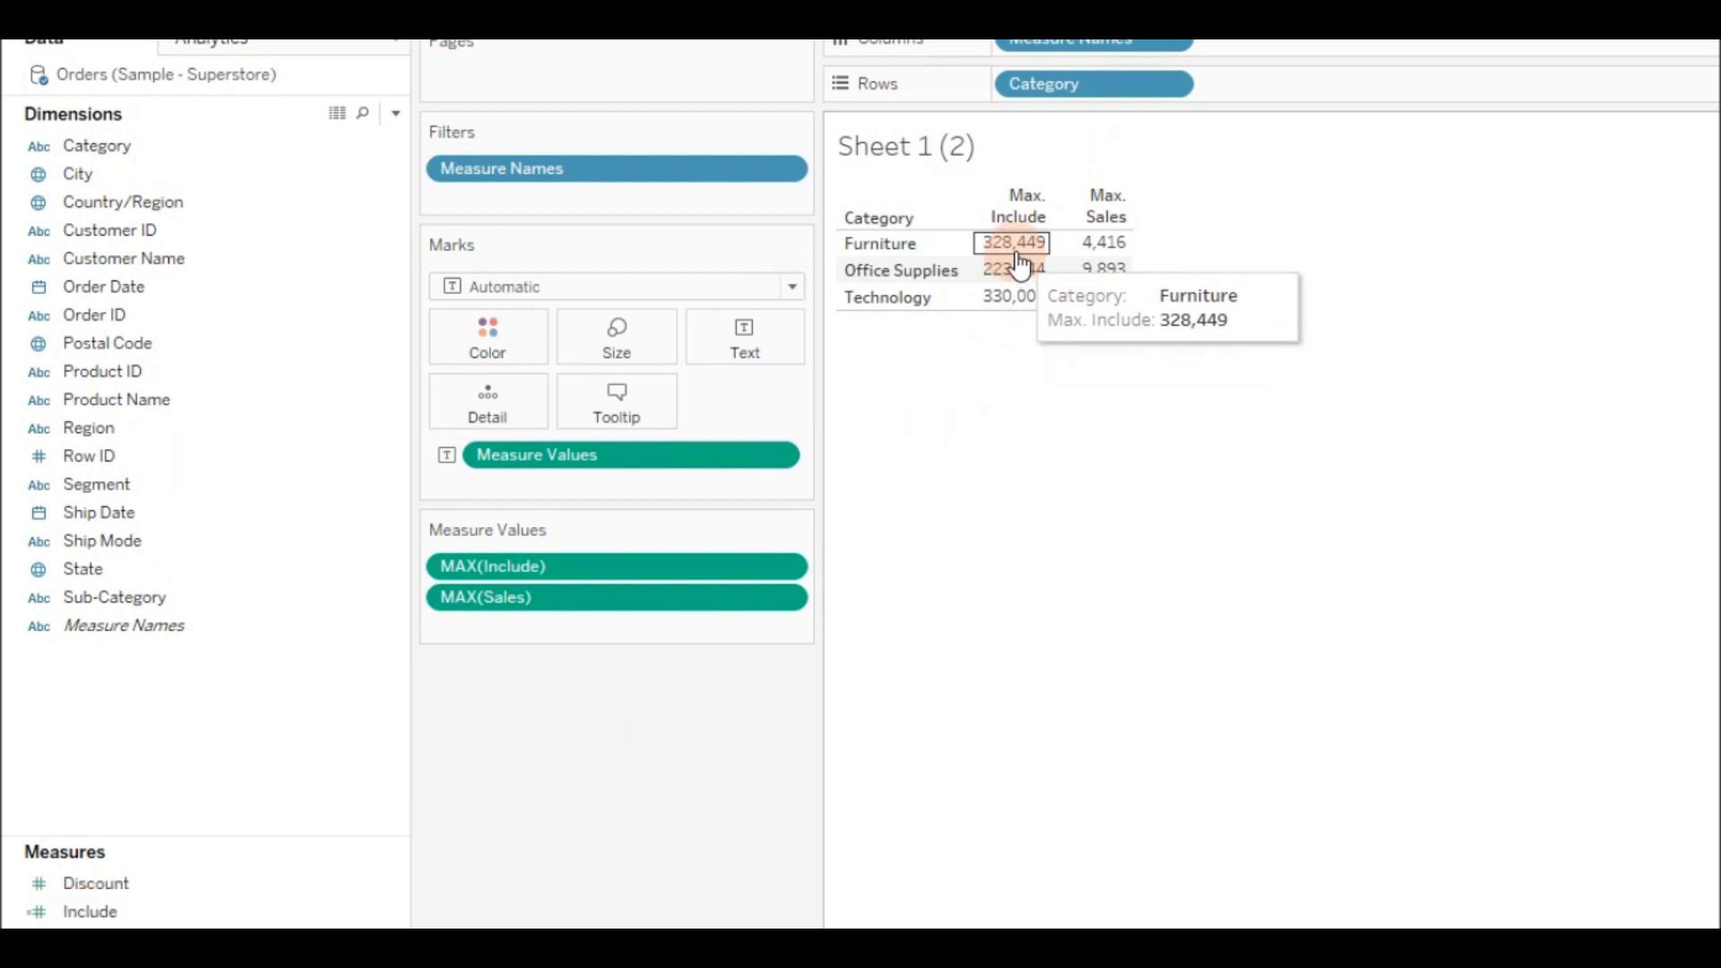
left_click(516, 595)
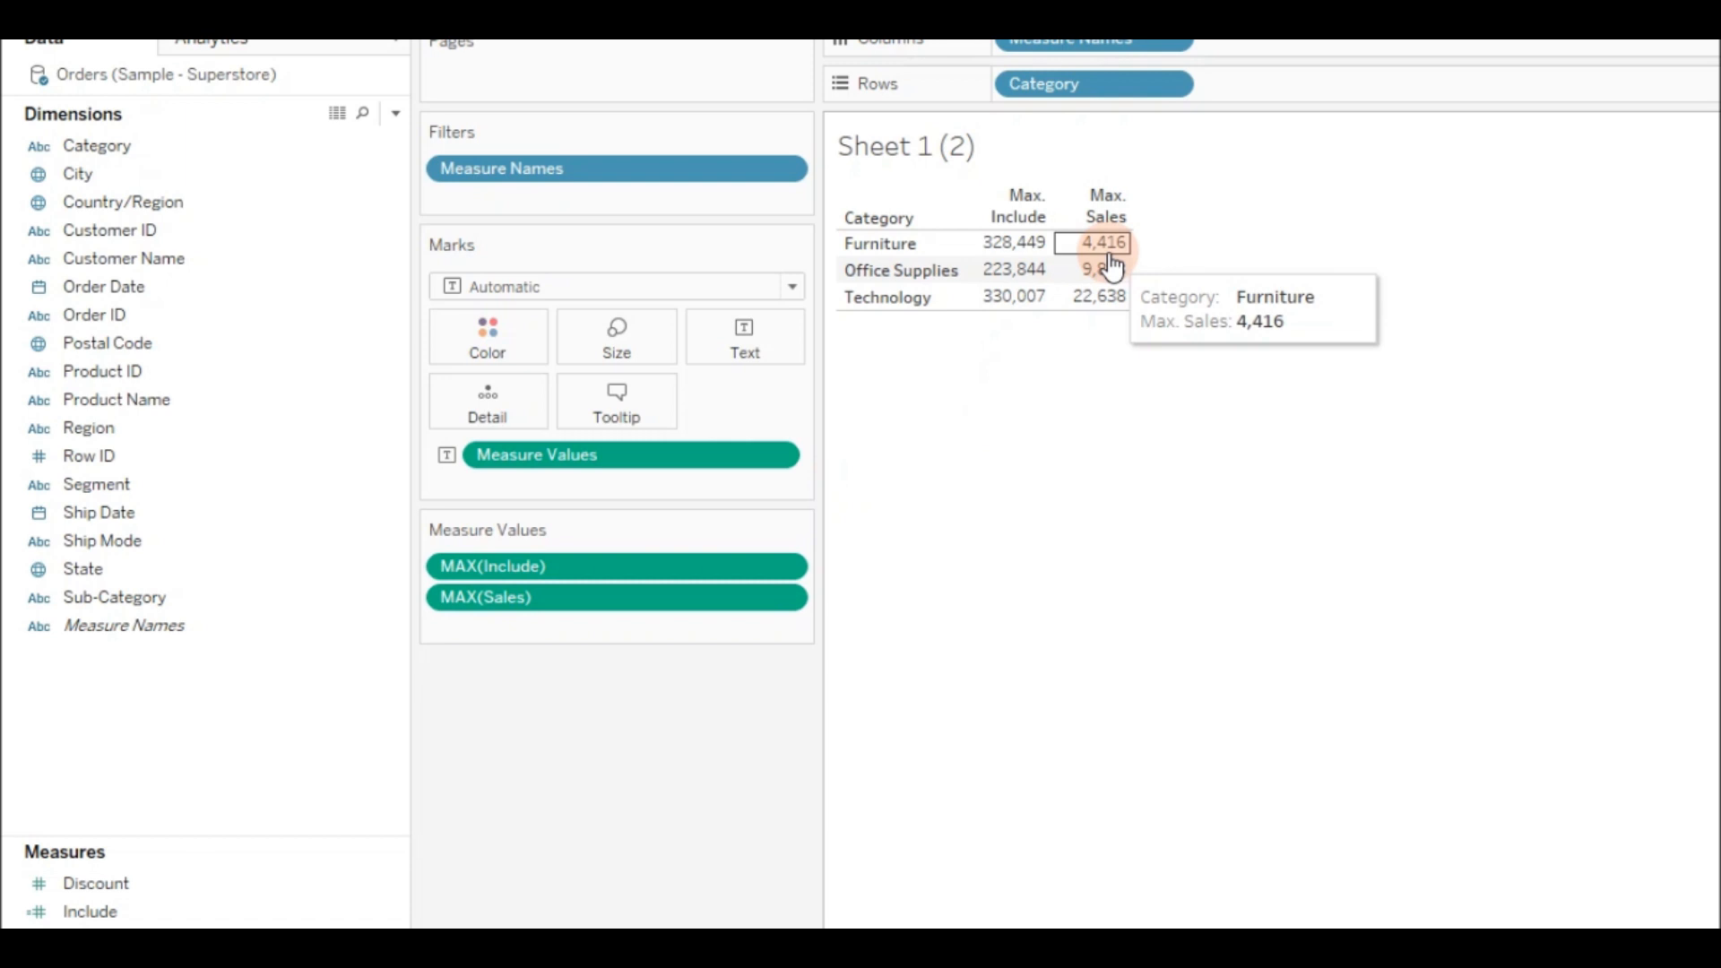
mouse_move(1194, 608)
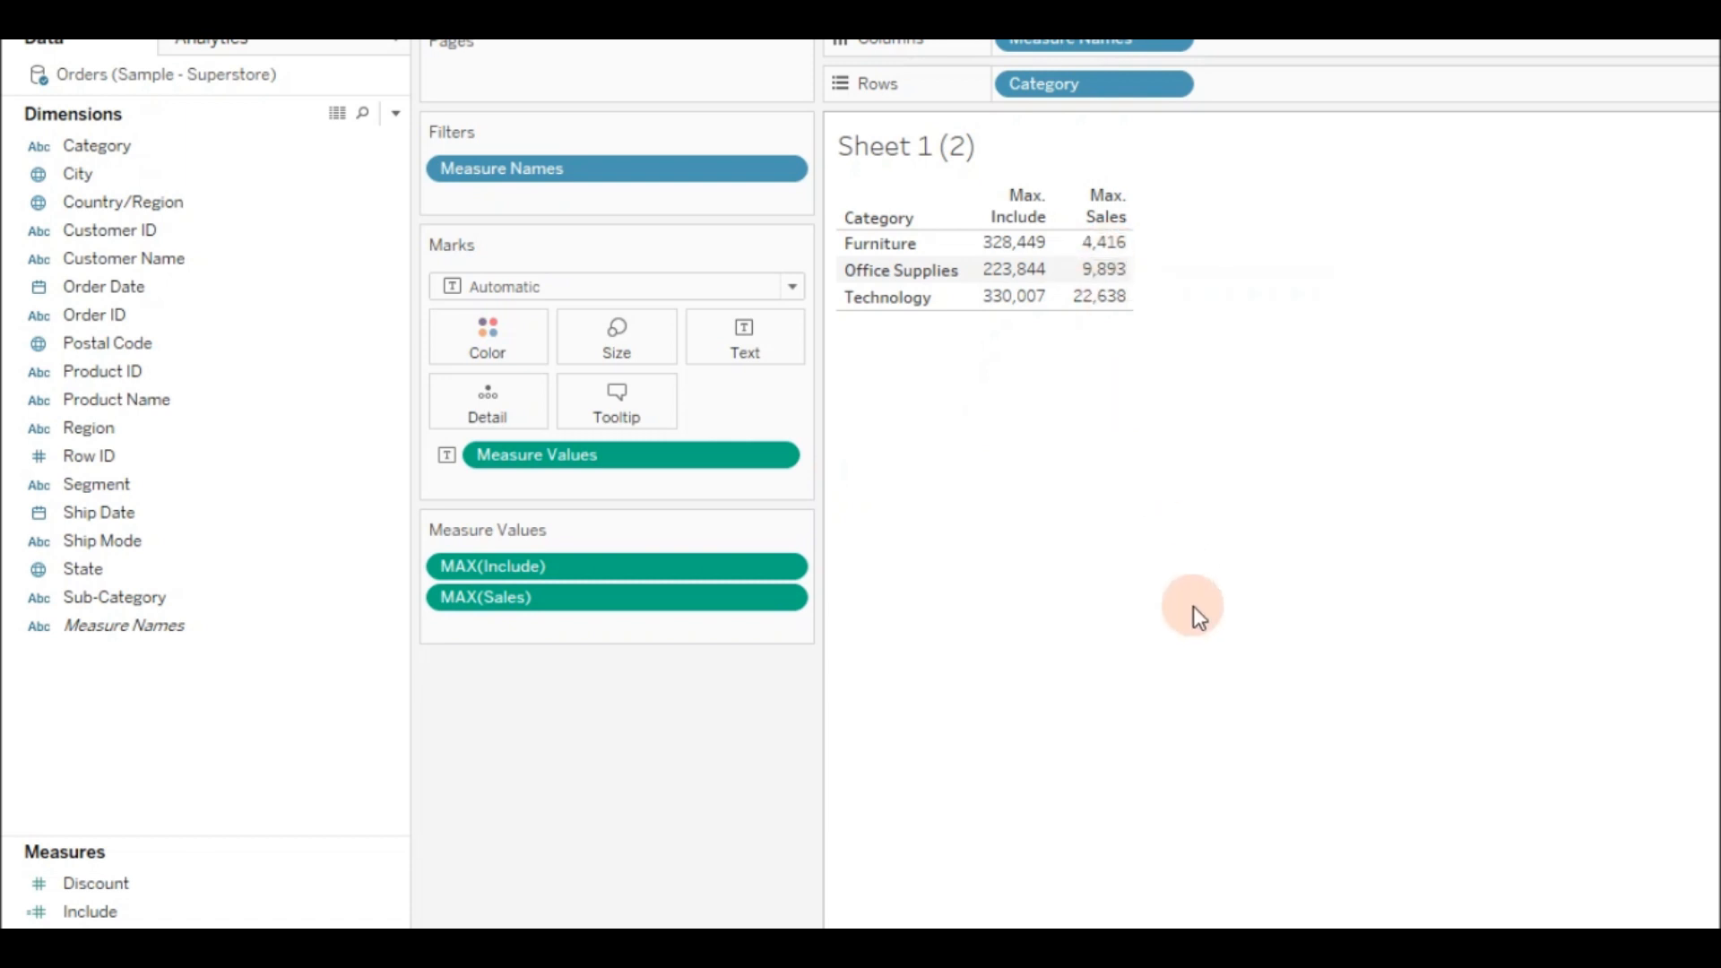
mouse_move(1293, 715)
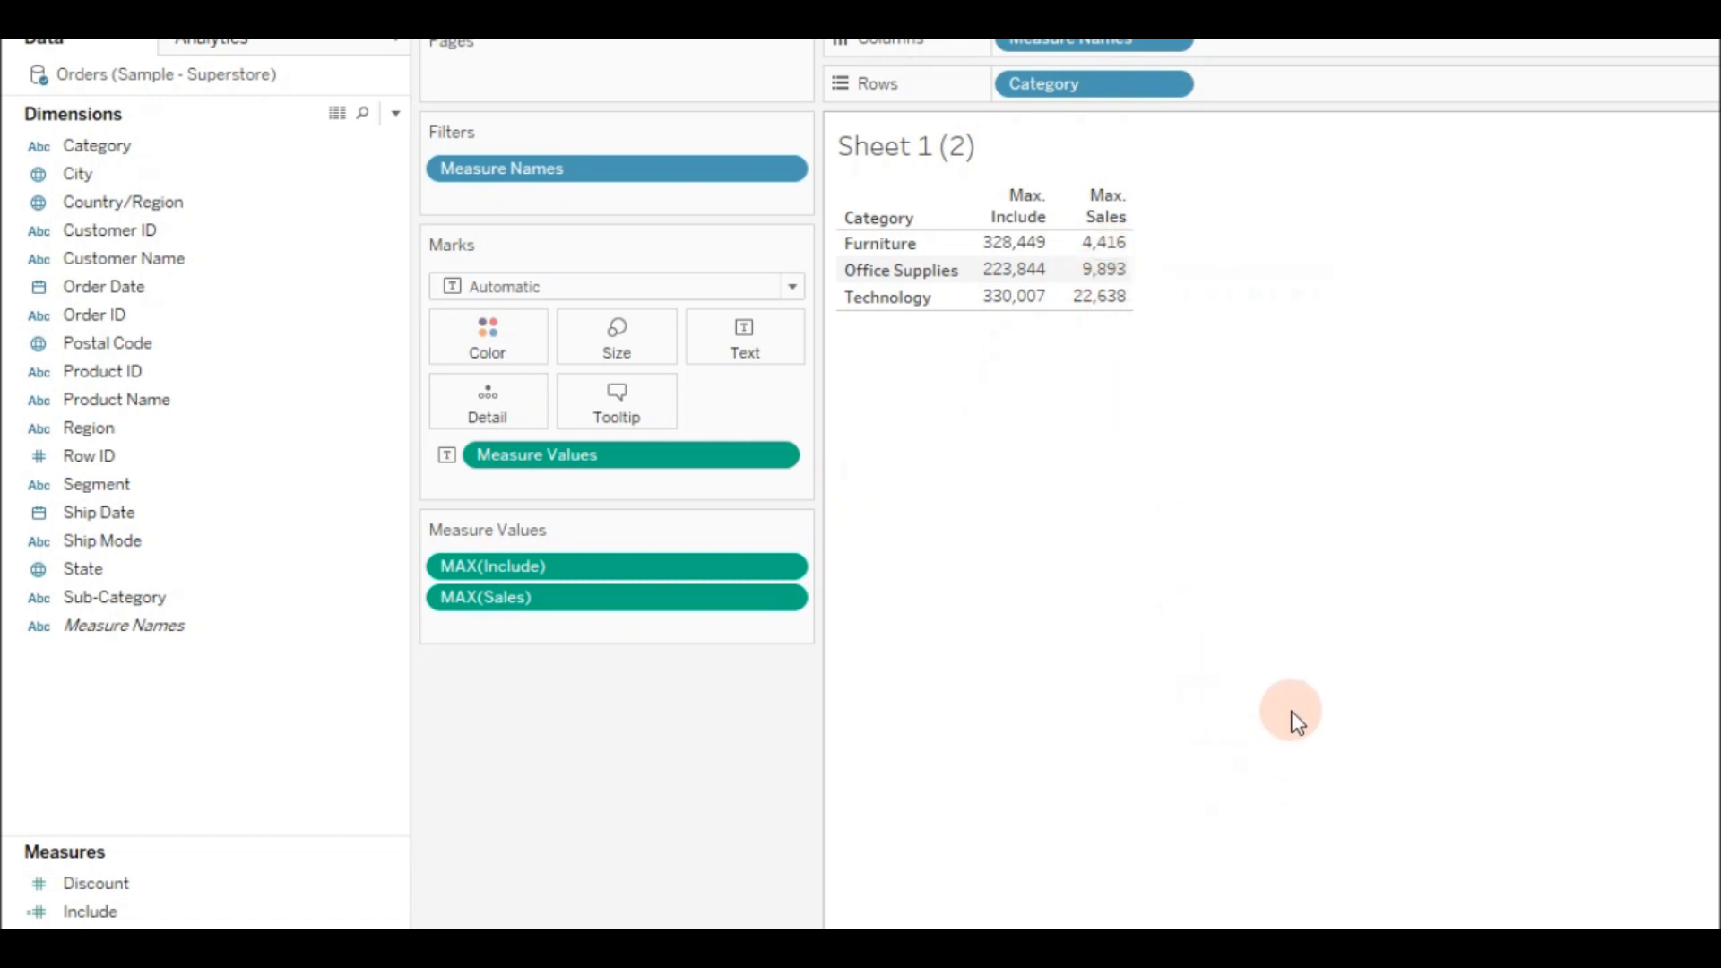
left_click(235, 913)
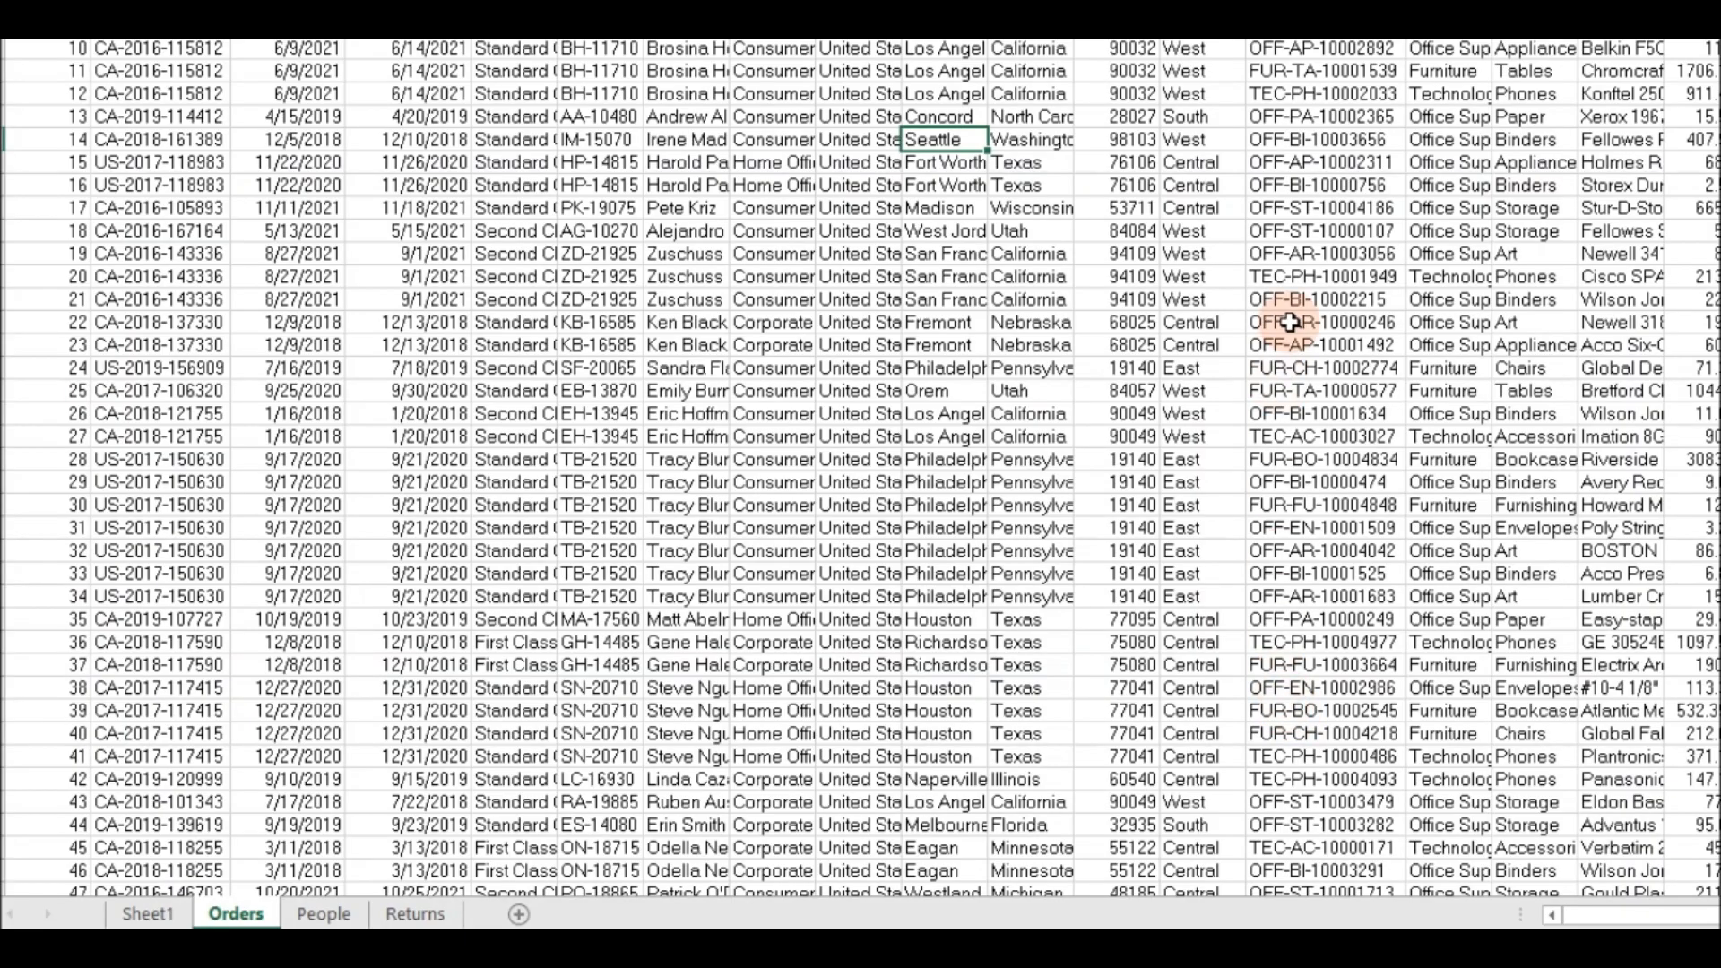
mouse_move(1015, 400)
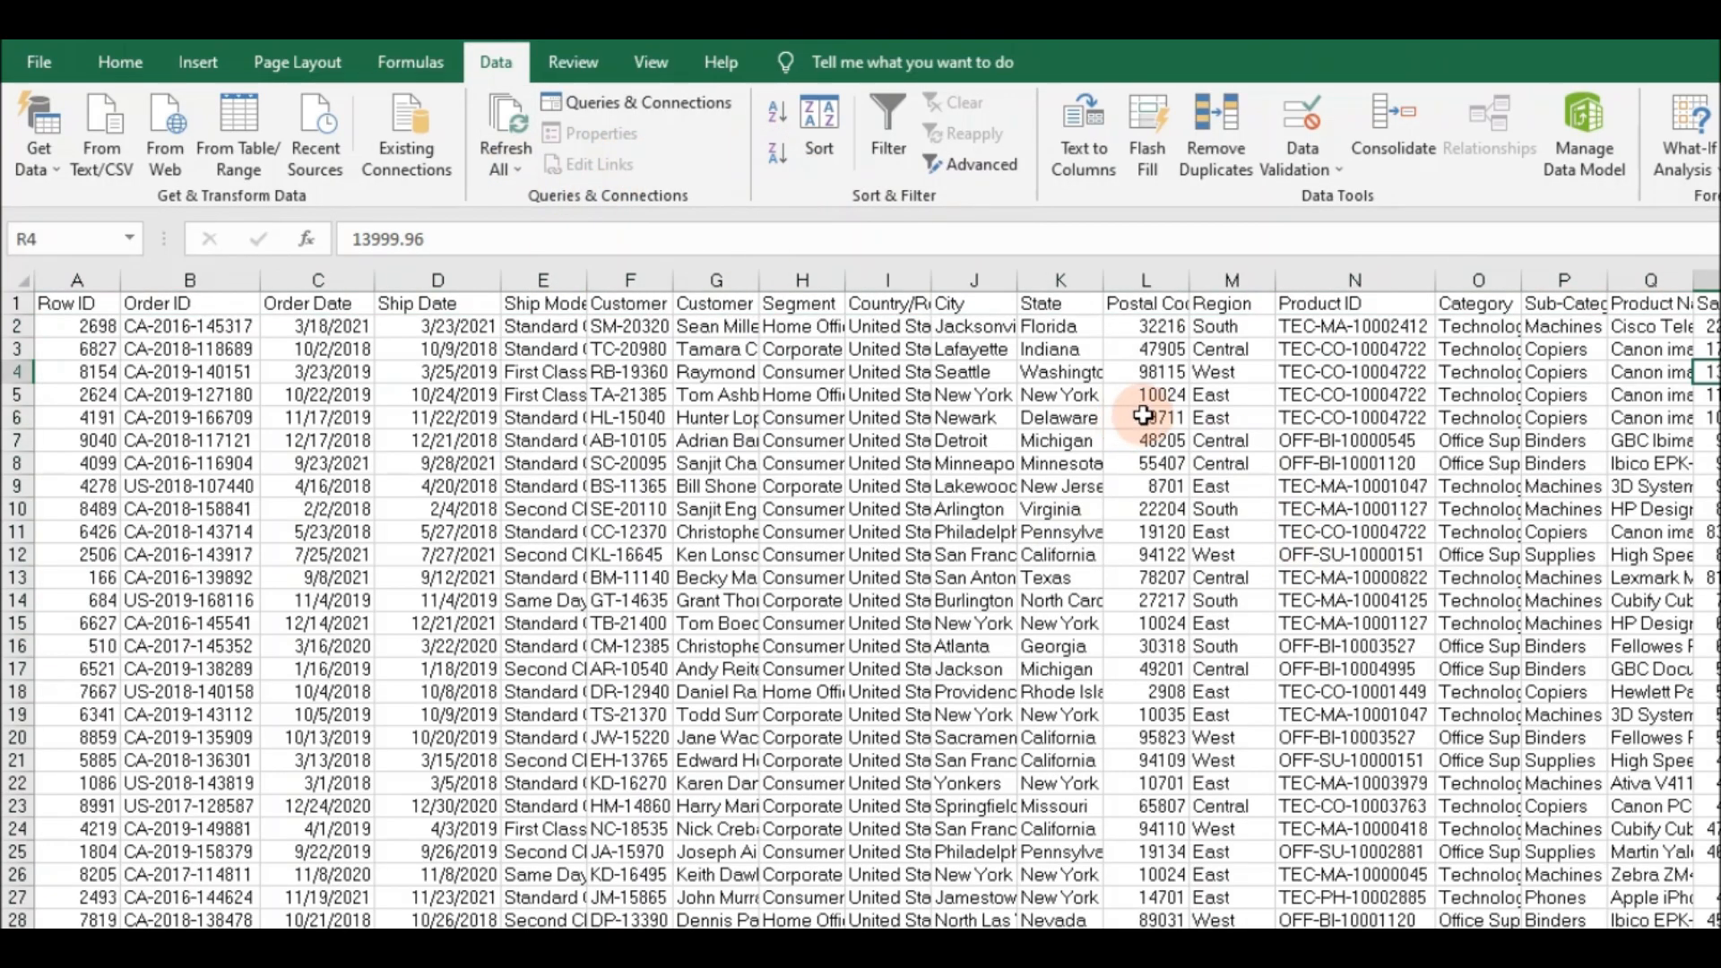
mouse_move(1065, 336)
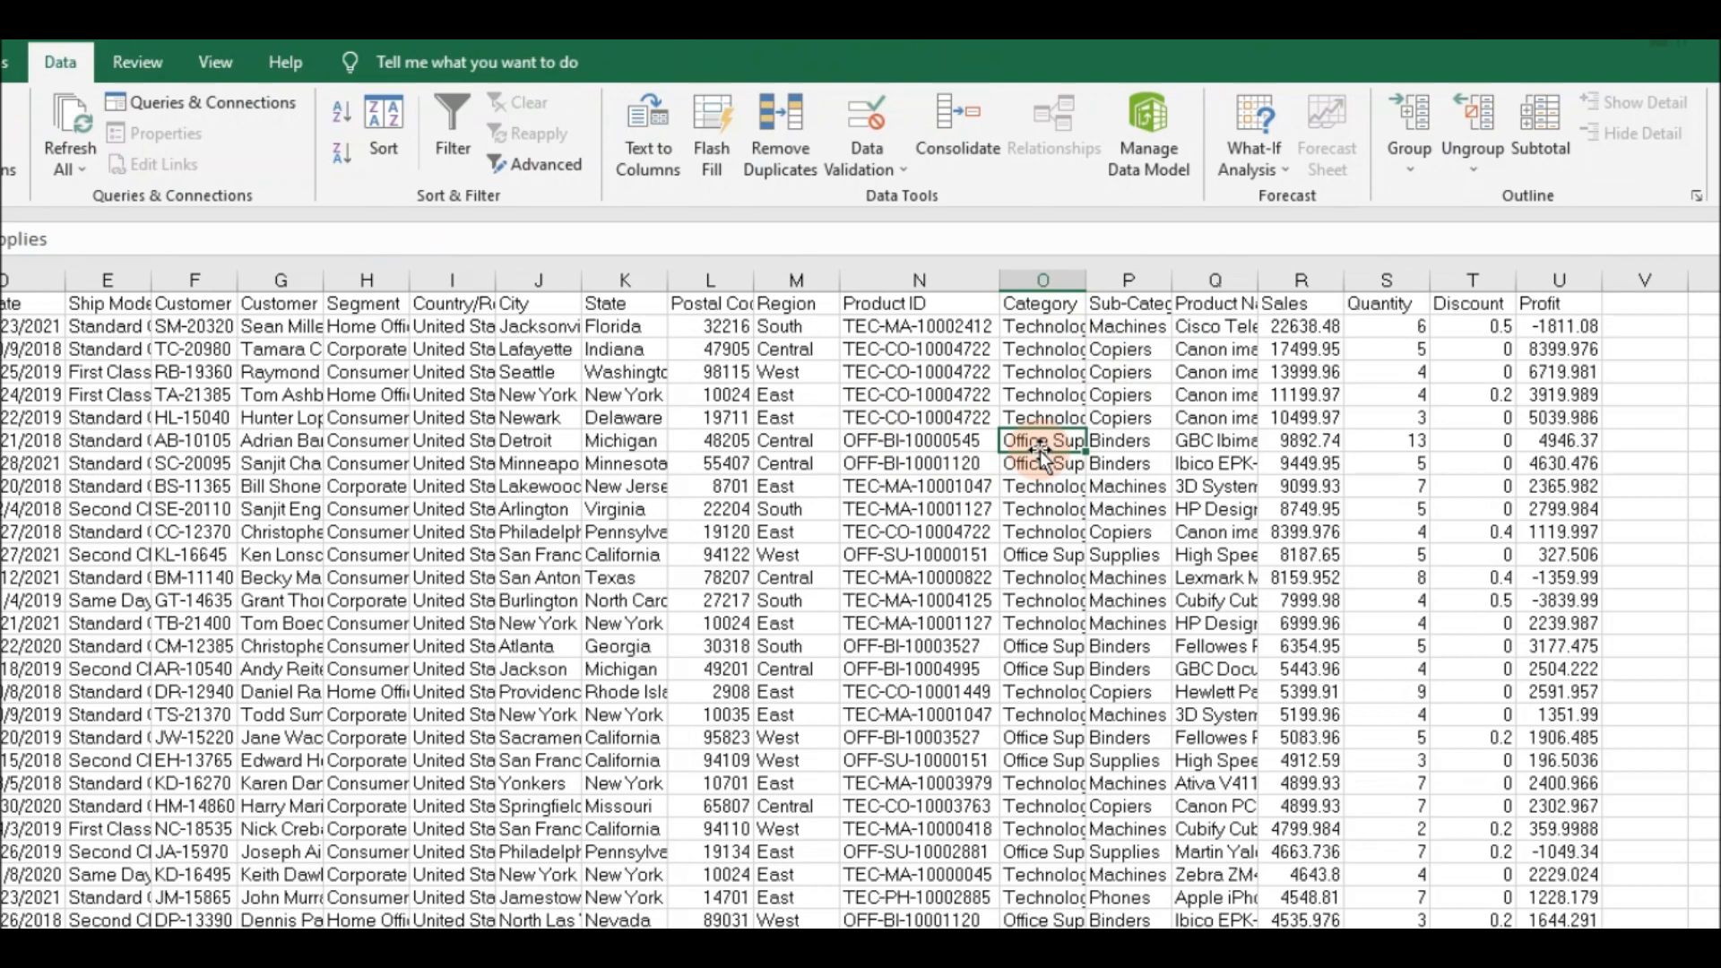
- Turn on filters for the Orders columns and keep only Furniture in Category
left_click(452, 120)
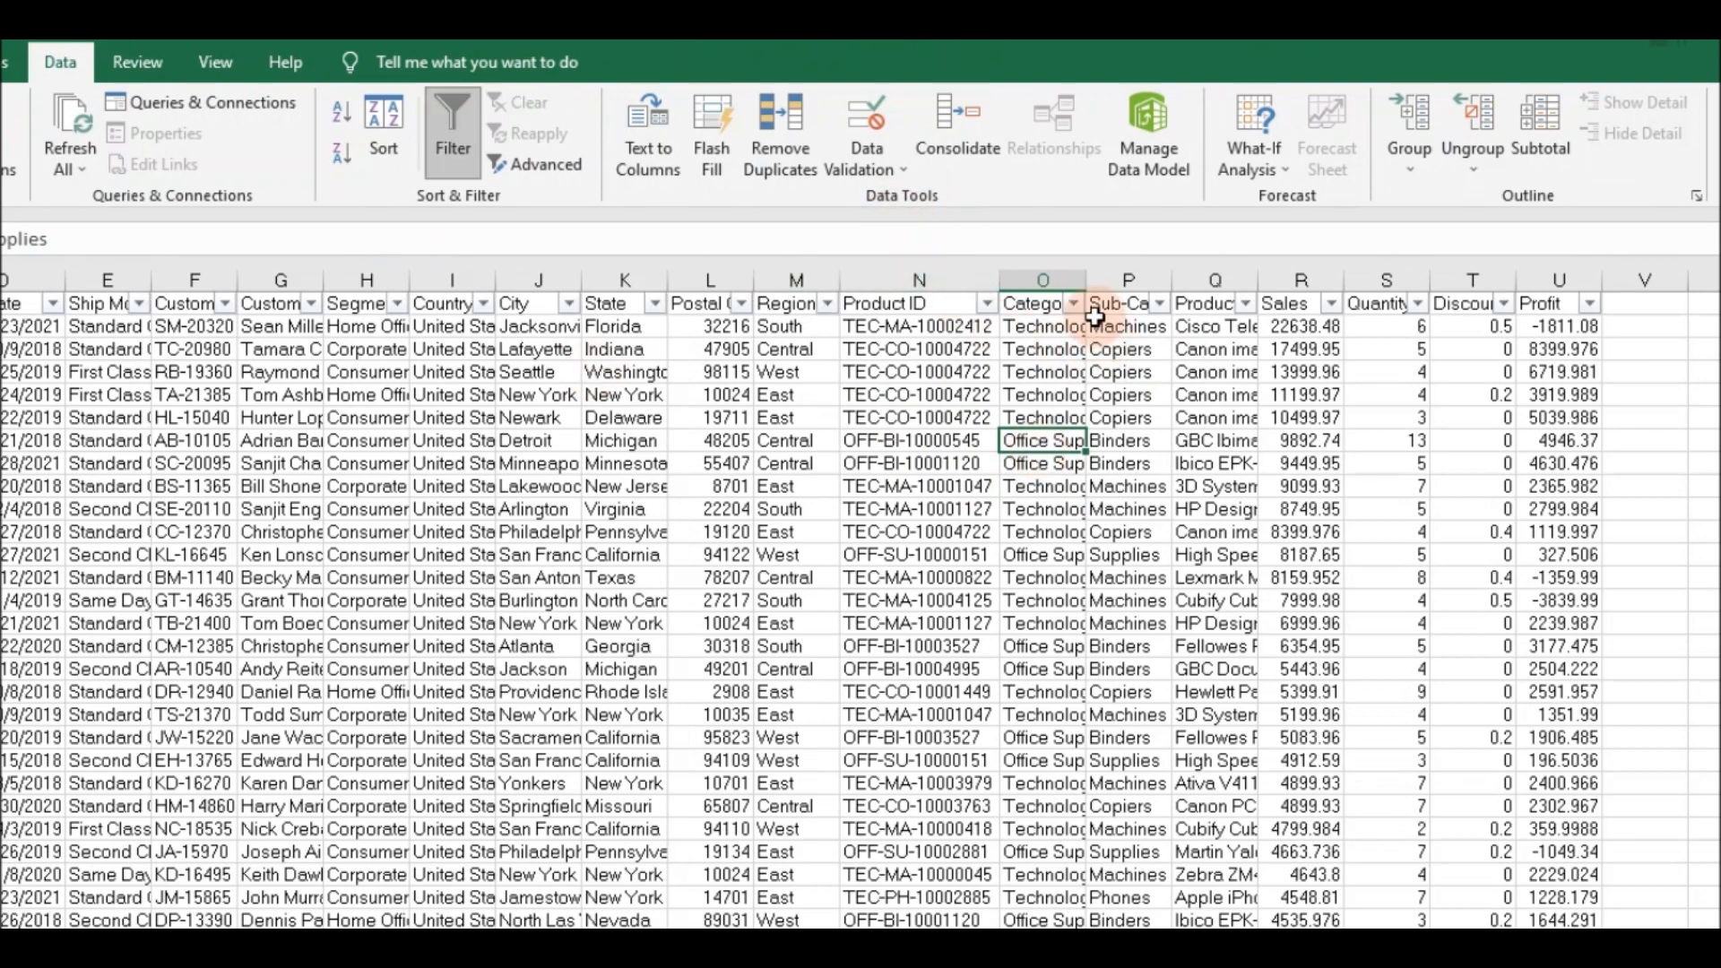
left_click(1070, 305)
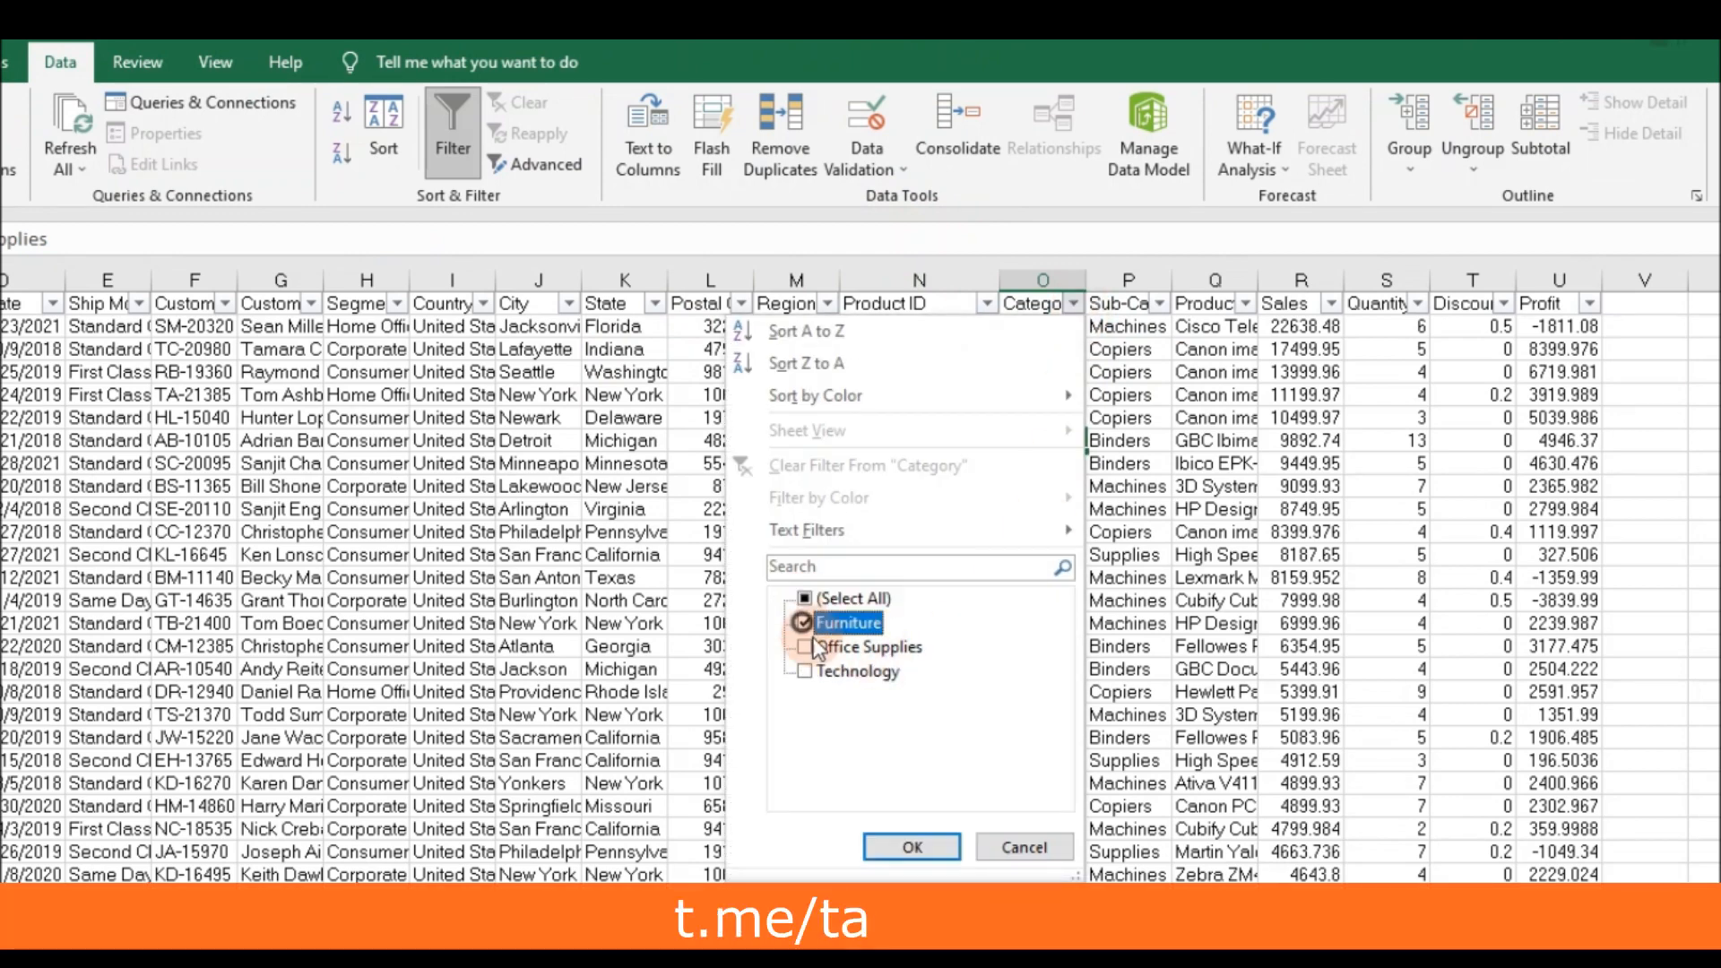
left_click(911, 846)
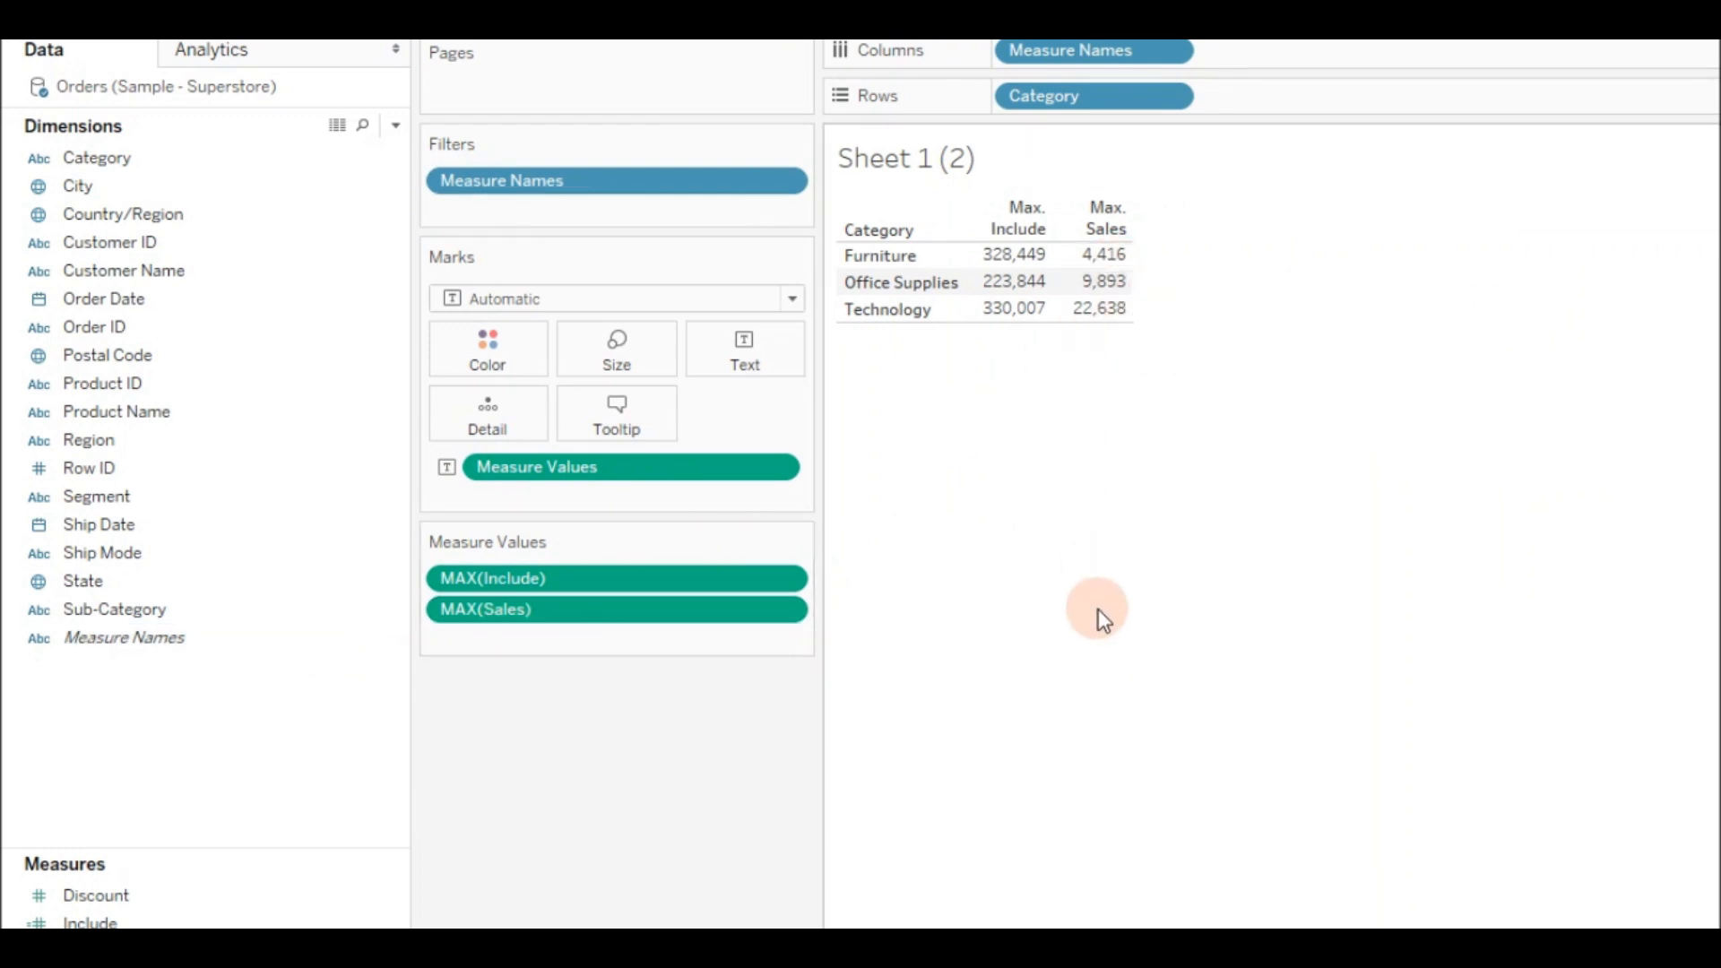
mouse_move(1081, 565)
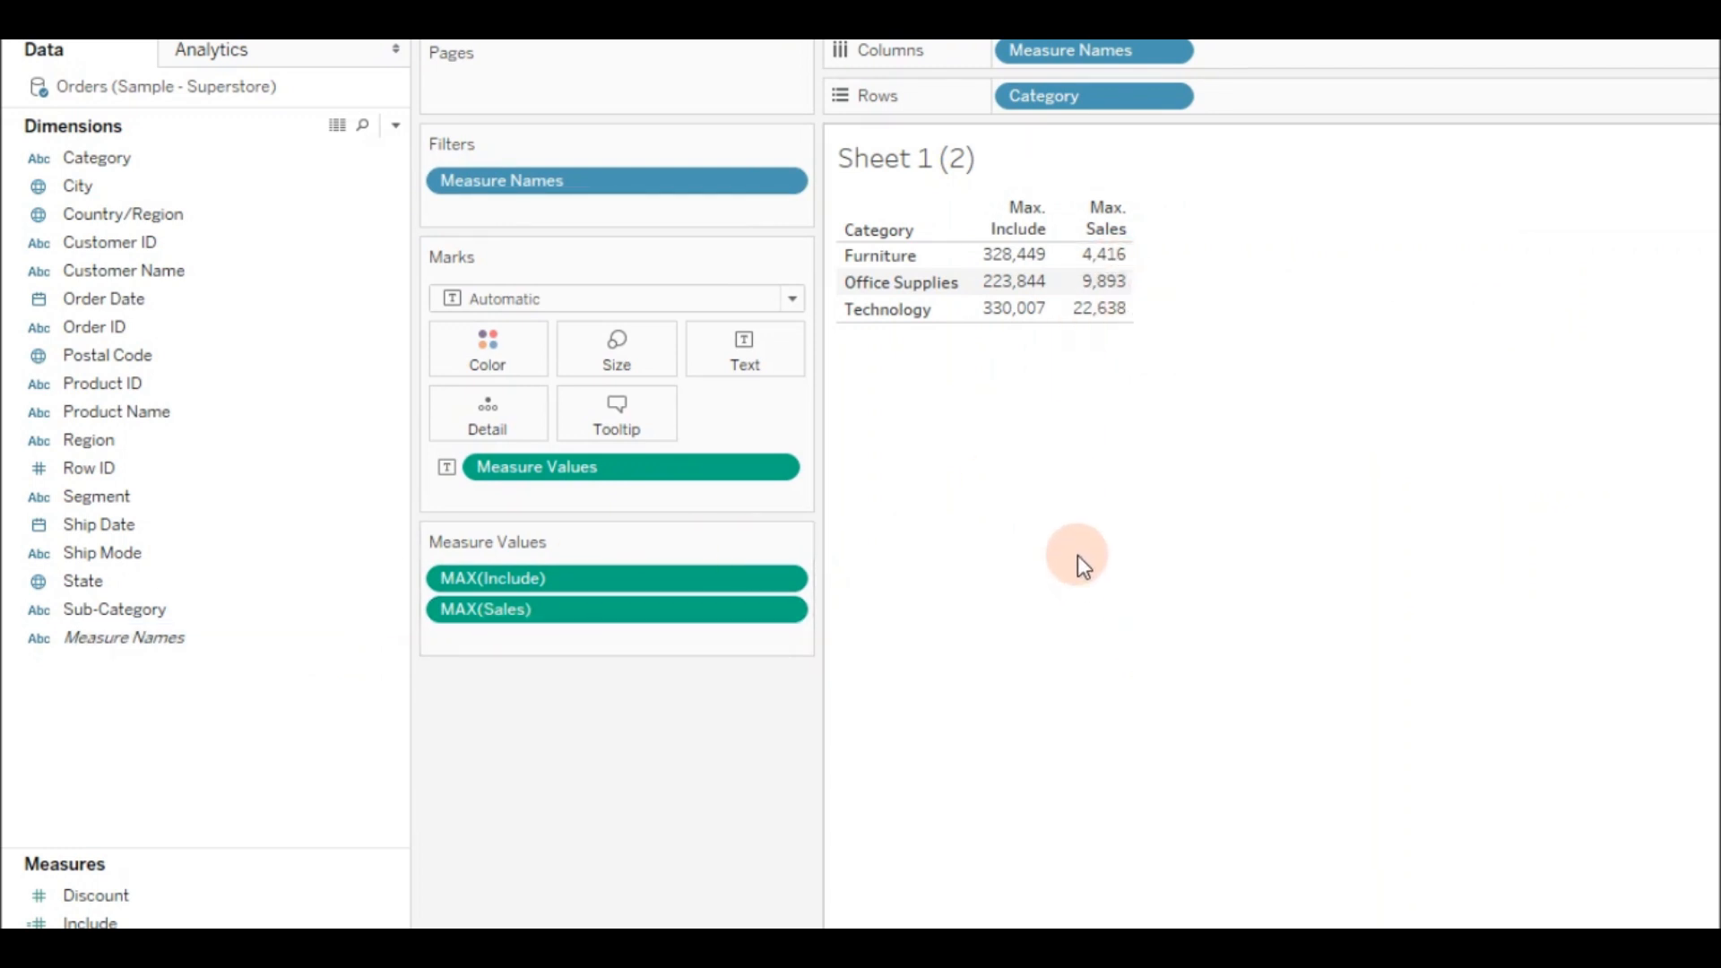
mouse_move(645, 541)
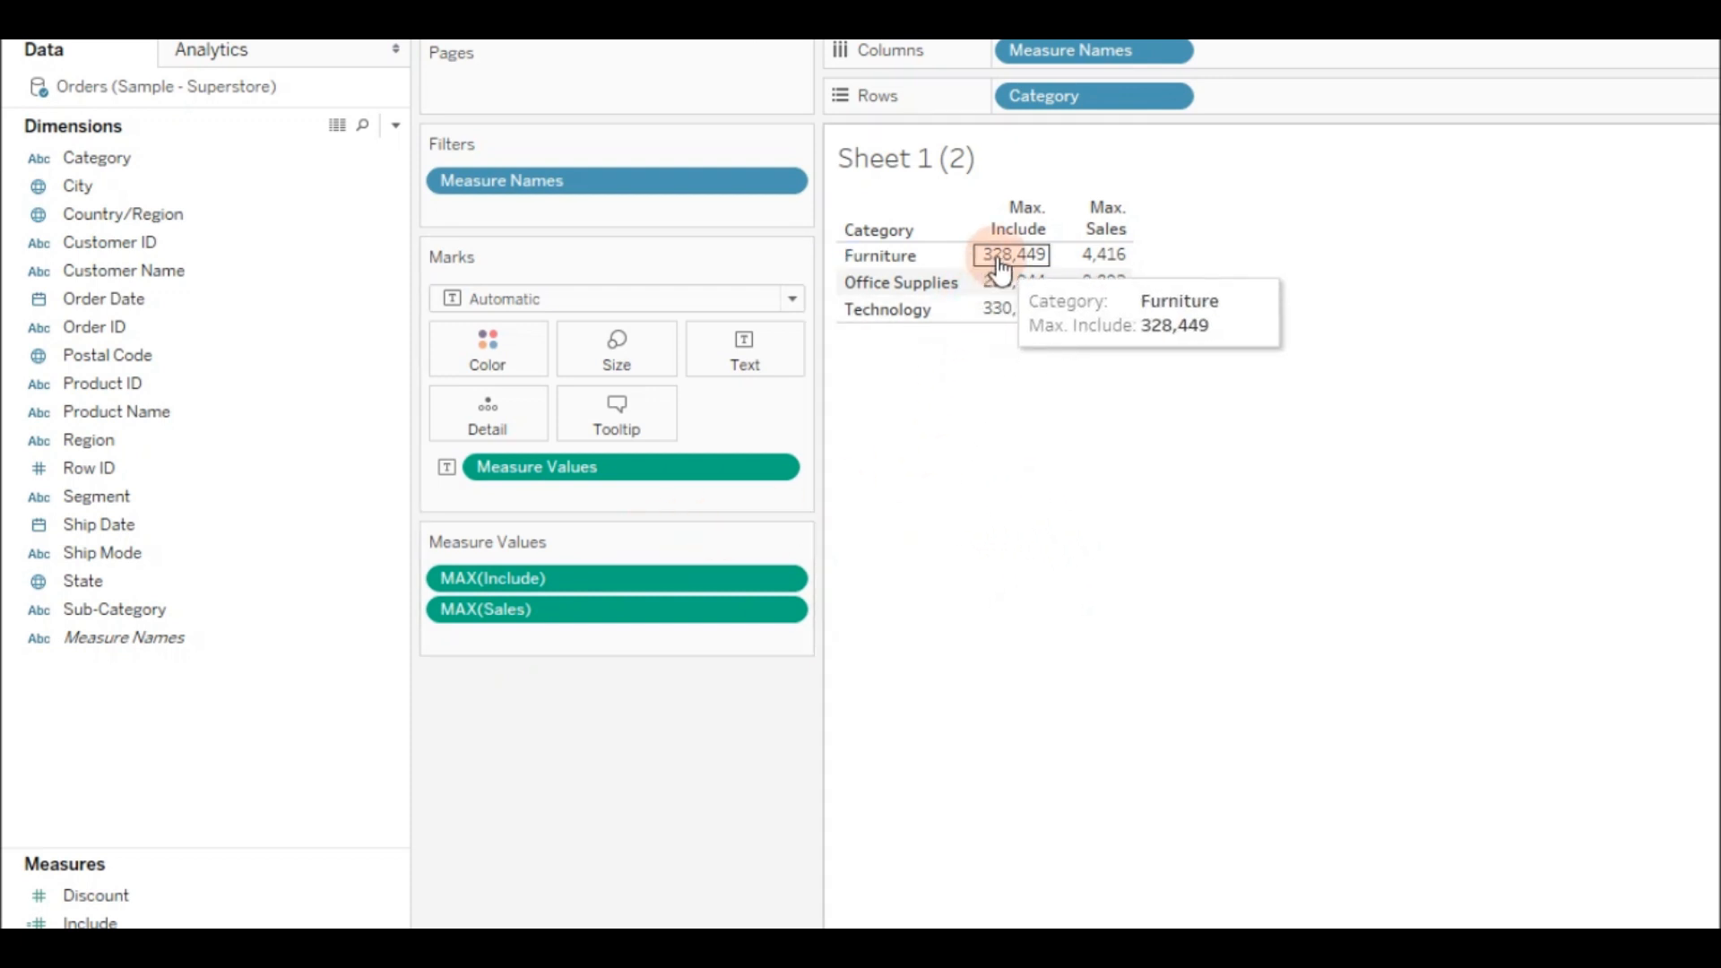
- Switch between Sheet 1 and Sheet 1 (2) to confirm Chairs supplies Furniture's maxima 328,449 and 4,416
left_click_drag(115, 609, 1262, 115)
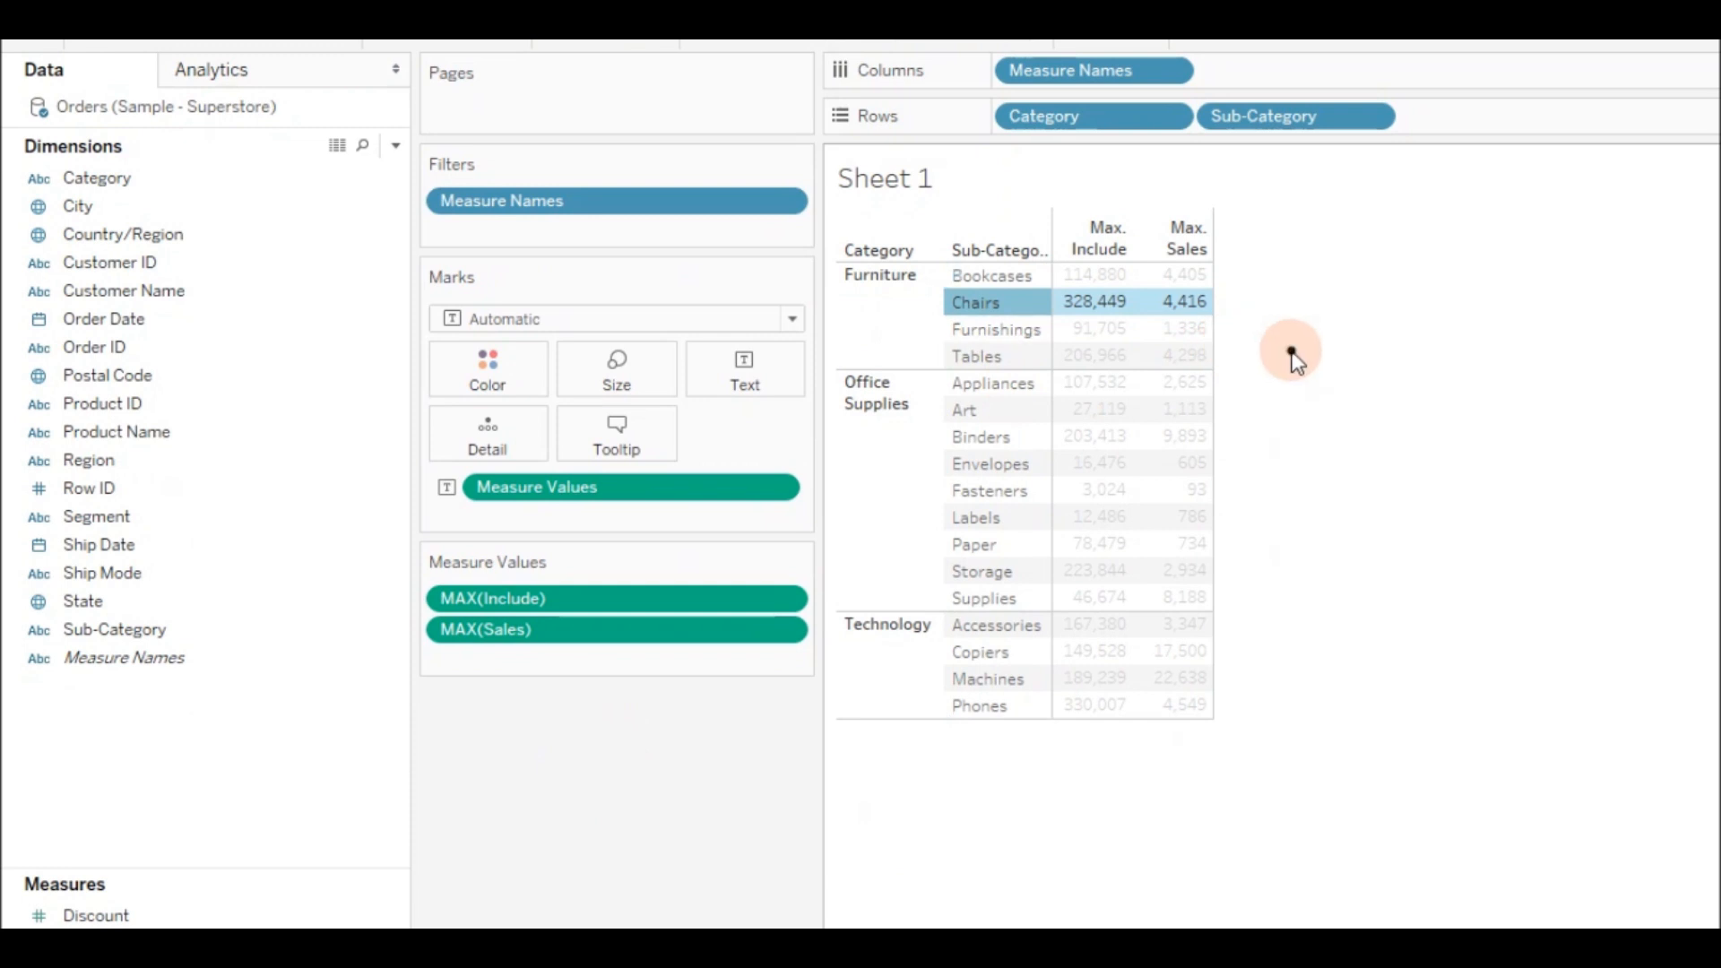
left_click(300, 916)
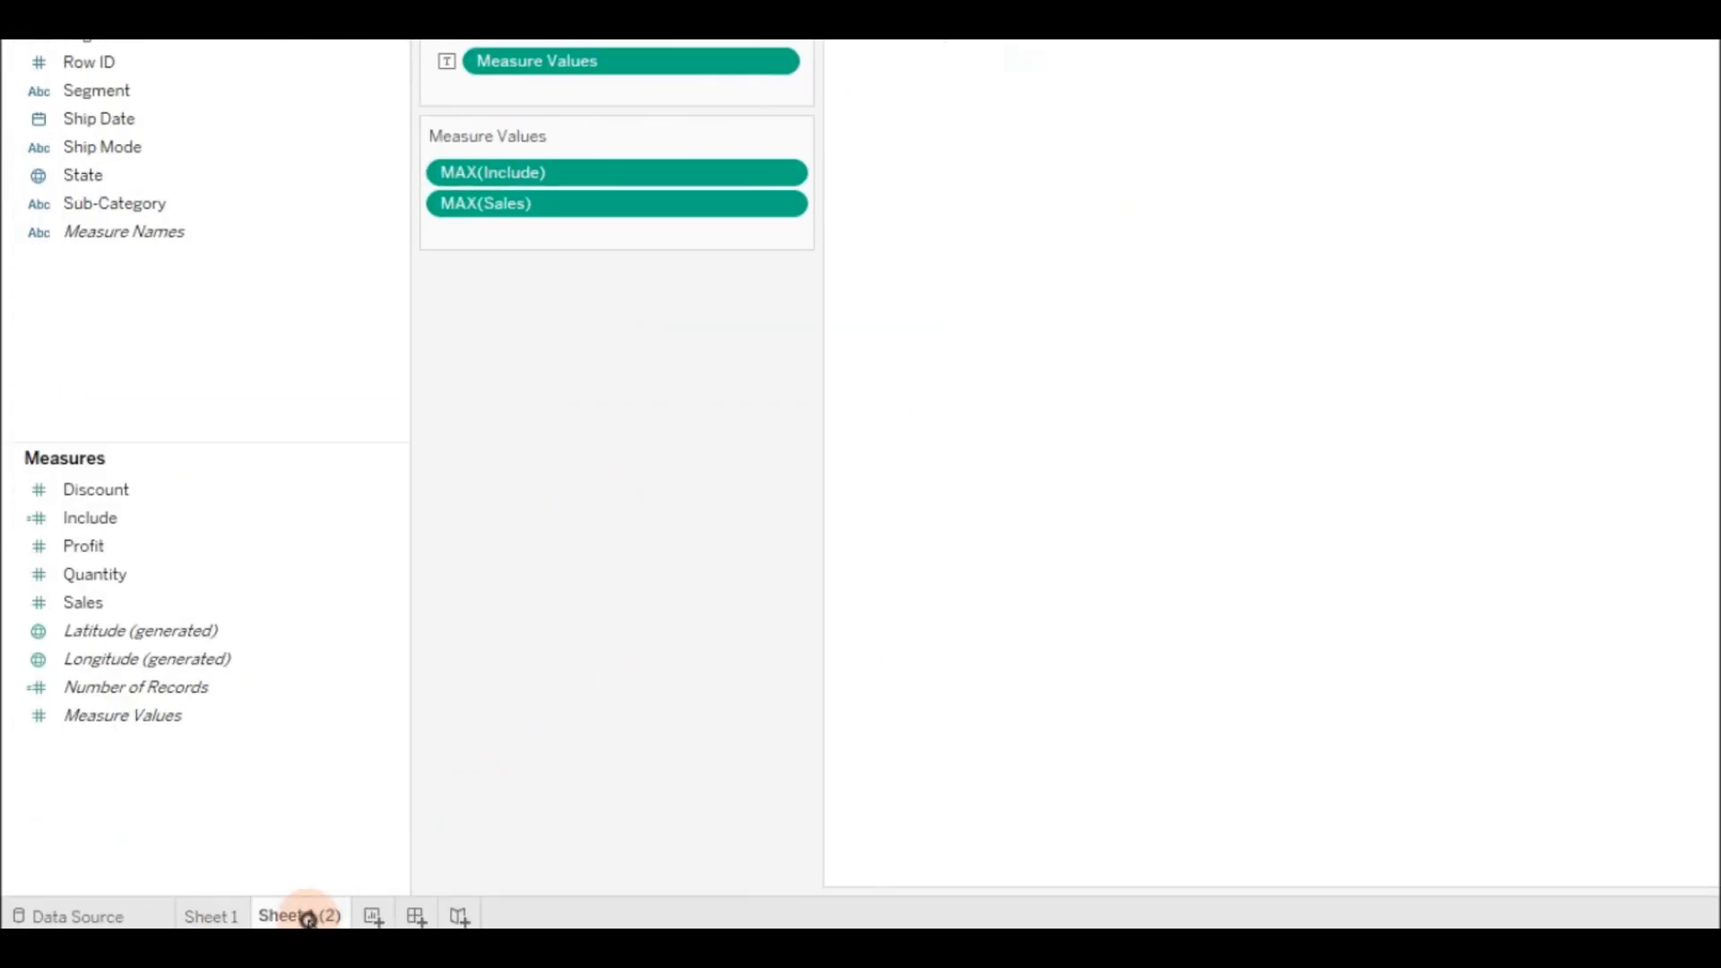
left_click(294, 916)
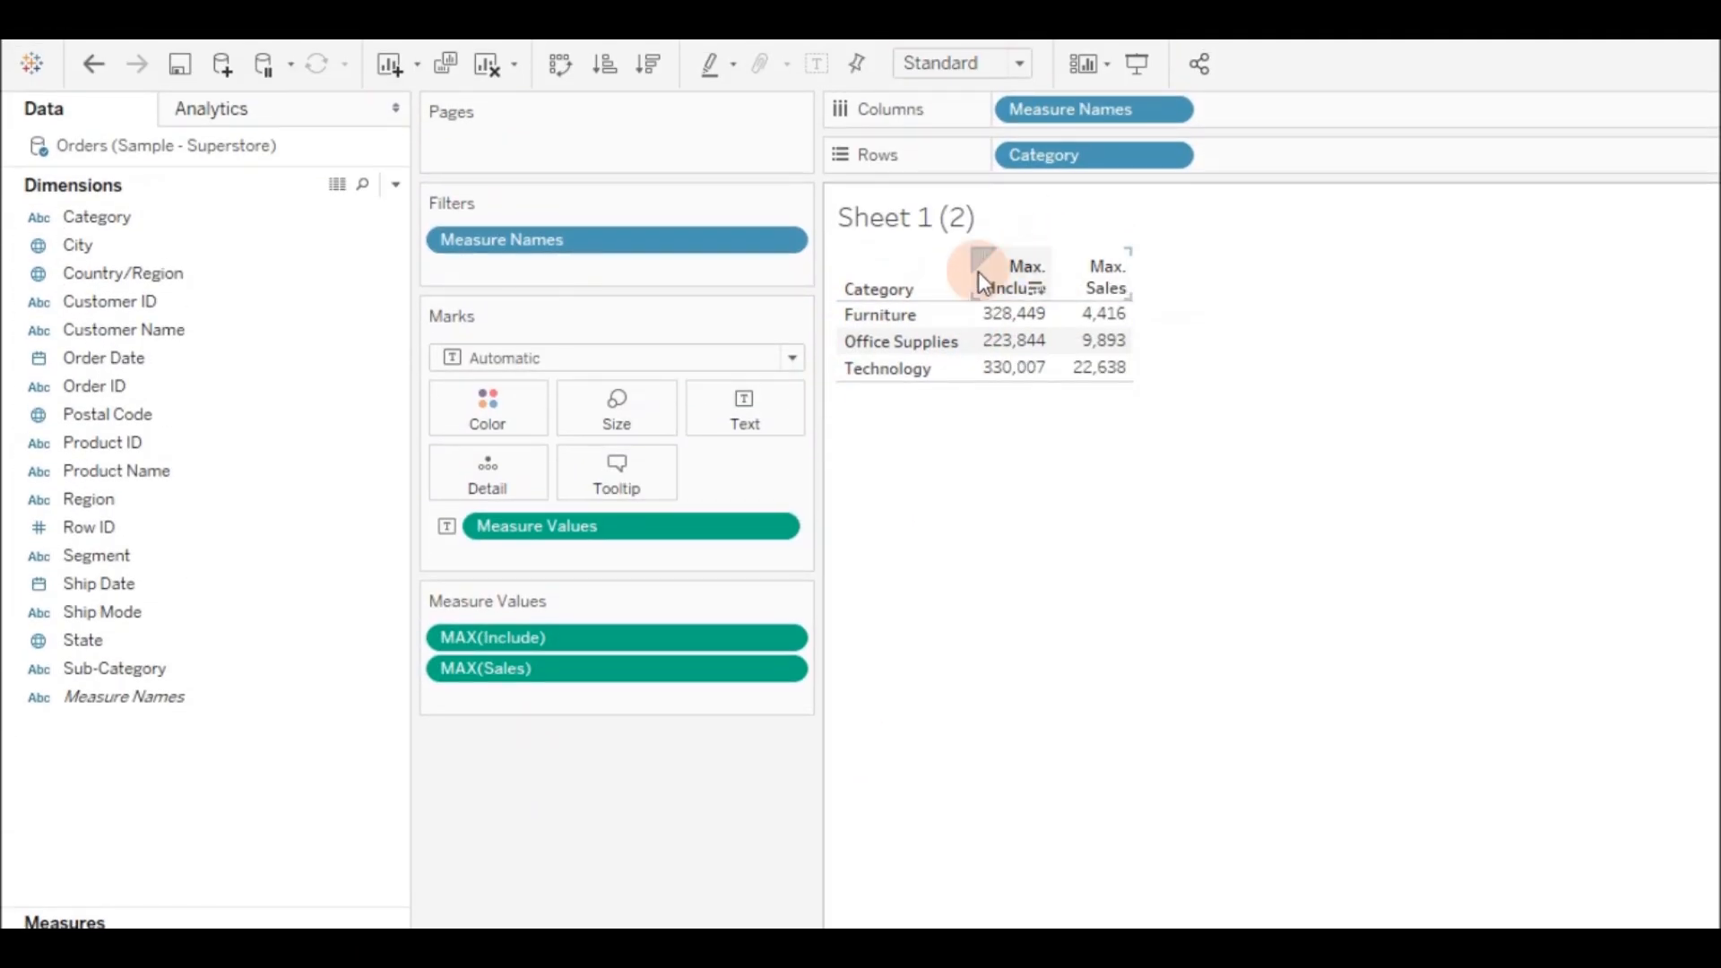
scroll("down", 3)
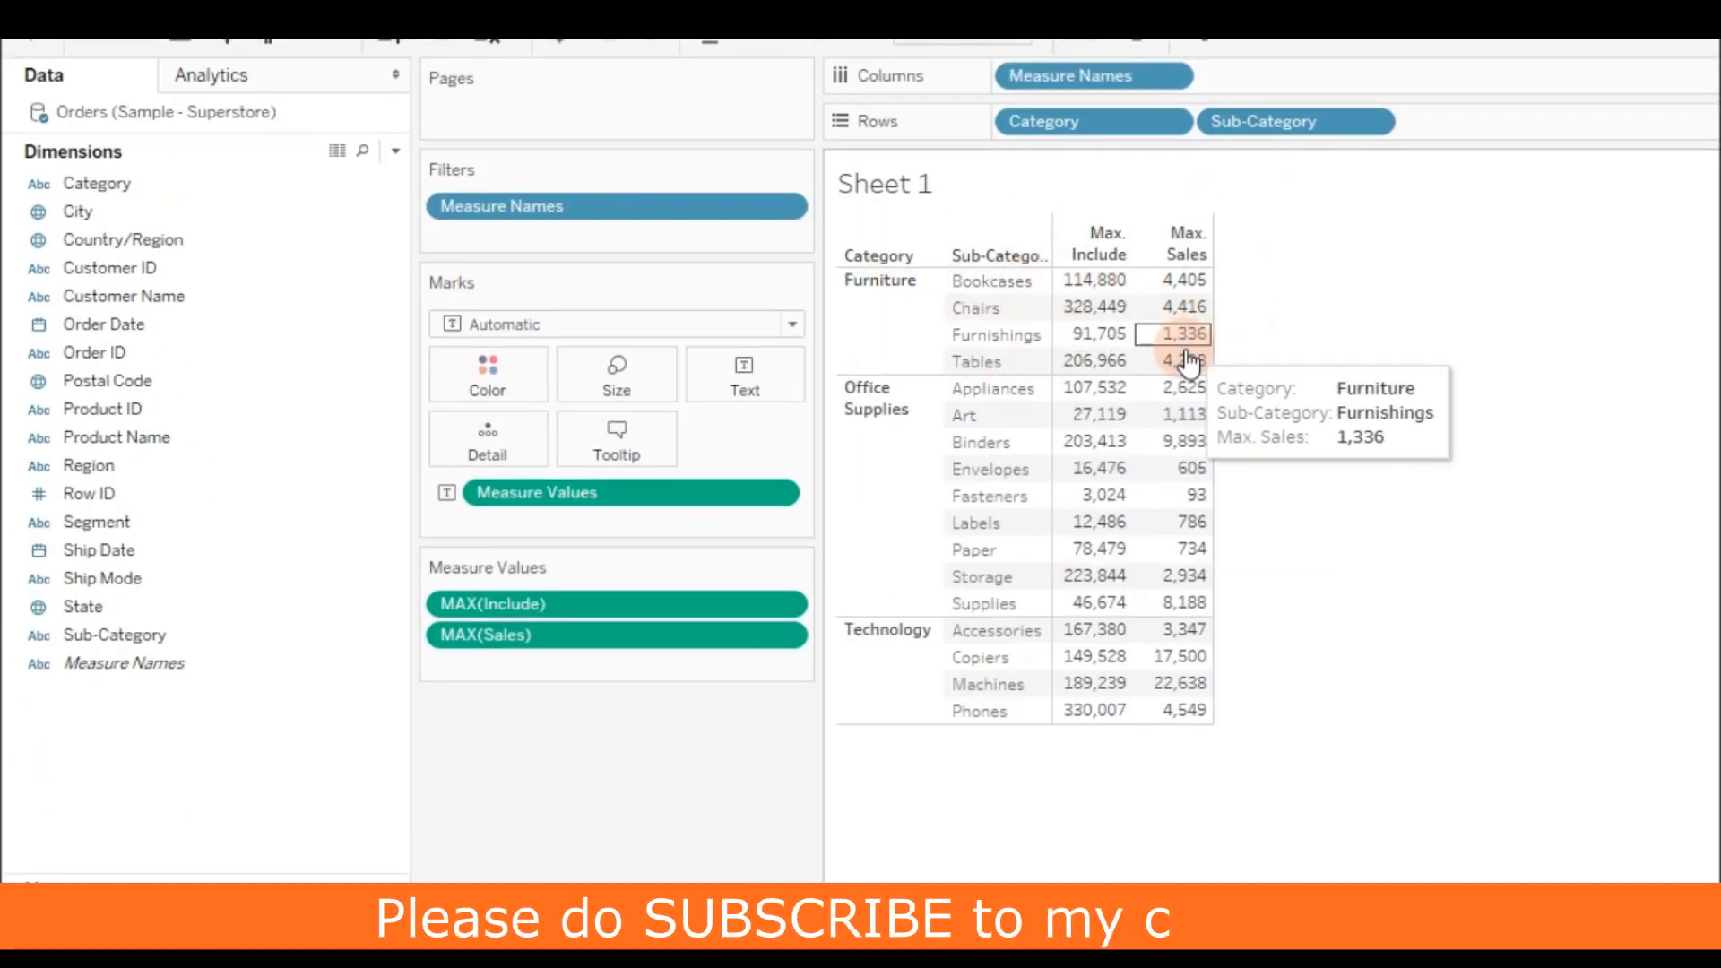
scroll("down", 3)
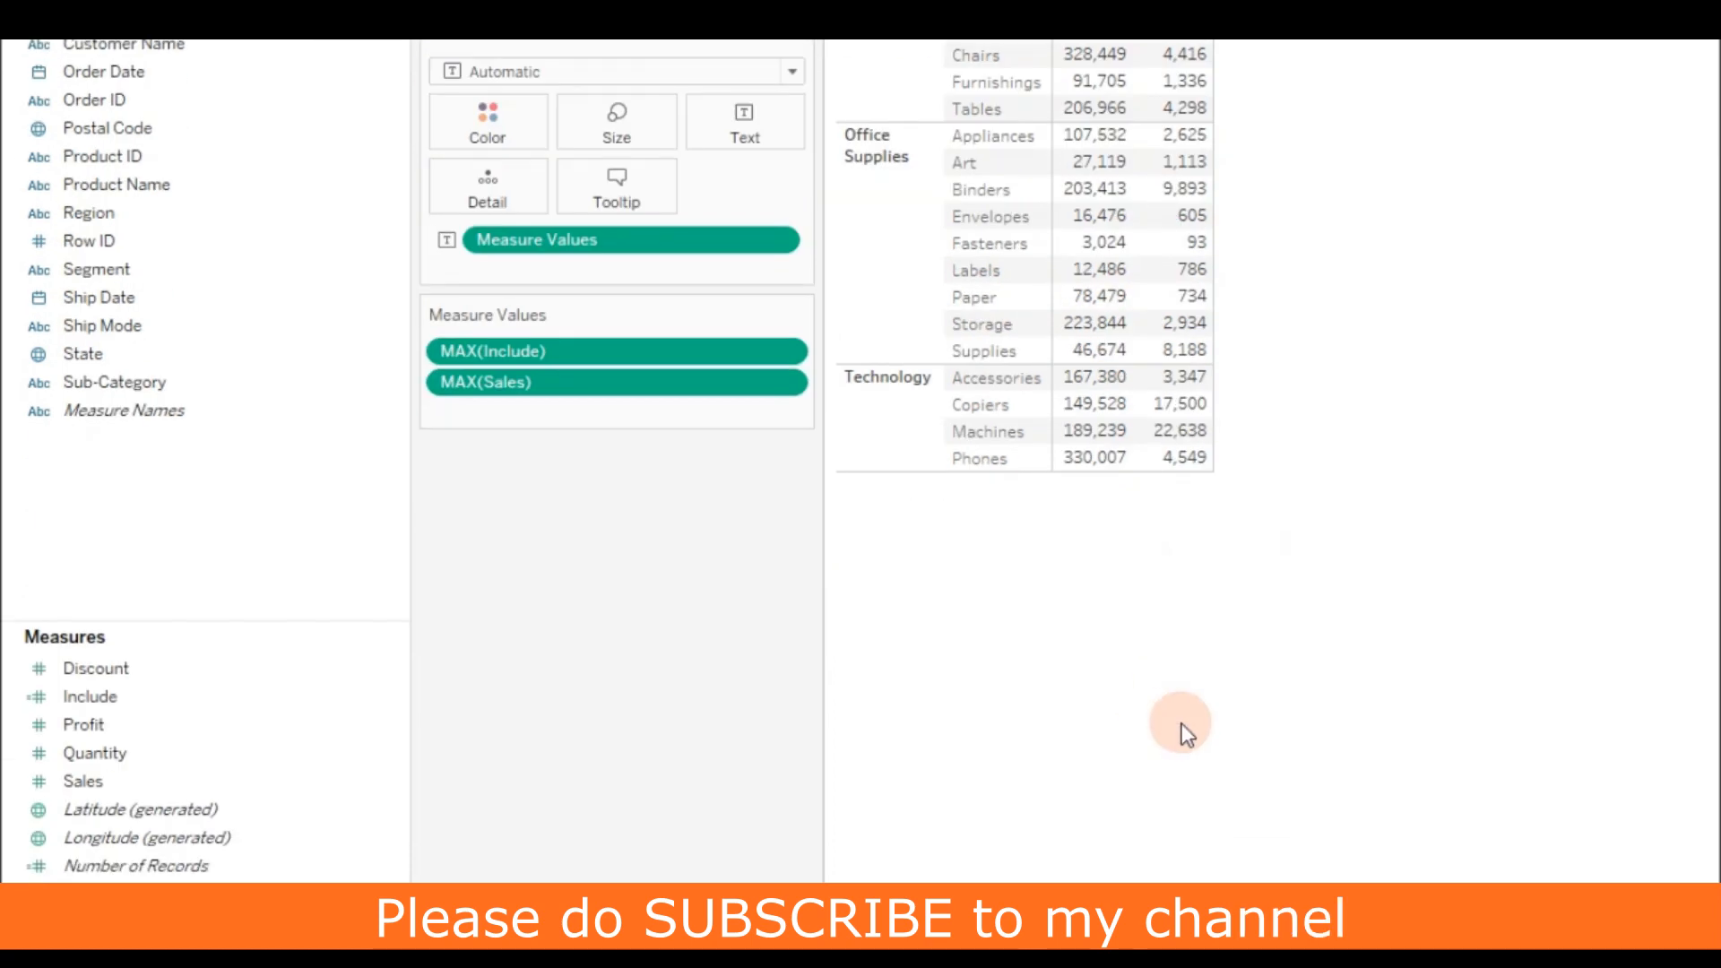
mouse_move(1170, 714)
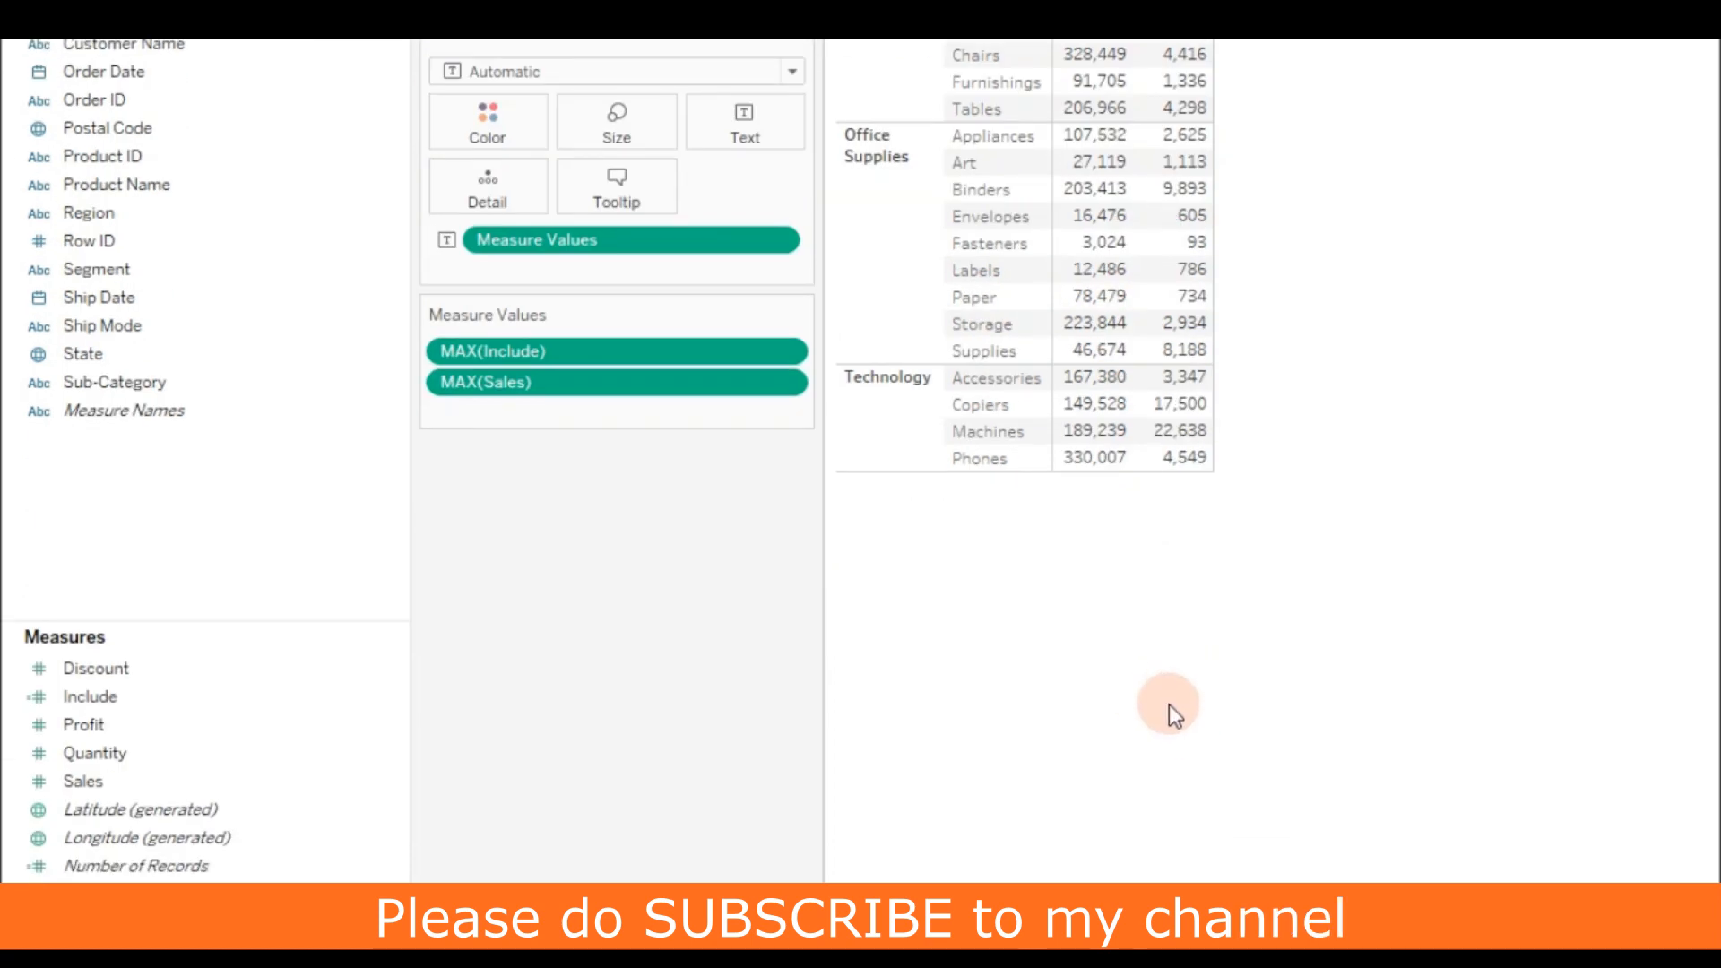
scroll("down", 3)
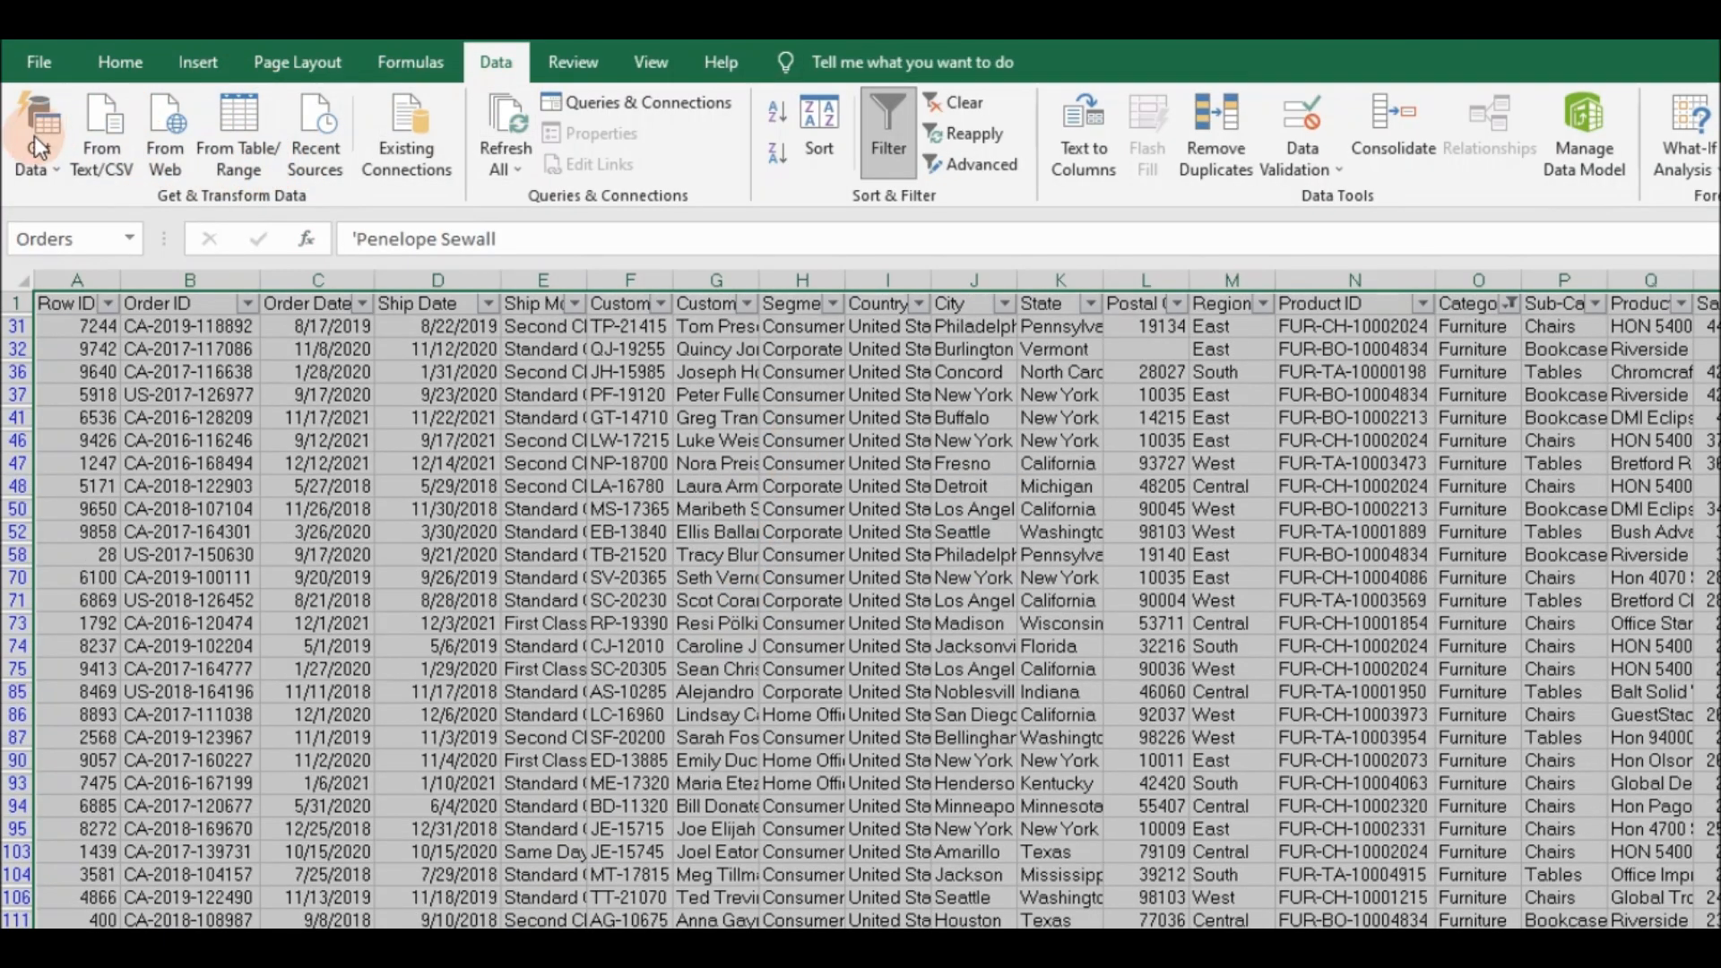
- Insert a PivotTable with Sub-Category on rows, Sum of Sales as values and Category as filter
left_click(197, 61)
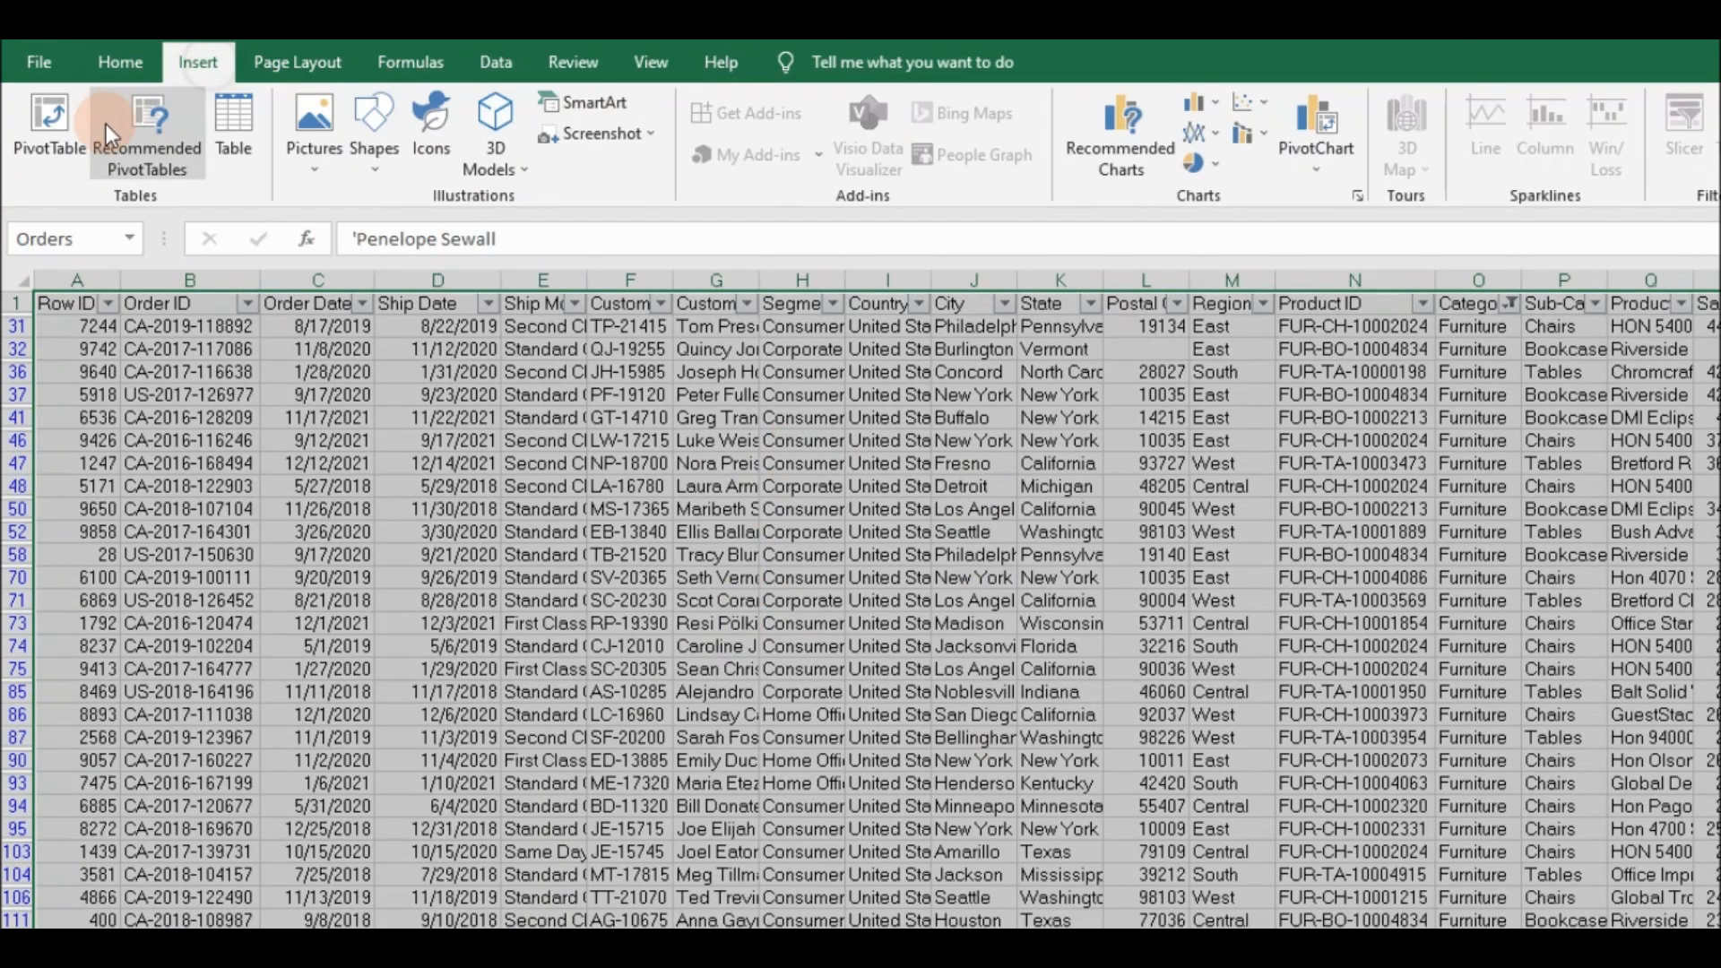
left_click(49, 131)
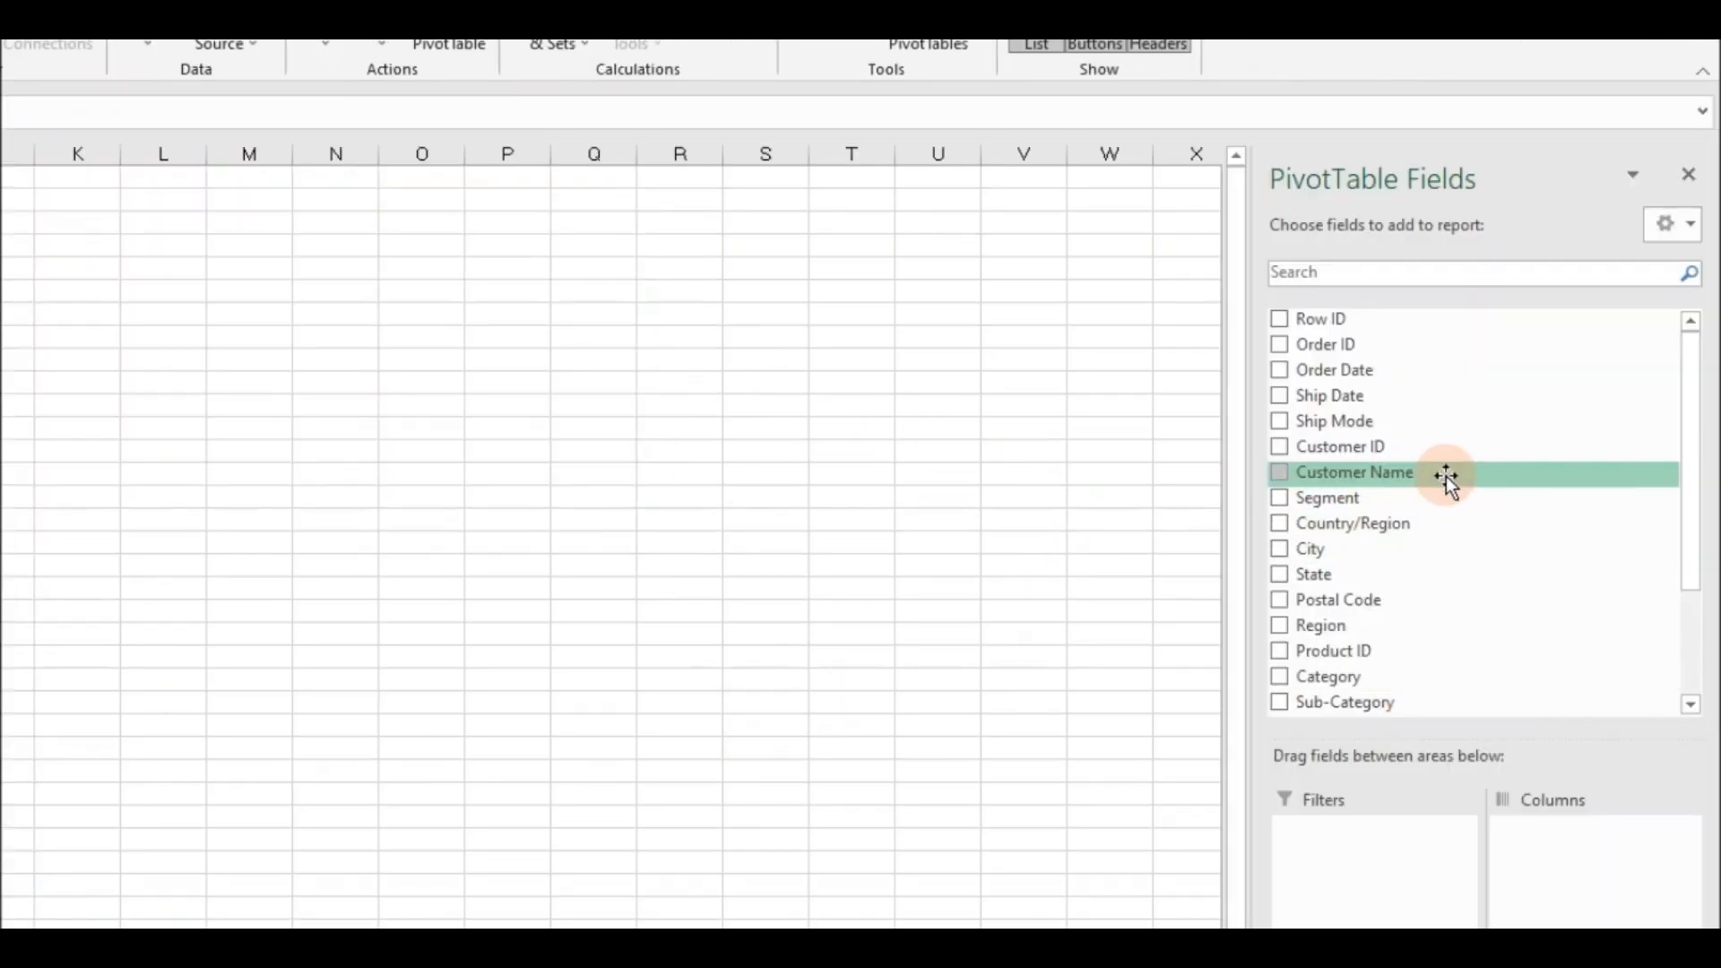
mouse_move(1410, 524)
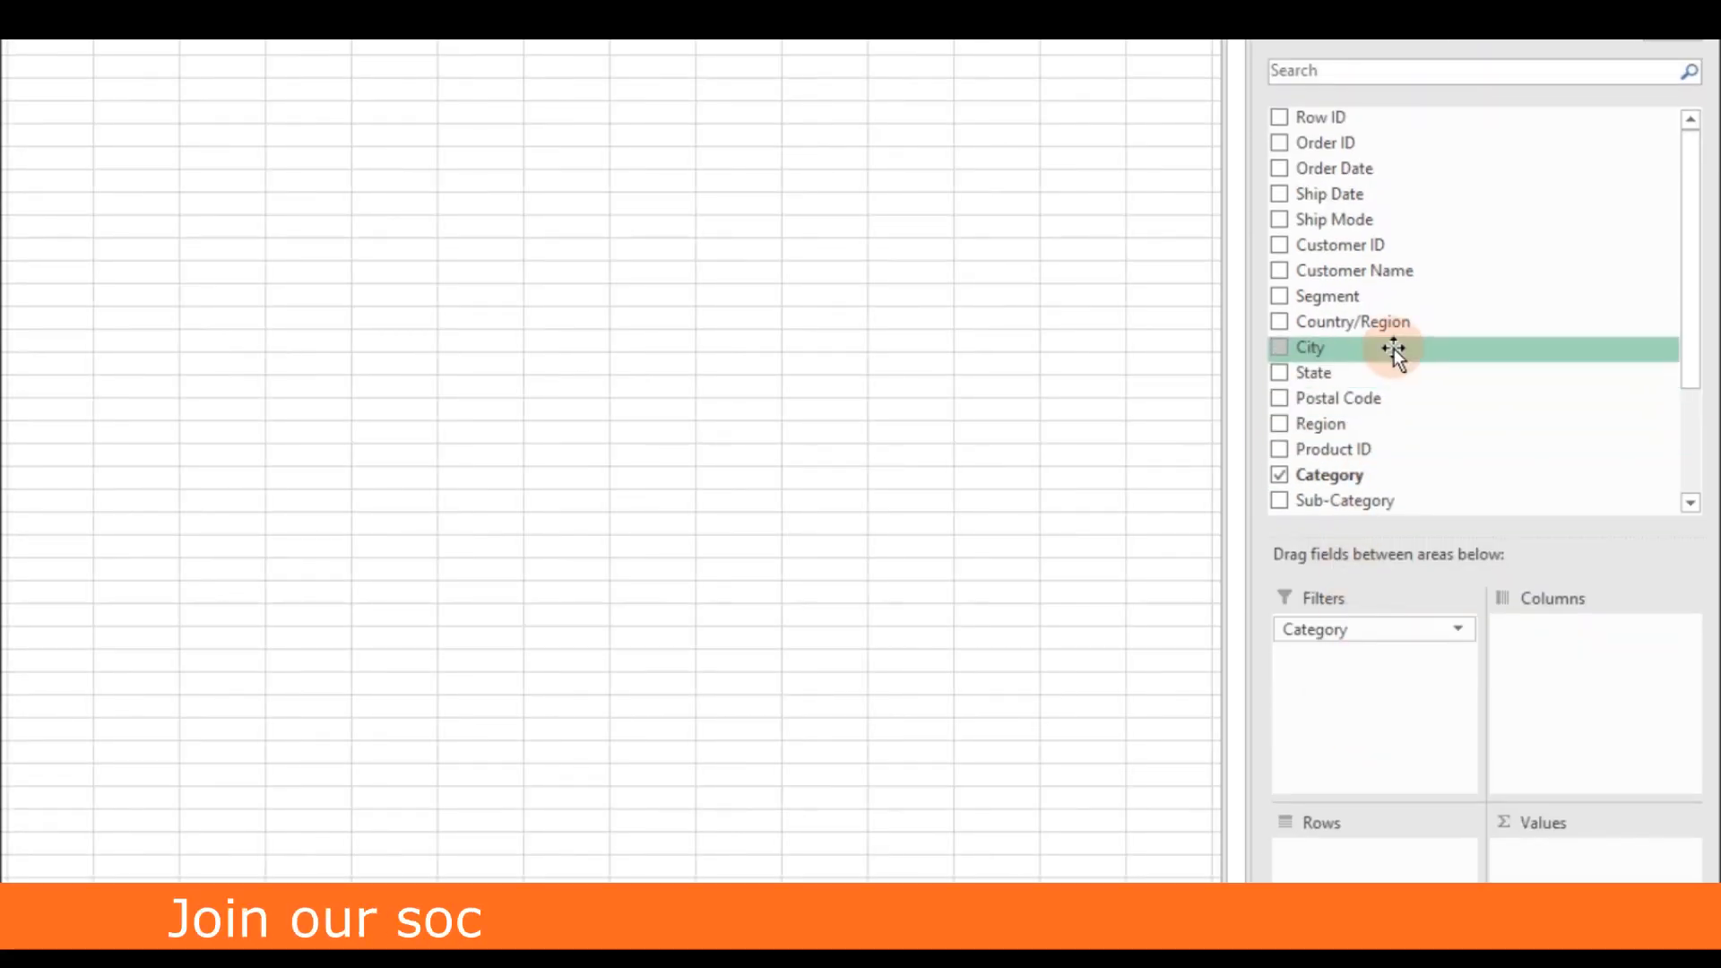
left_click(1278, 500)
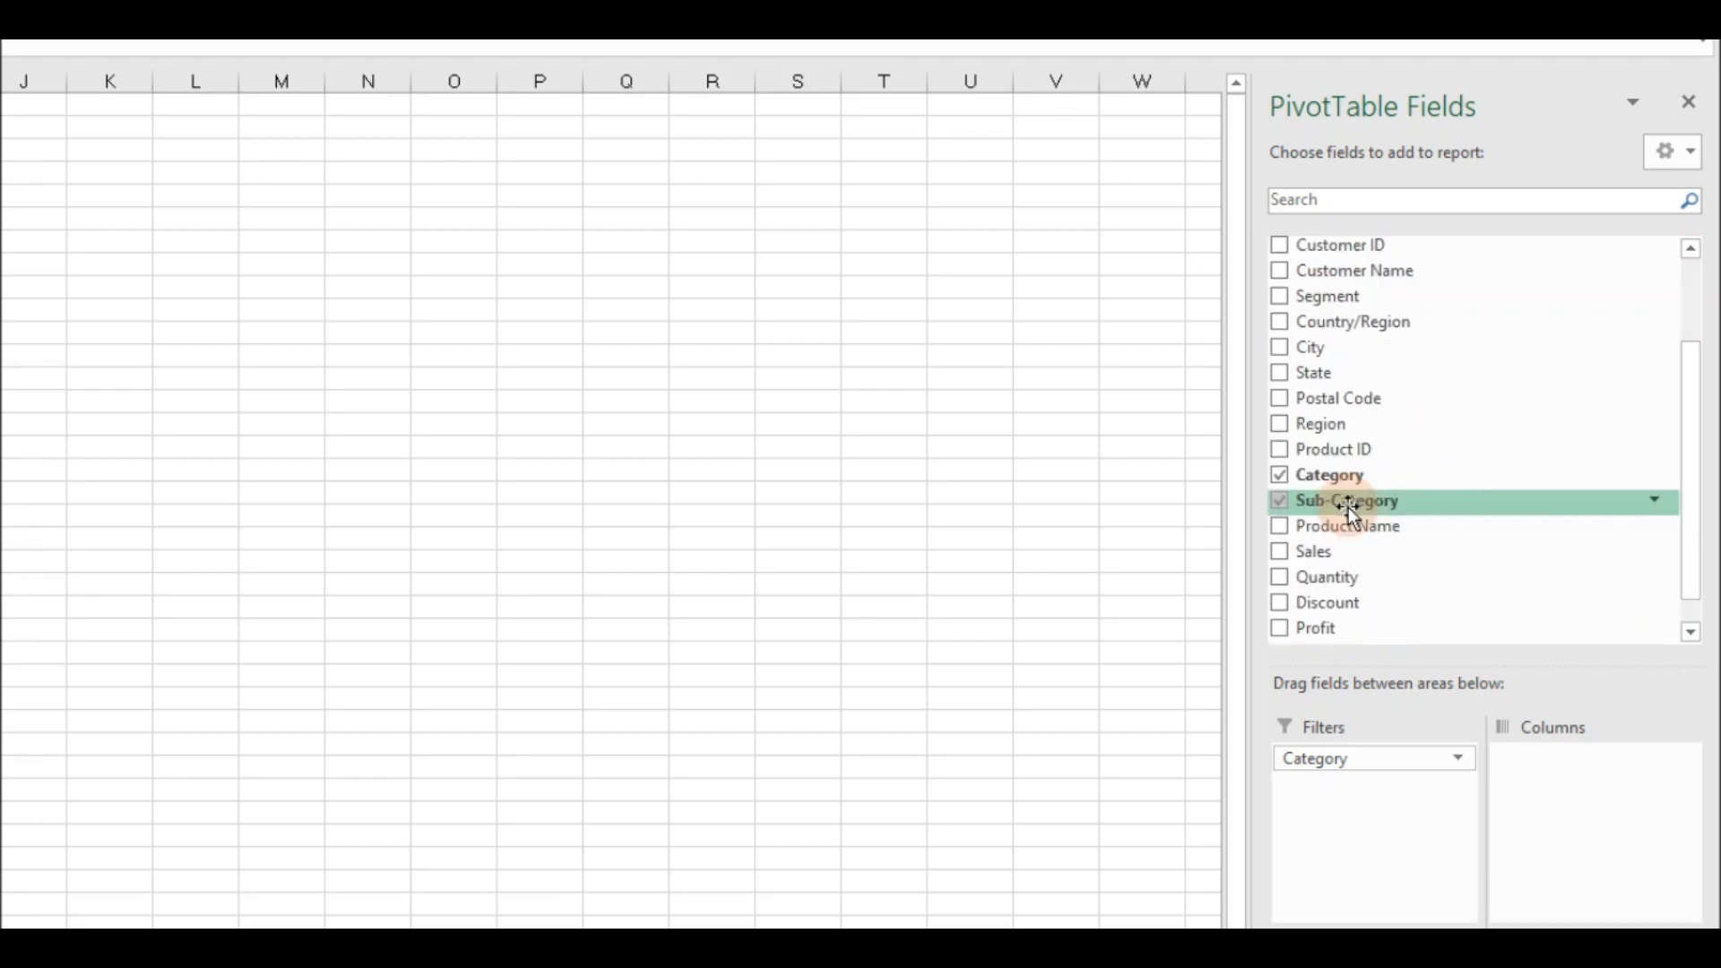
left_click(272, 238)
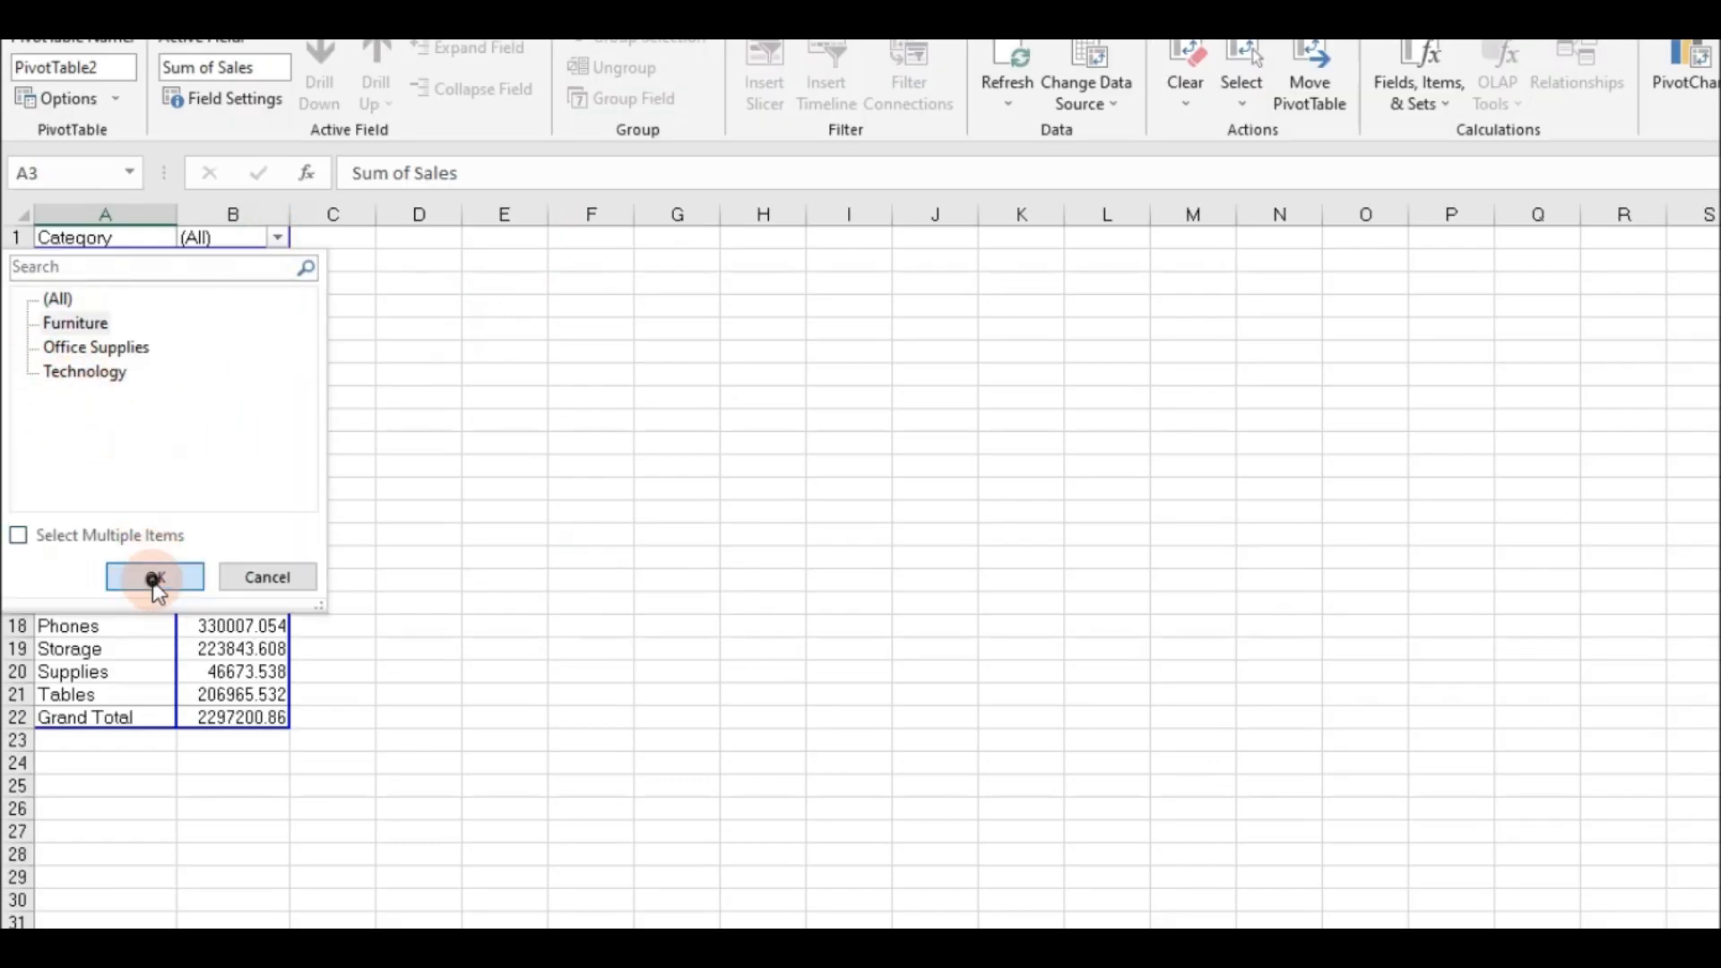
- Filter the pivot to Furniture and inspect the Chairs total of 328449.103
left_click(155, 577)
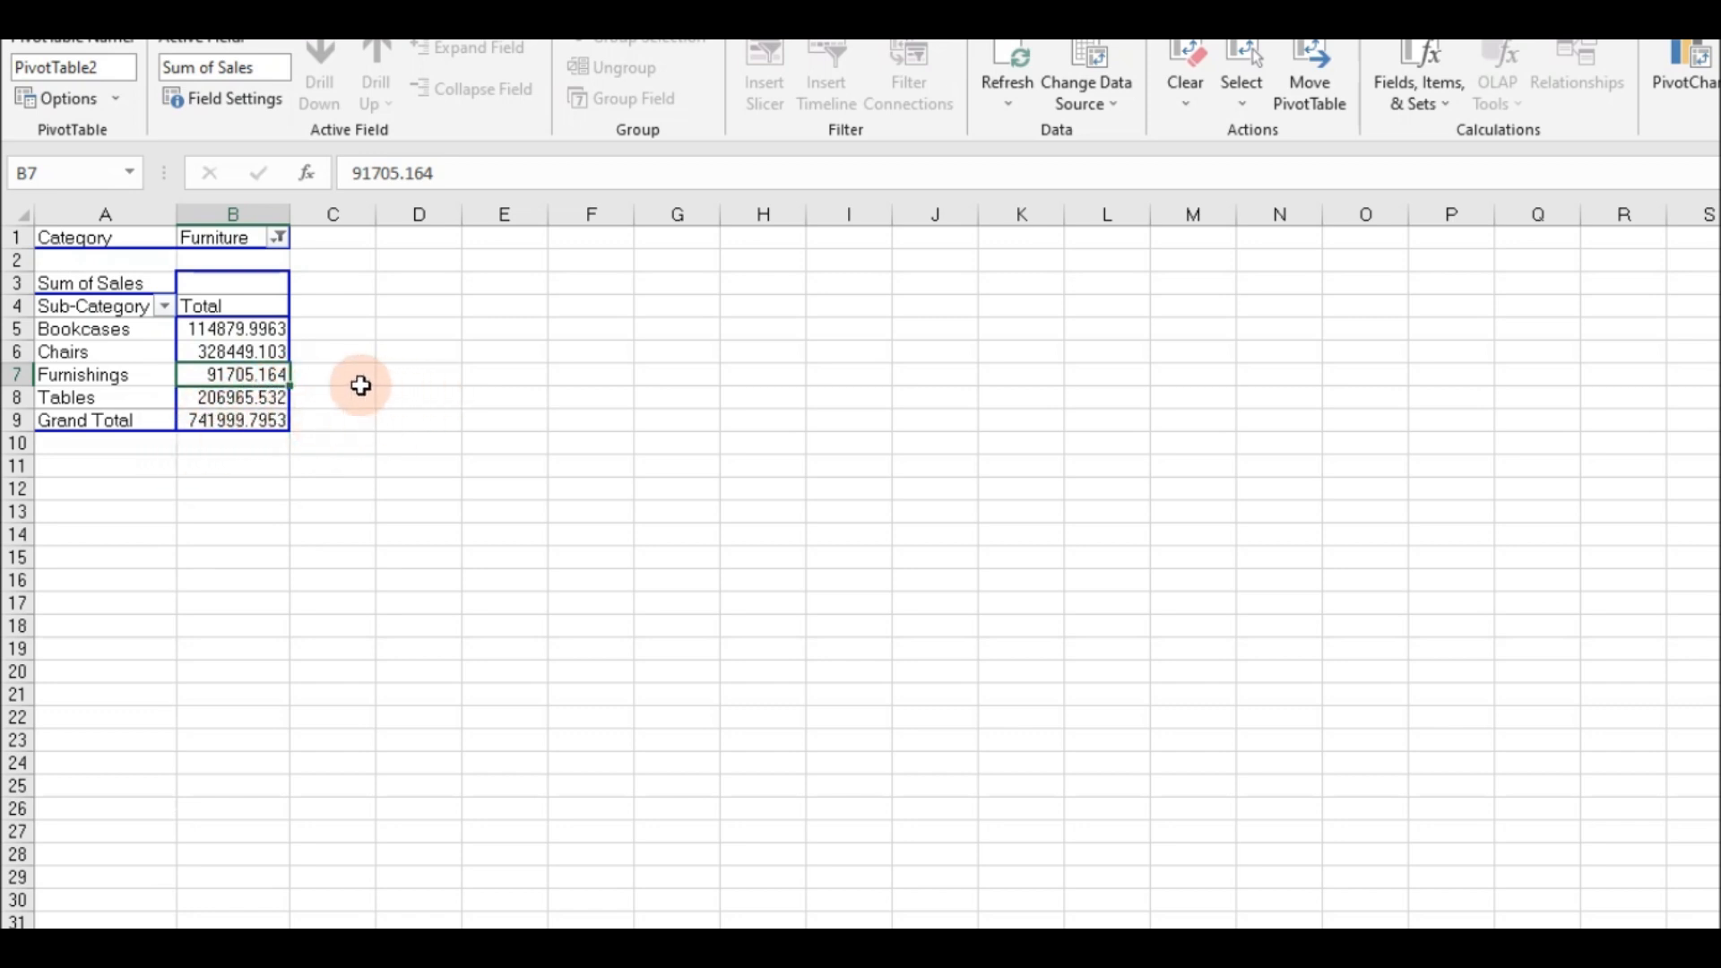
left_click(234, 351)
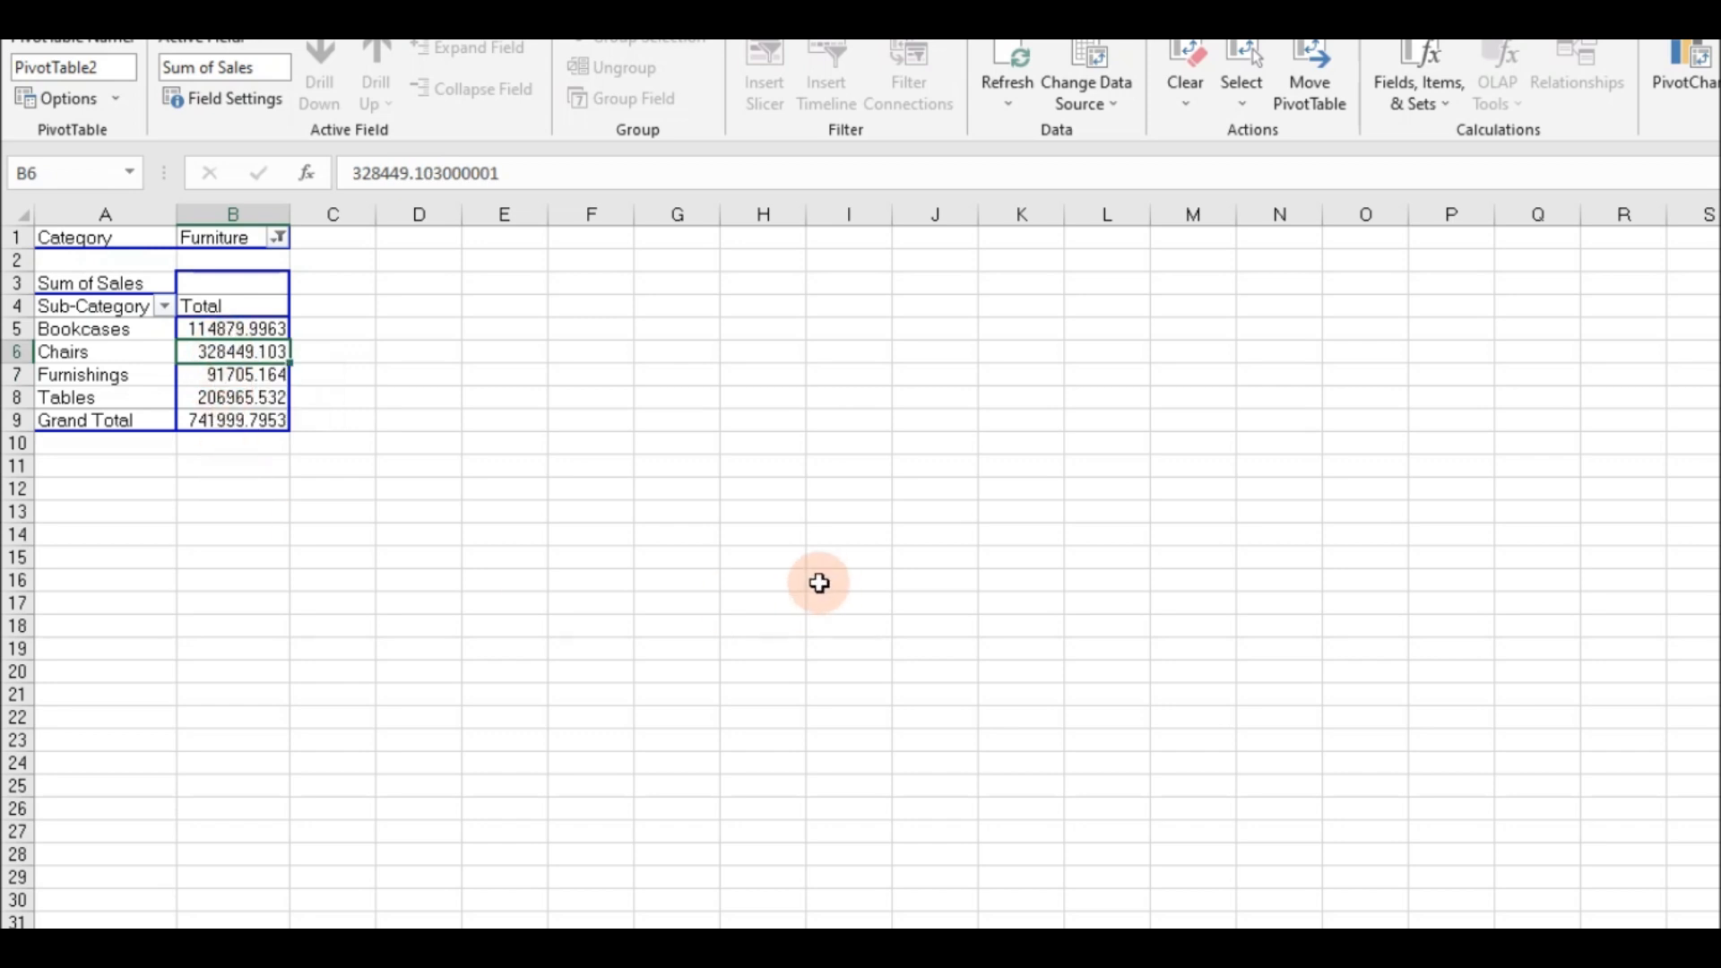
mouse_move(810, 604)
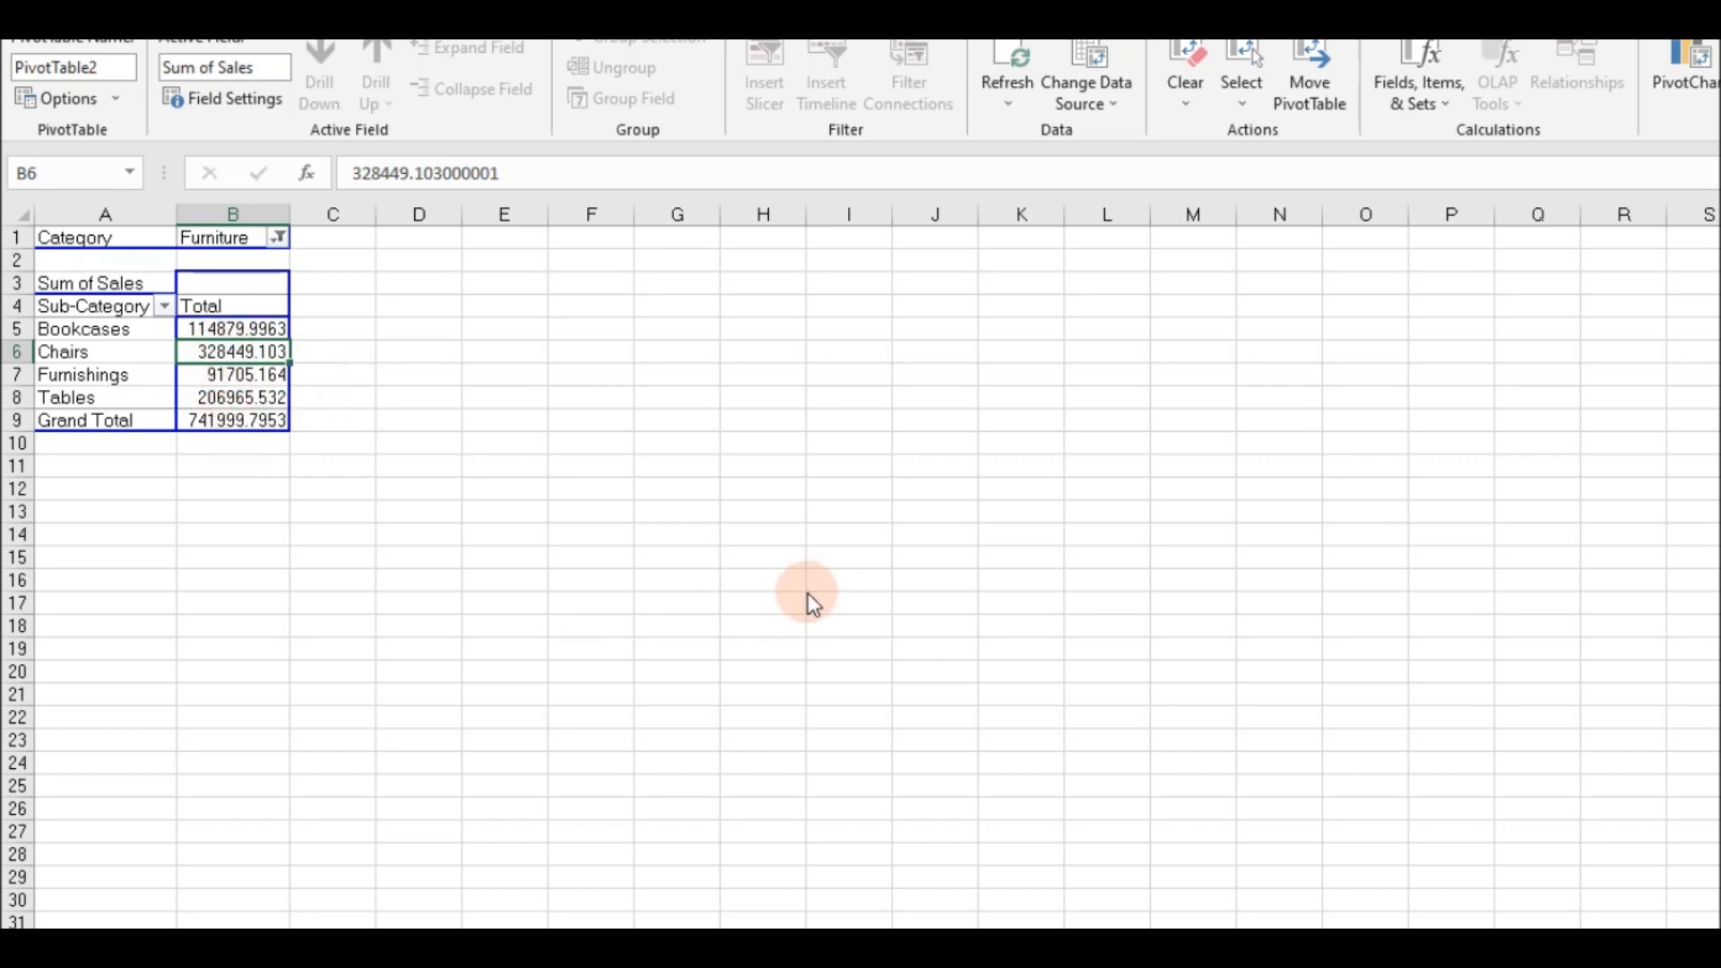